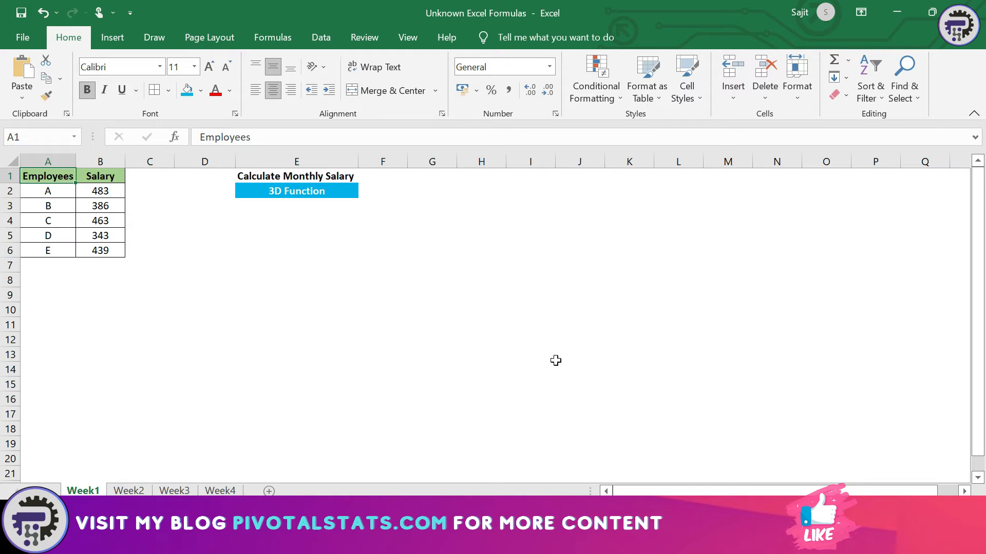
pyautogui.moveTo(136, 290)
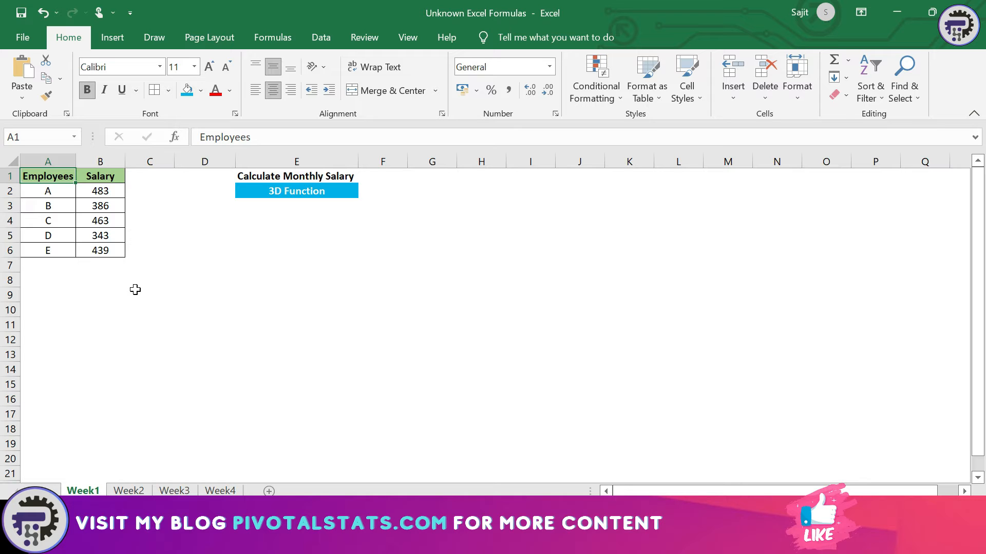
# Select cell D3 on Week1 as the place for employee A's monthly salary total
pyautogui.click(47, 191)
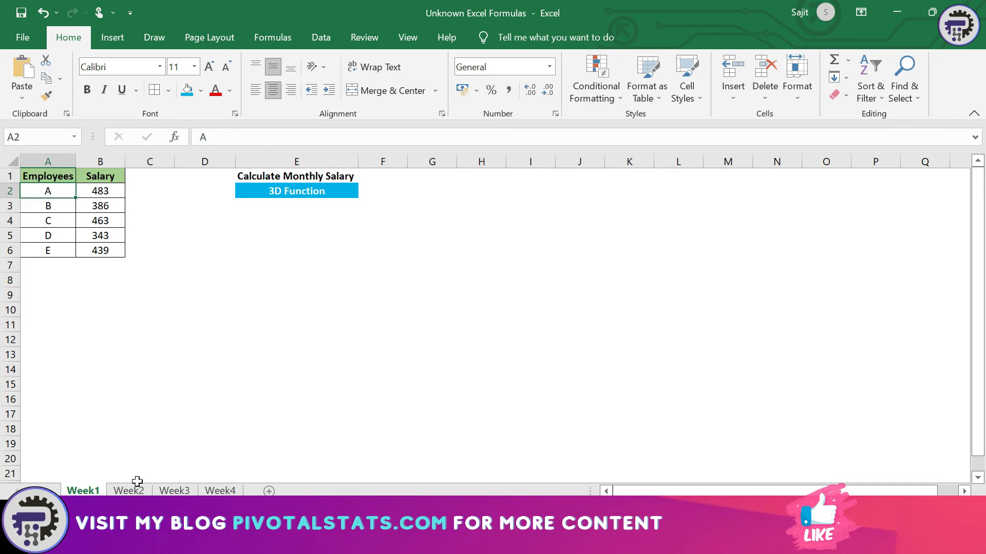
pyautogui.moveTo(192, 371)
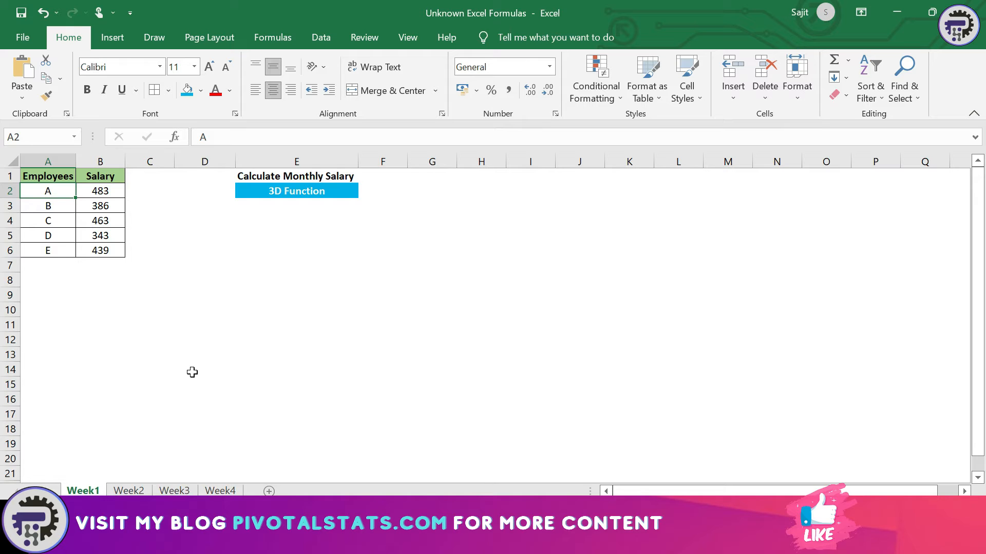
pyautogui.click(149, 191)
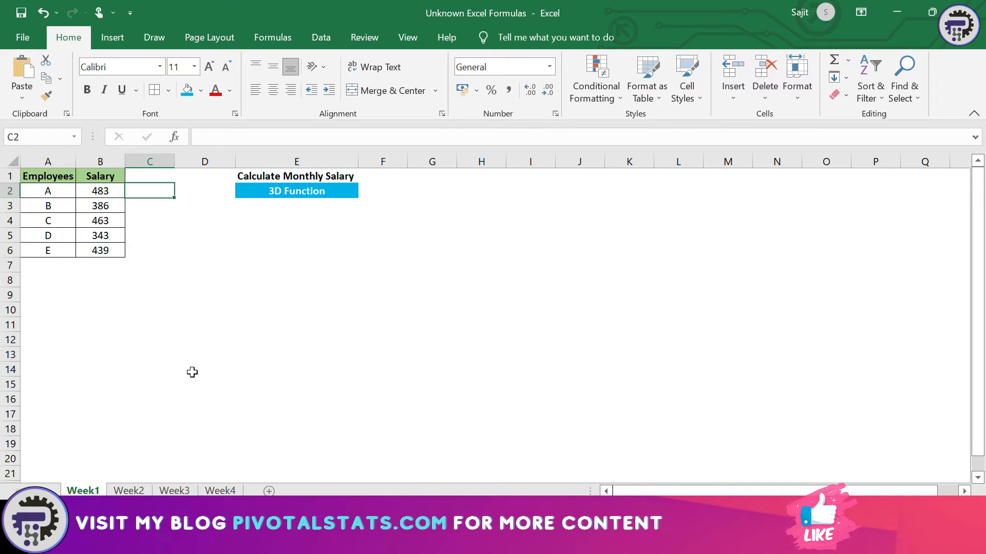
pyautogui.click(205, 191)
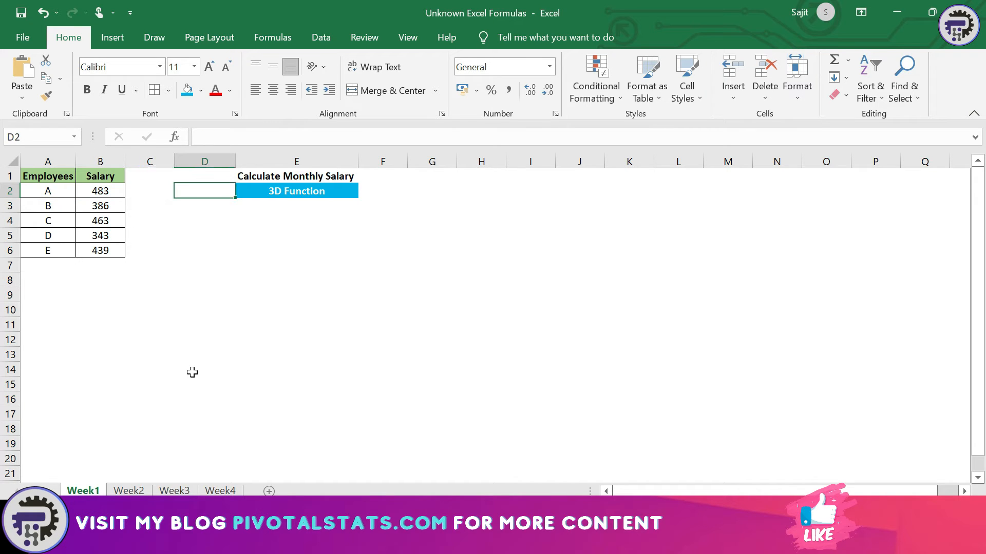
pyautogui.click(204, 205)
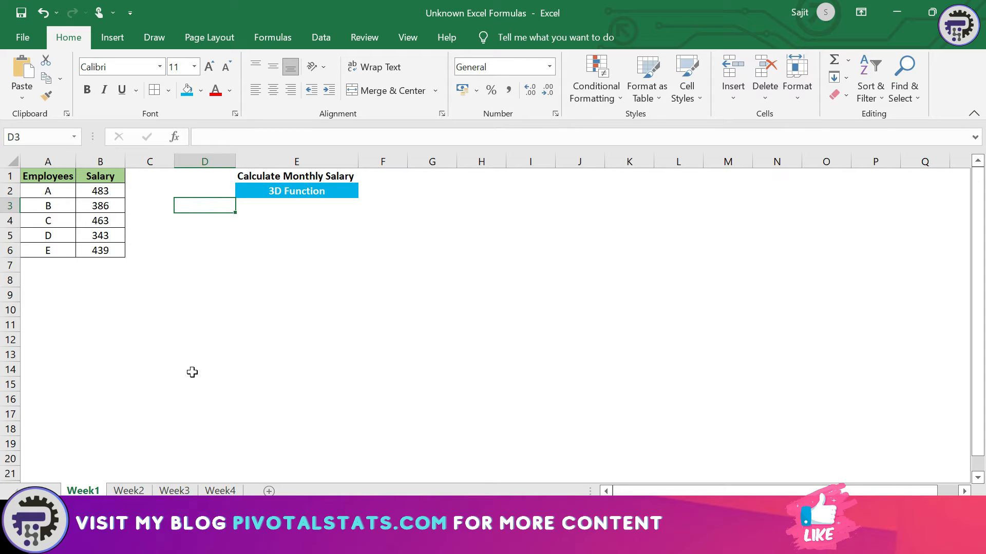
# Sum employee A's B2 salary from Week1 through Week4 in D3, giving 1806
pyautogui.write('=s')
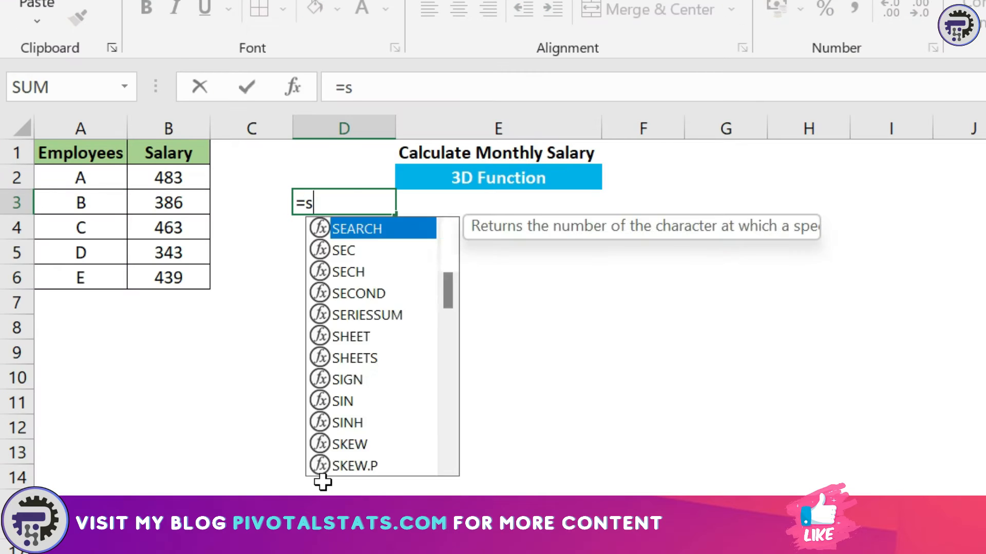
pyautogui.write('UM(B2,')
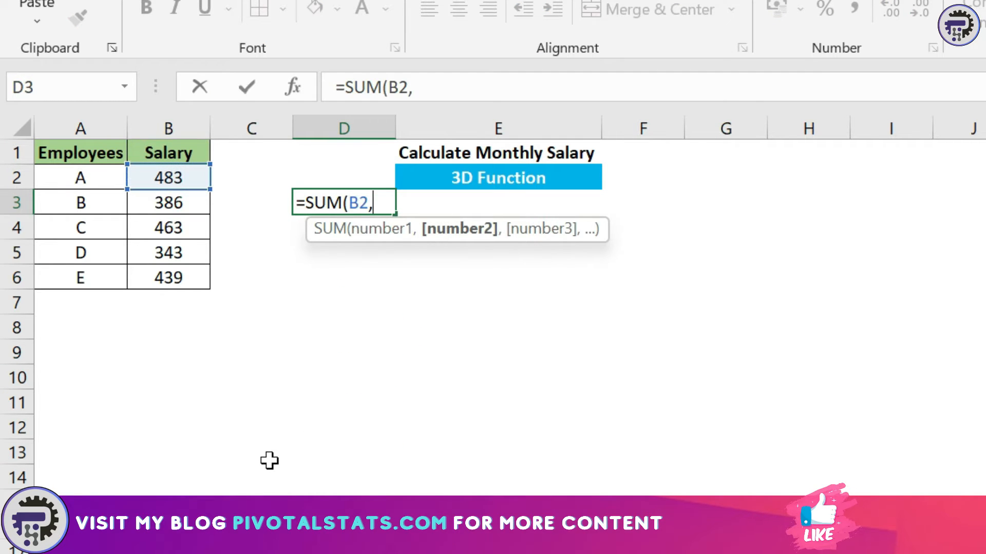
pyautogui.click(196, 491)
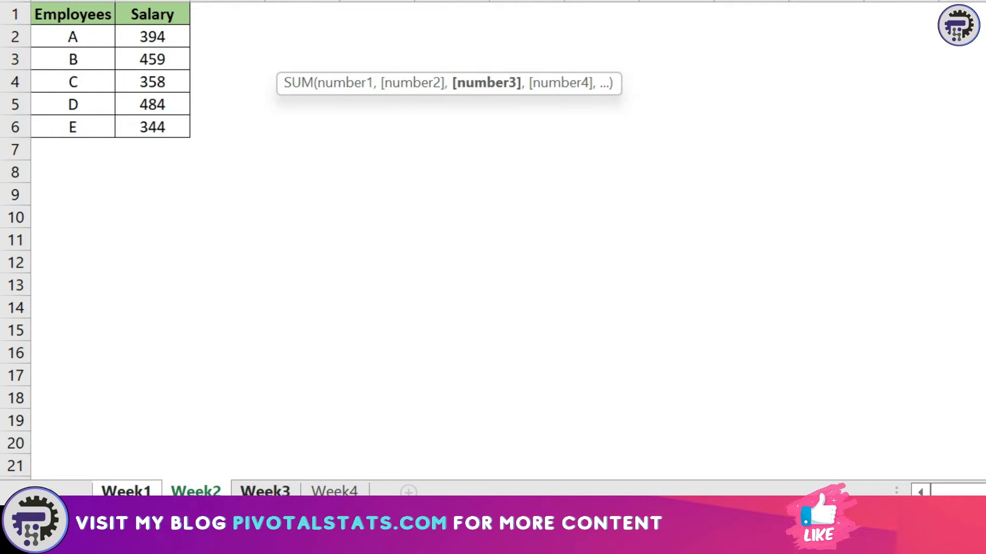
pyautogui.click(265, 491)
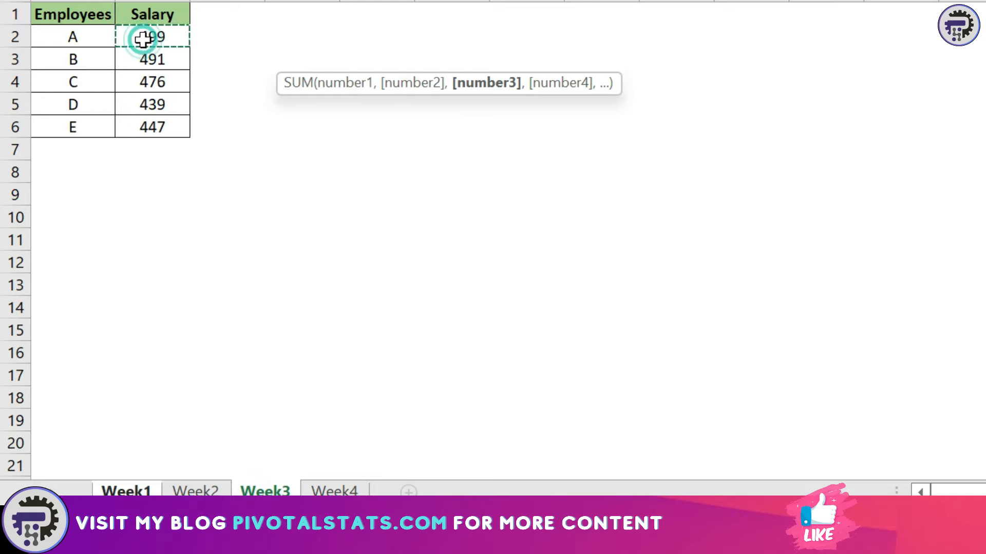
pyautogui.click(334, 490)
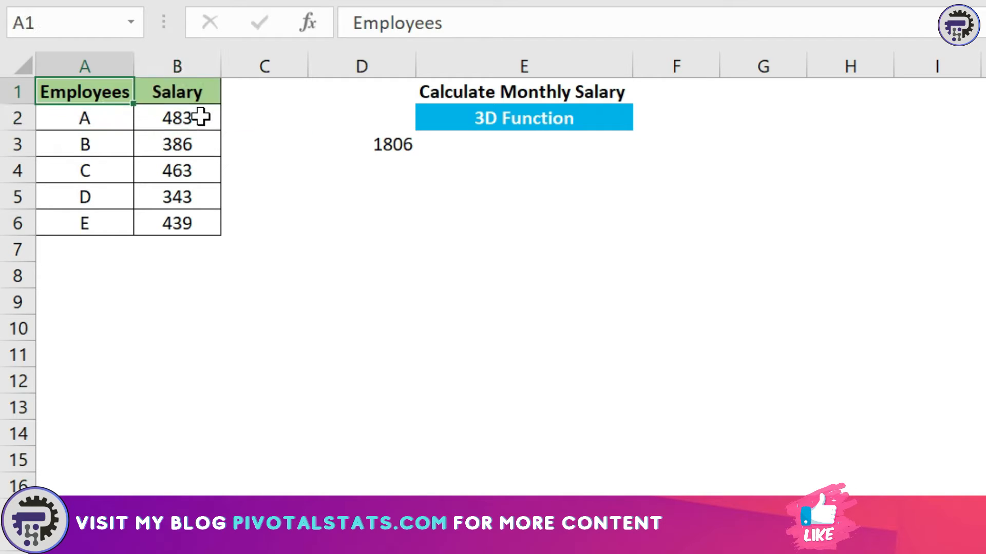
pyautogui.moveTo(85, 92); pyautogui.dragTo(178, 117)
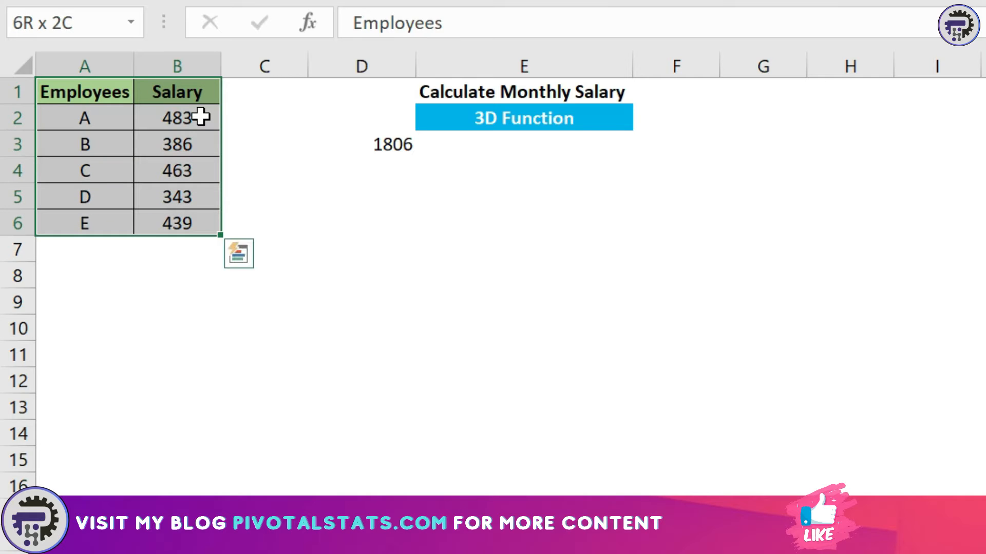
pyautogui.click(177, 223)
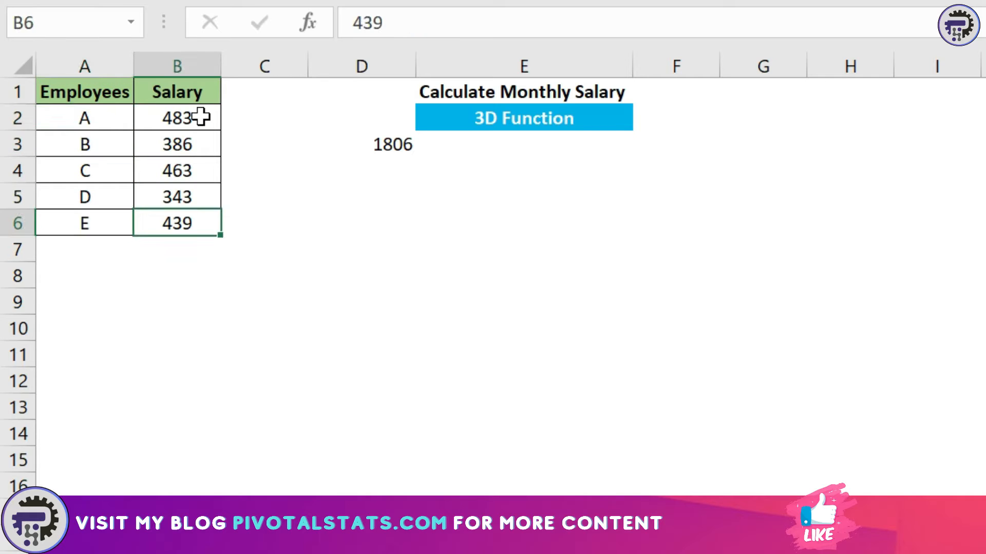
pyautogui.click(84, 222)
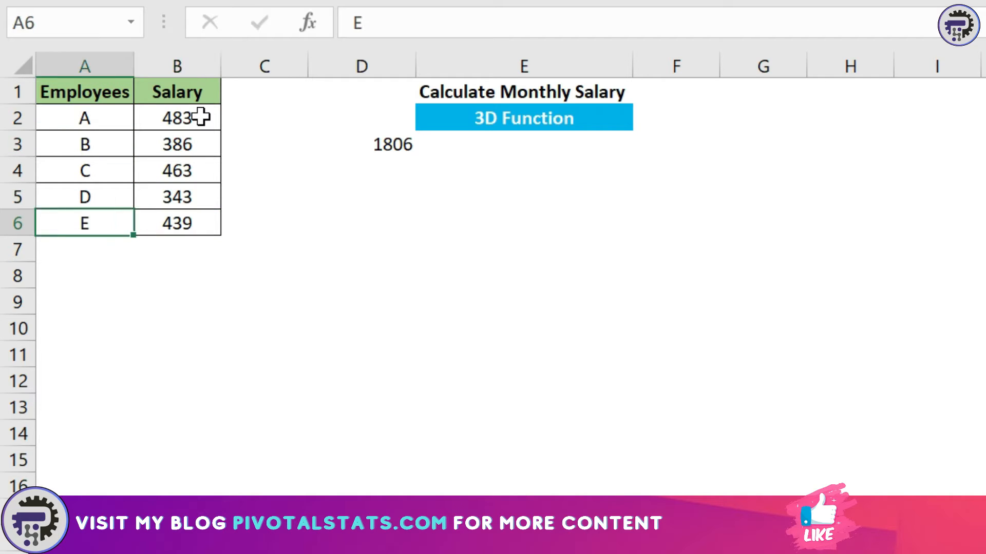
pyautogui.click(85, 117)
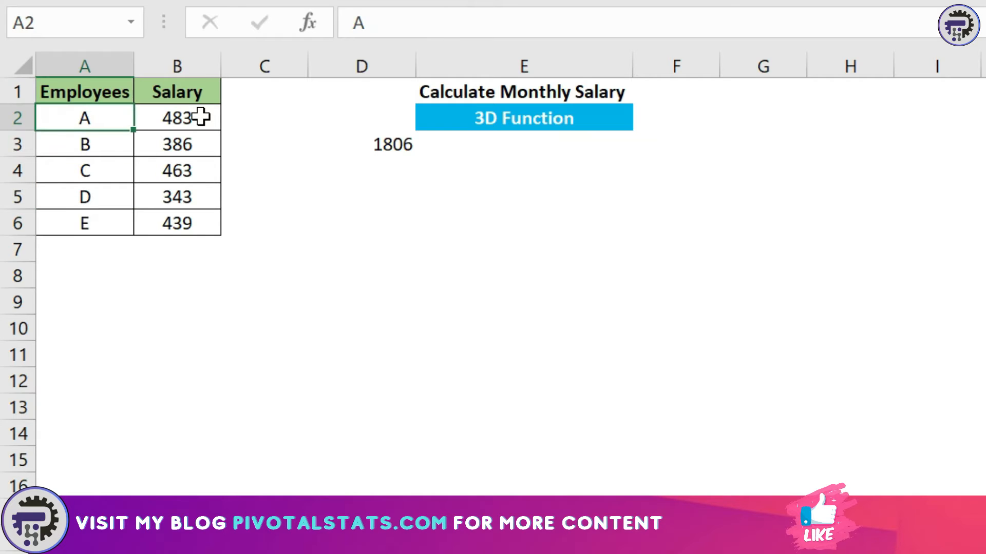
pyautogui.click(186, 485)
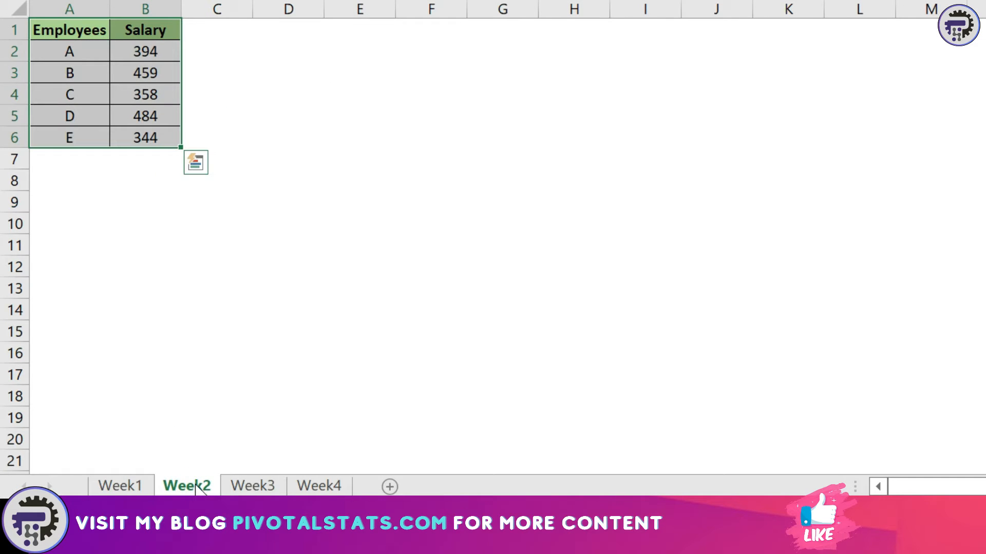
pyautogui.click(252, 485)
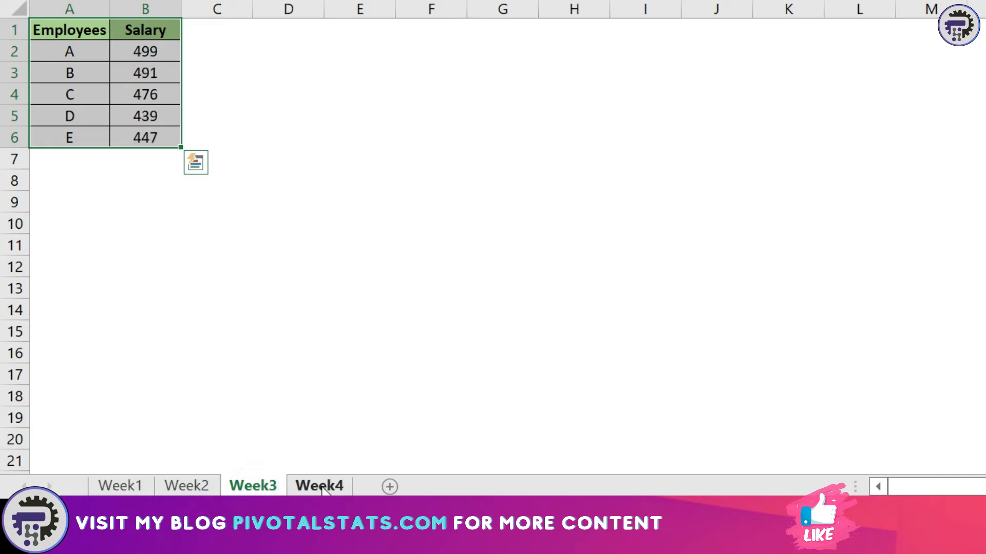
pyautogui.click(318, 486)
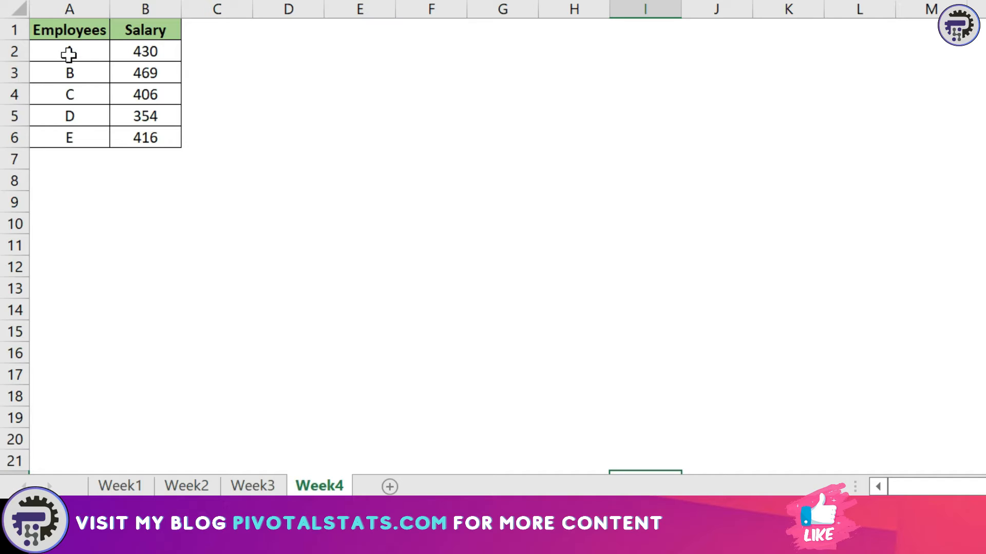
pyautogui.click(69, 51)
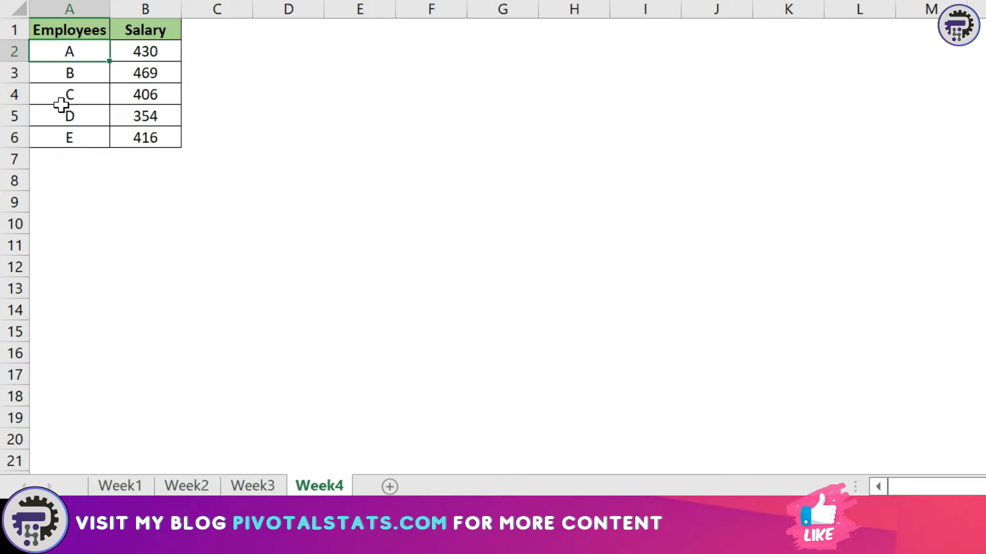
pyautogui.click(119, 485)
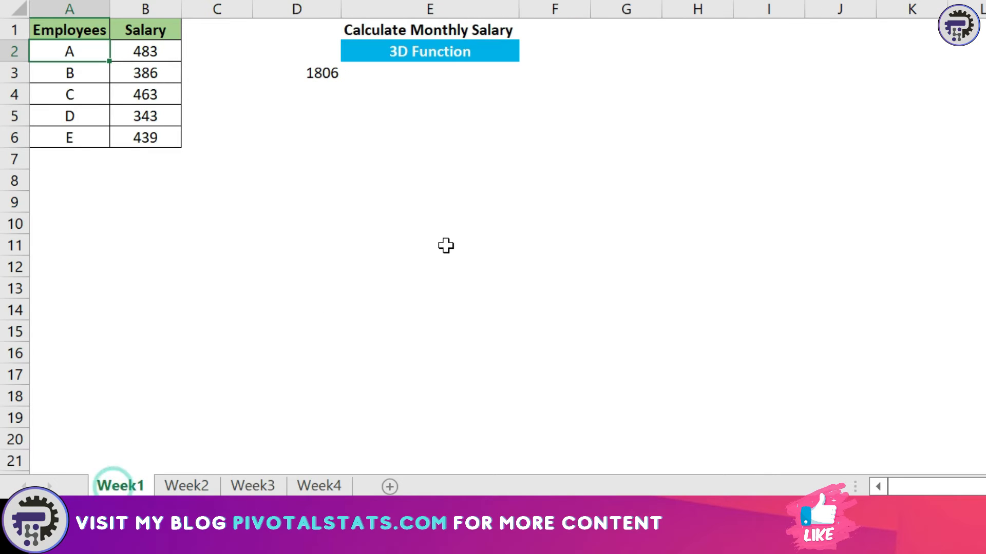
# Enter the 3D formula =SUM(week1:week4!B2) for employee A's monthly salary of 1806
pyautogui.click(295, 72)
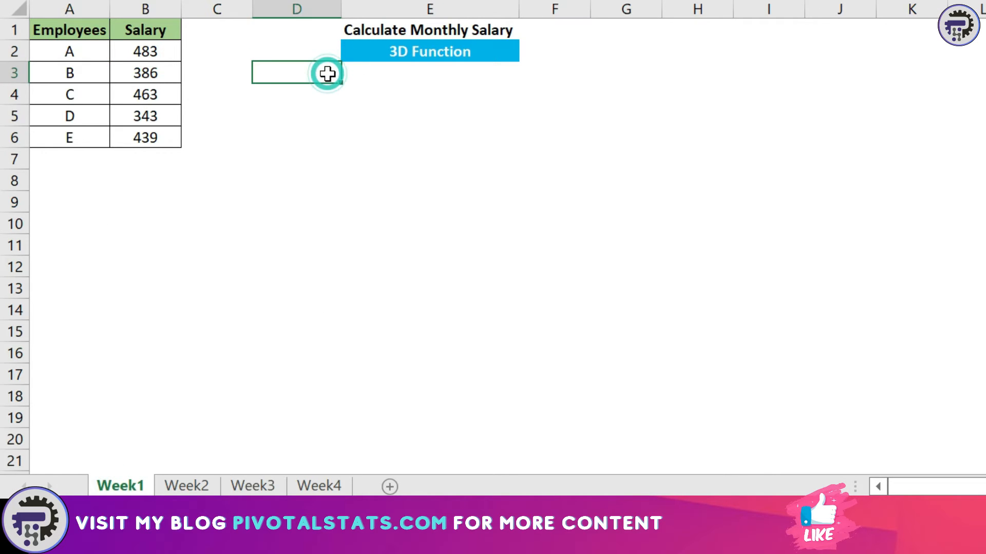
pyautogui.write('=')
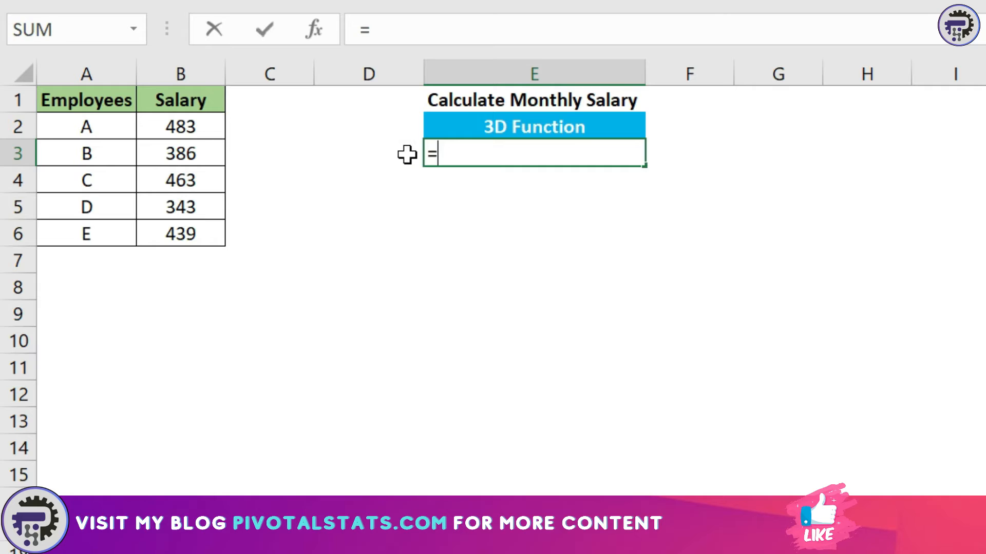
pyautogui.write('SUM(')
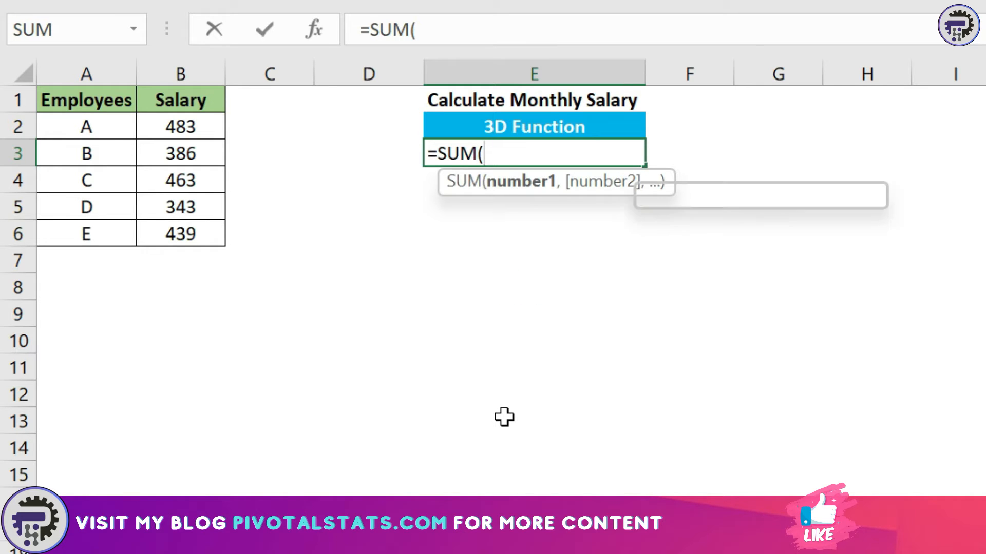
pyautogui.write('week1')
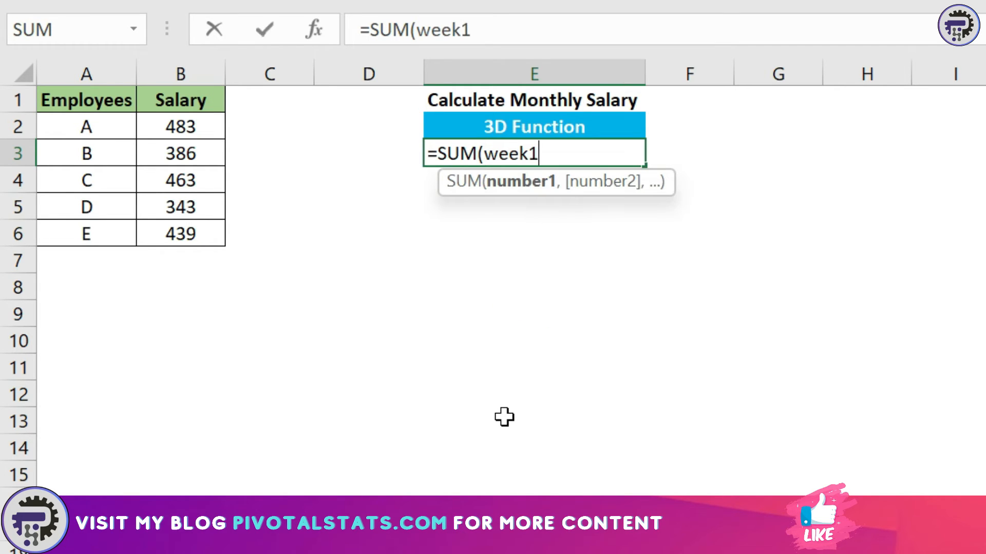
pyautogui.write(':')
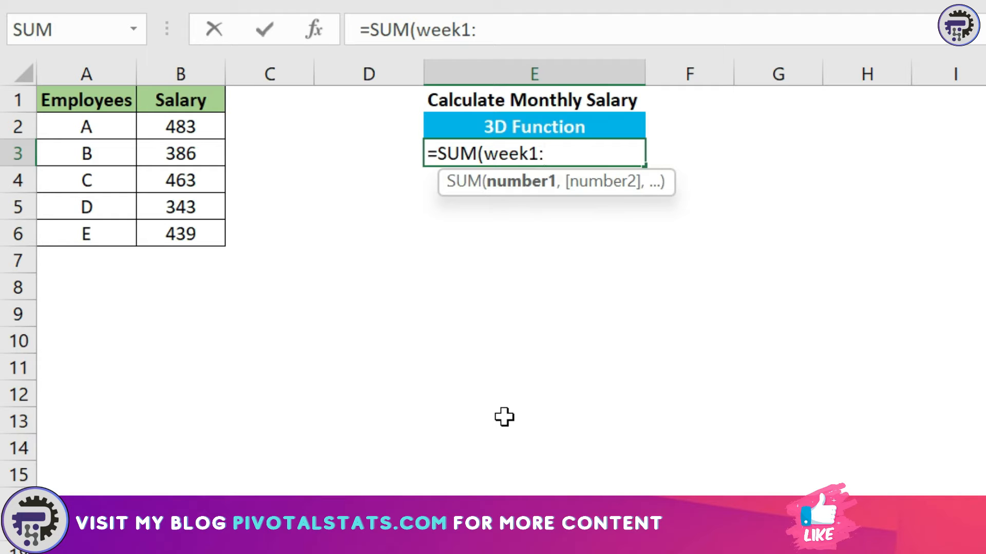
pyautogui.write('week')
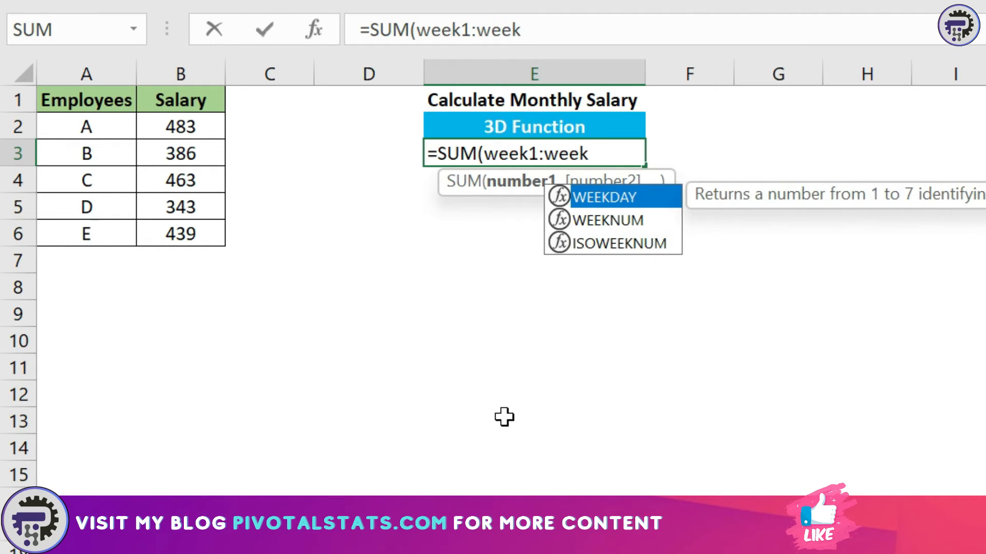
pyautogui.write('4')
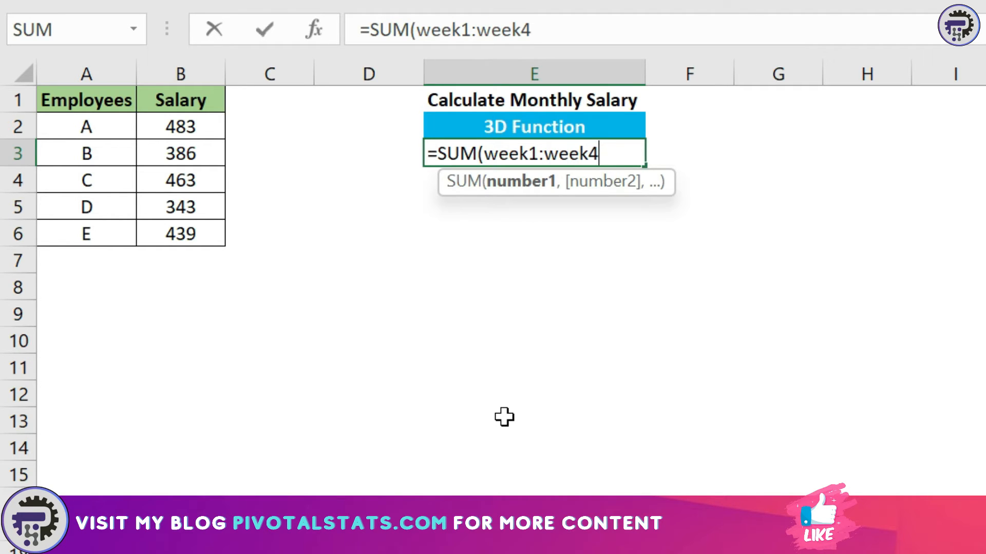
pyautogui.write('!')
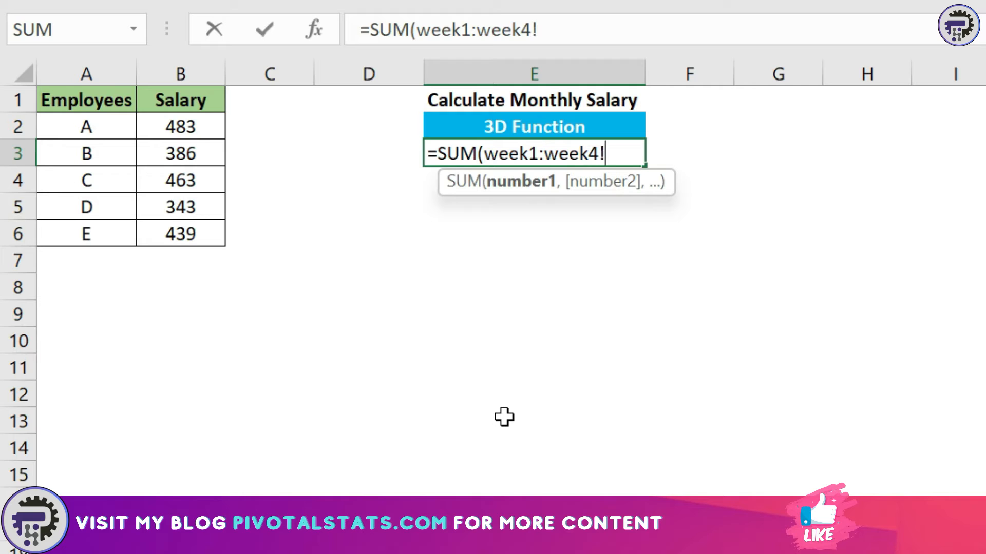
pyautogui.moveTo(295, 177)
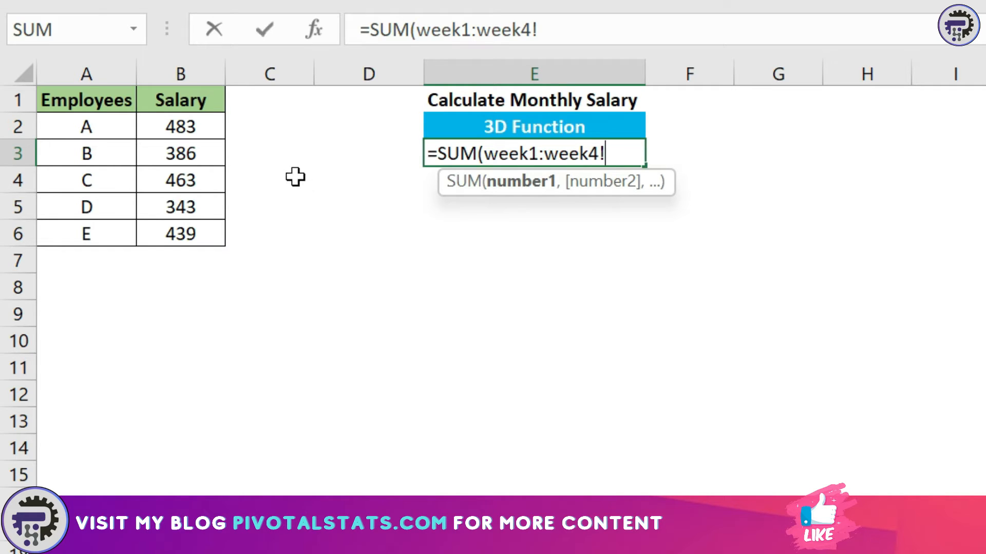
pyautogui.moveTo(180, 125)
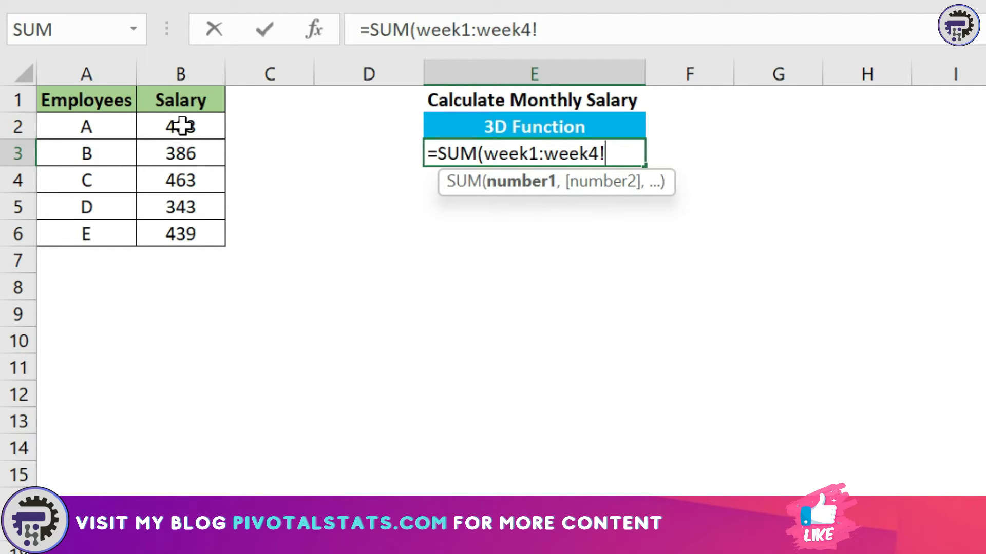
pyautogui.click(181, 127)
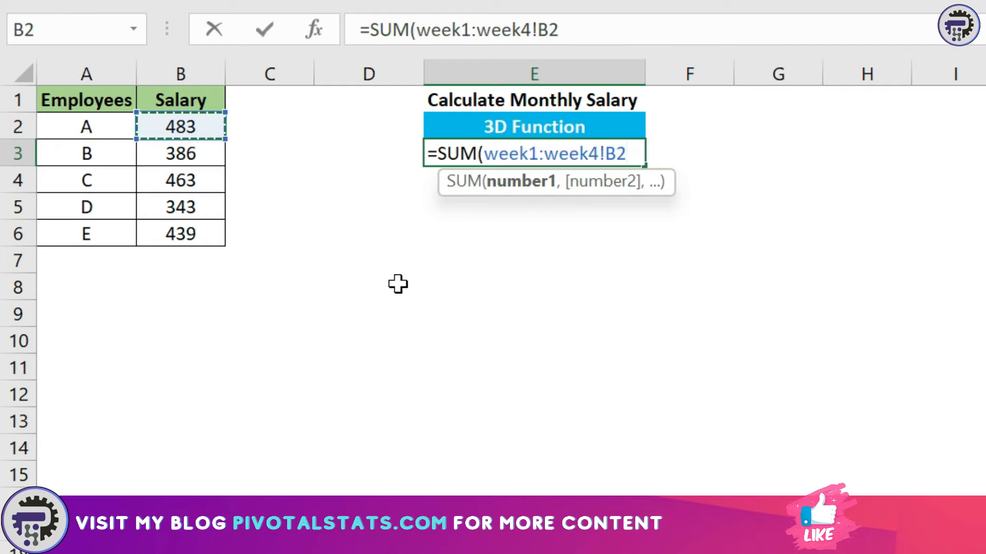
pyautogui.write(')')
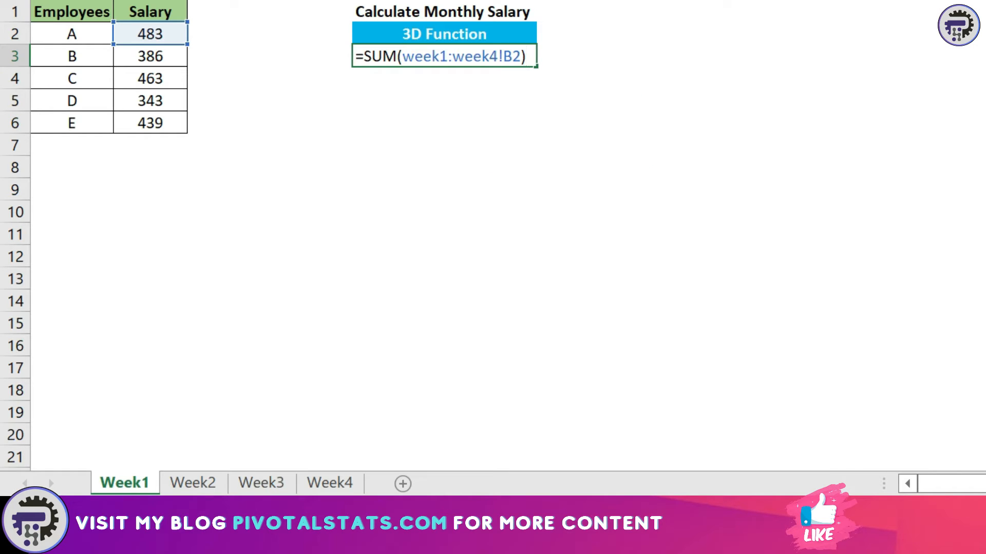
pyautogui.moveTo(452, 6)
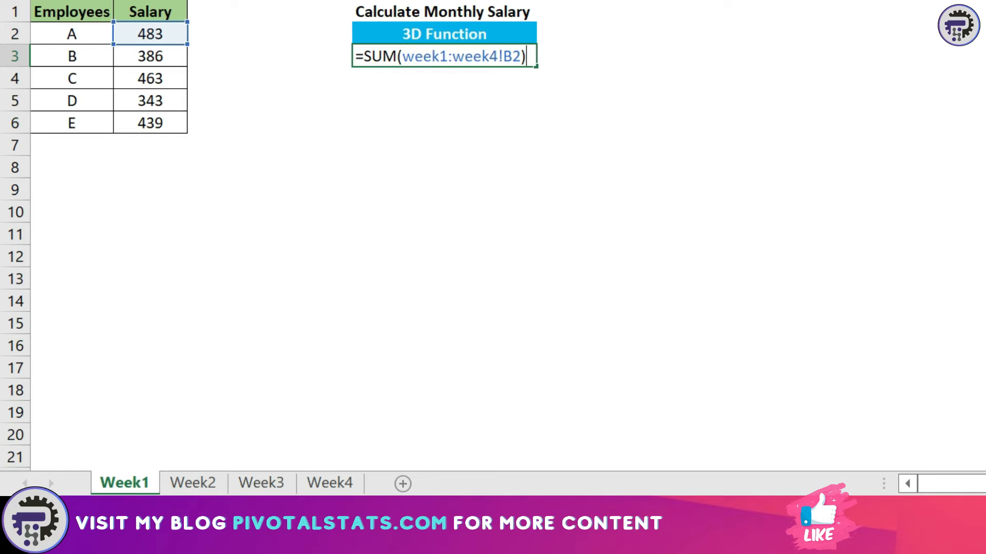
pyautogui.moveTo(282, 223)
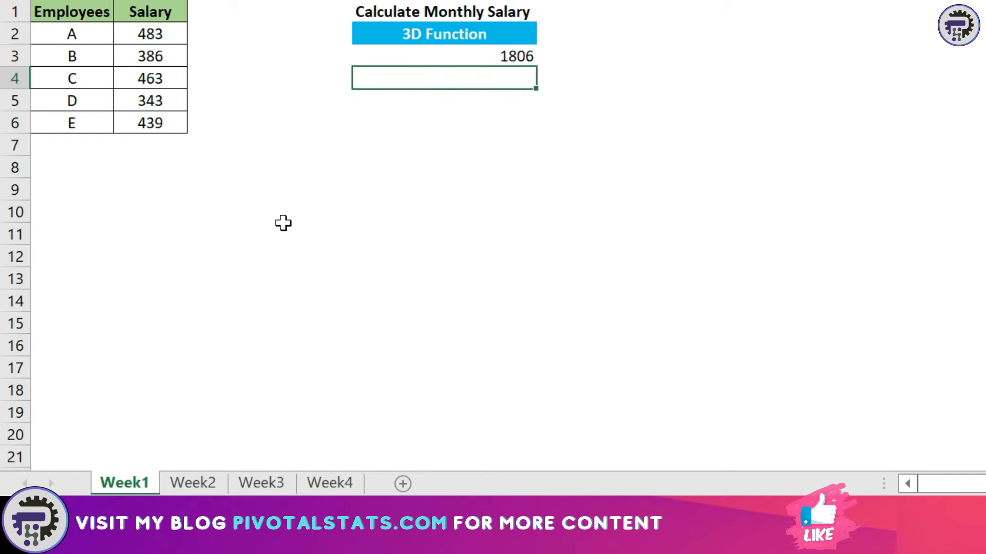
# Inspect the 3D SUM formula in the formula bar and leave it unchanged at 1806
pyautogui.click(443, 56)
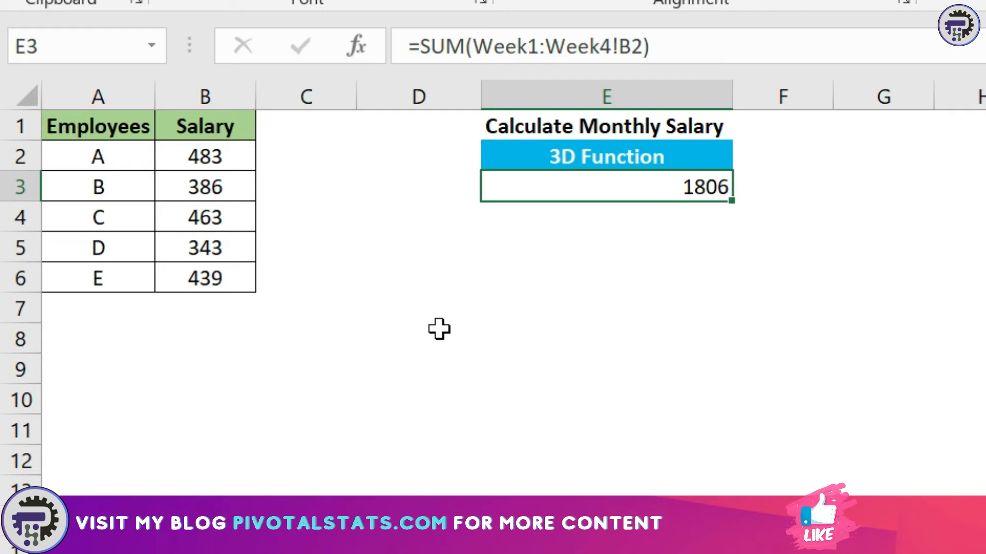
pyautogui.click(606, 46)
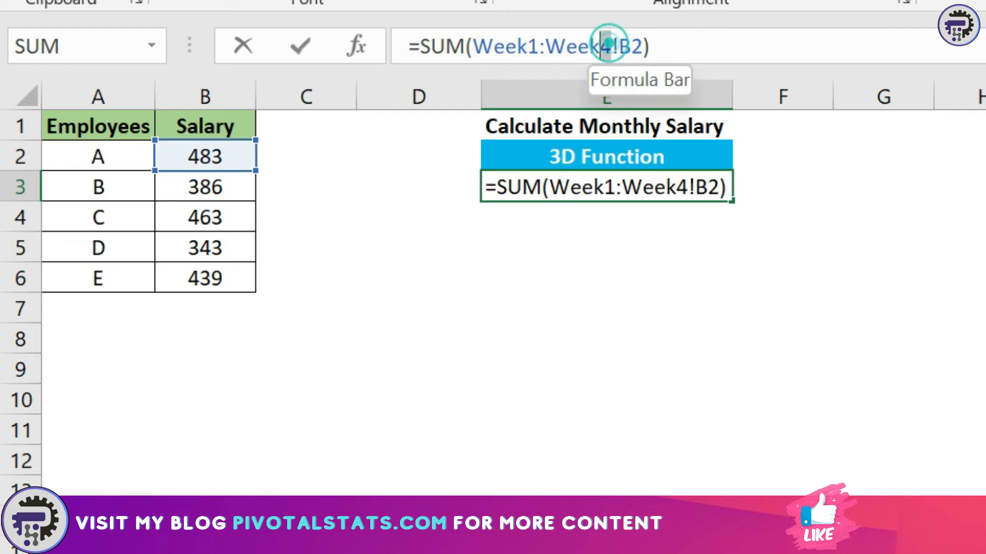
pyautogui.press('Enter')
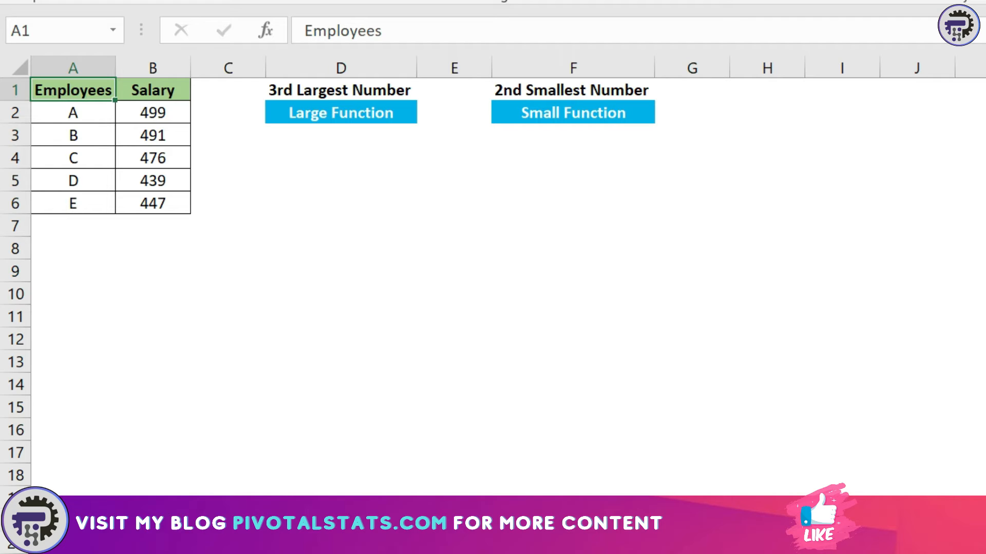
# Return the 3rd largest salary from B2:B6 with =LARGE(B2:B6,3), giving 476
pyautogui.write('=')
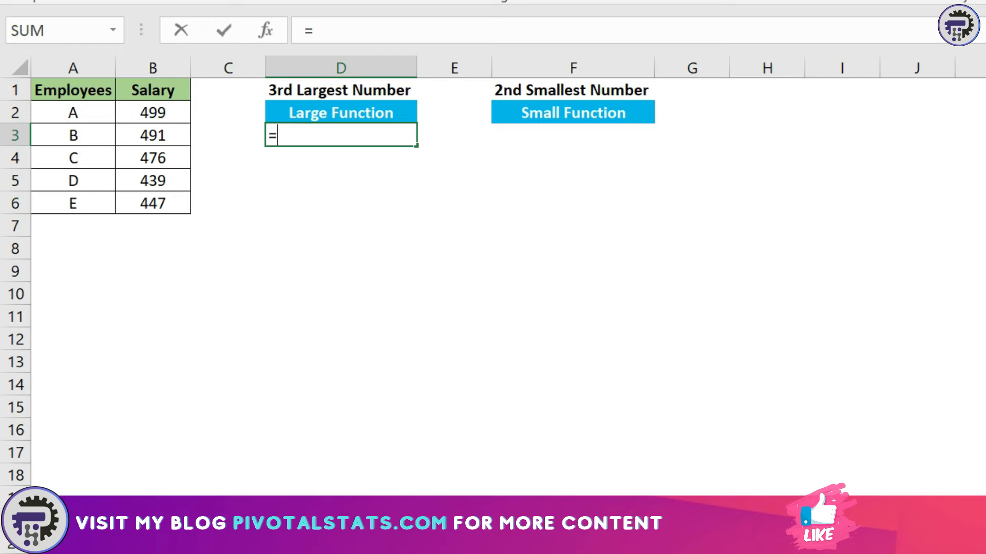
pyautogui.write('LARGE(')
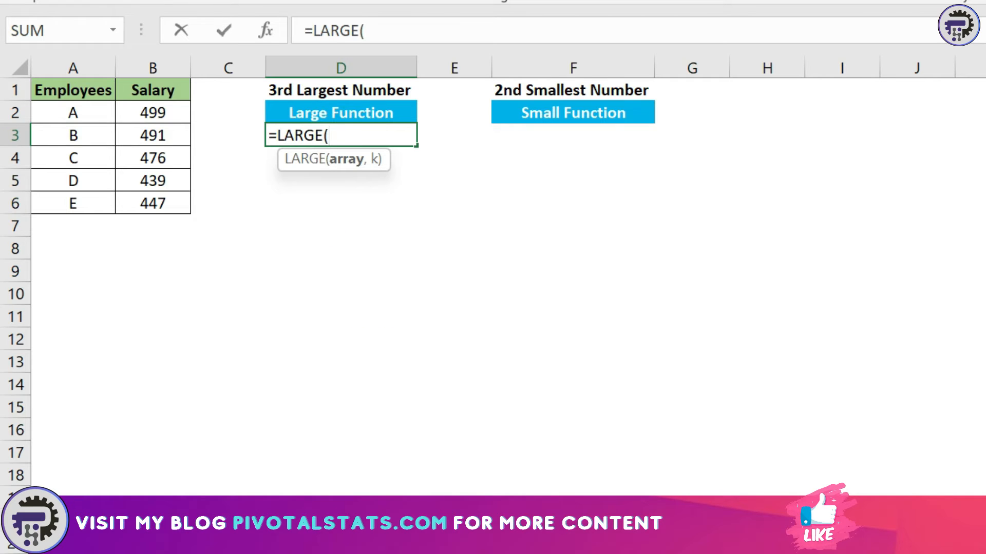
pyautogui.moveTo(151, 113); pyautogui.dragTo(152, 203)
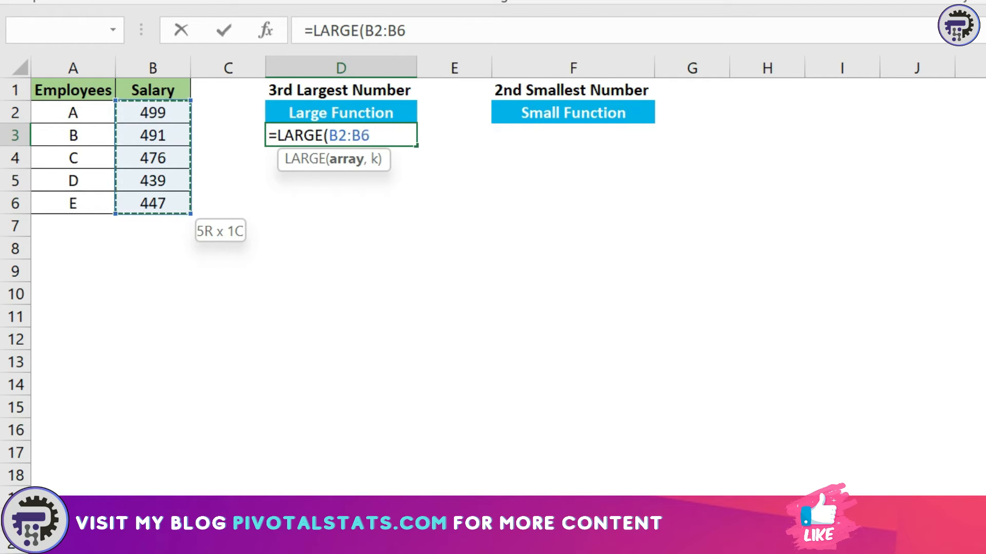
pyautogui.write(',')
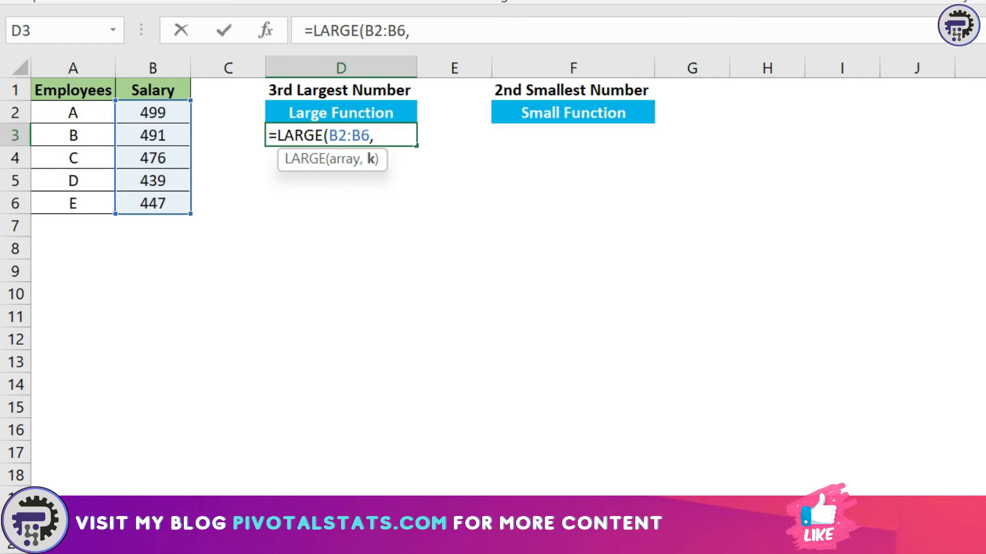
pyautogui.write('3')
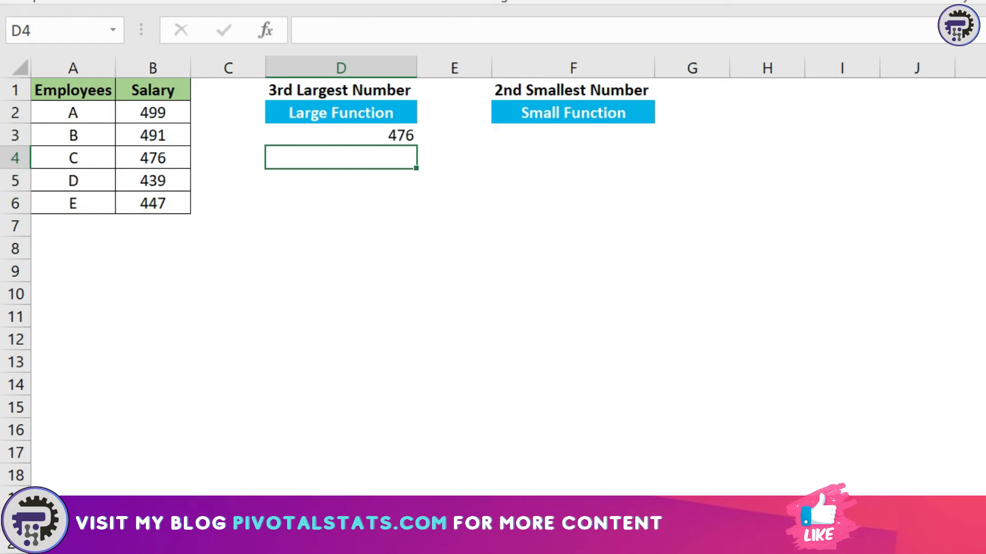
pyautogui.click(340, 135)
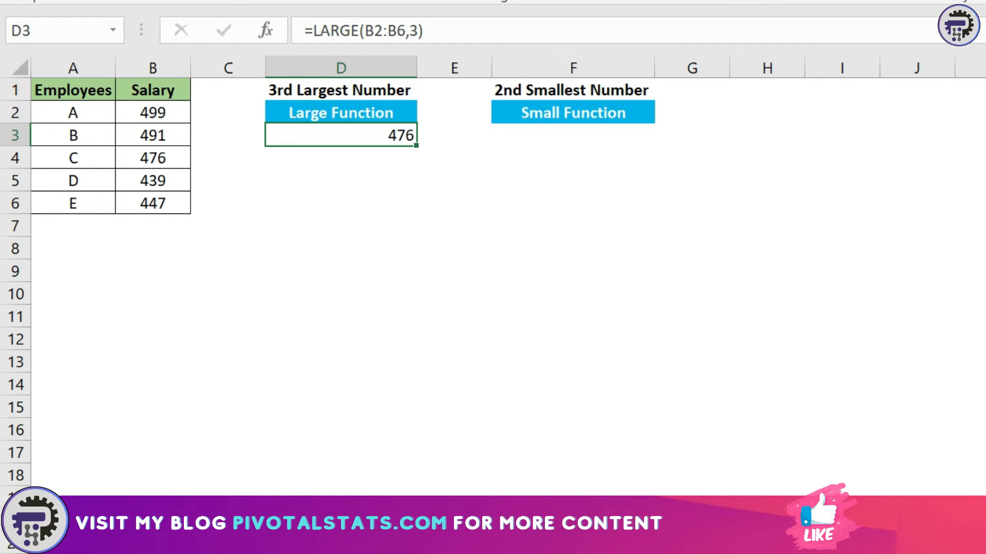
# Return the 2nd smallest salary in F3 with =SMALL(B2:B6,2)
pyautogui.click(572, 133)
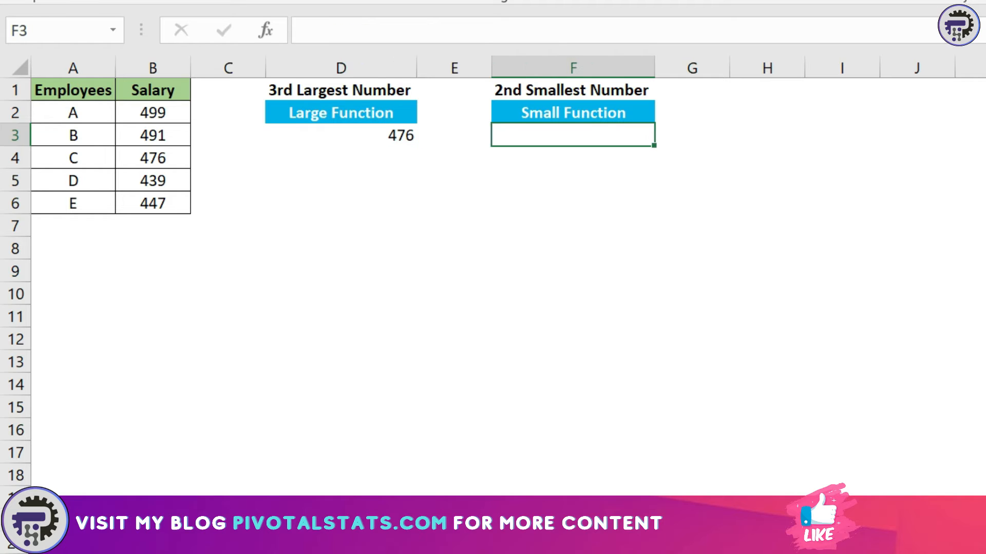
pyautogui.write('=')
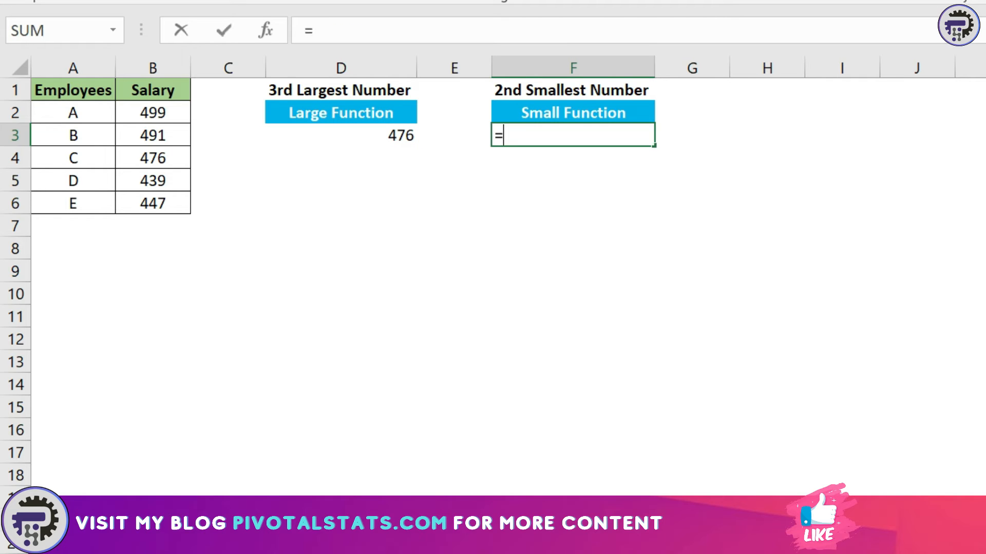
pyautogui.write('SMALL(')
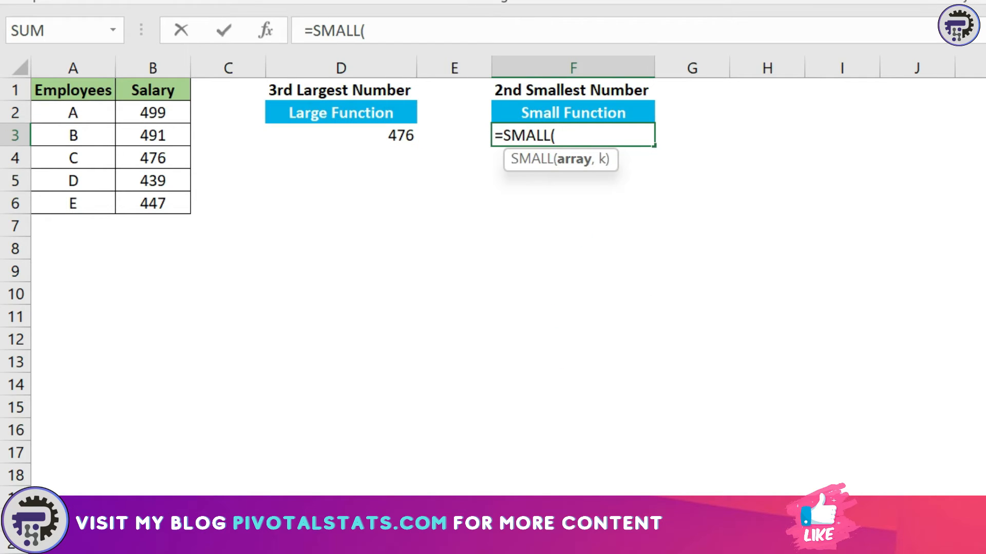
pyautogui.moveTo(151, 112); pyautogui.dragTo(152, 202)
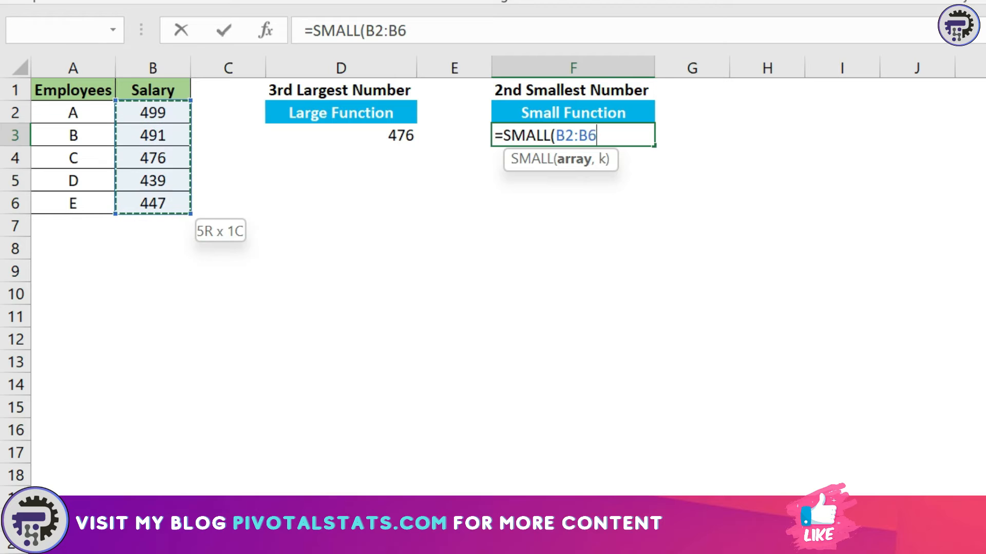
pyautogui.write(',2')
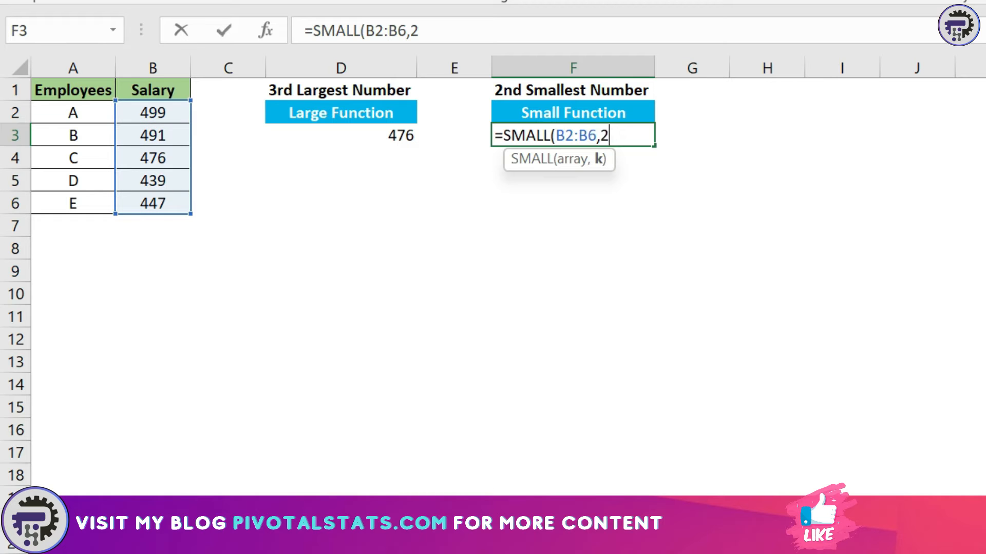
pyautogui.press('enter')
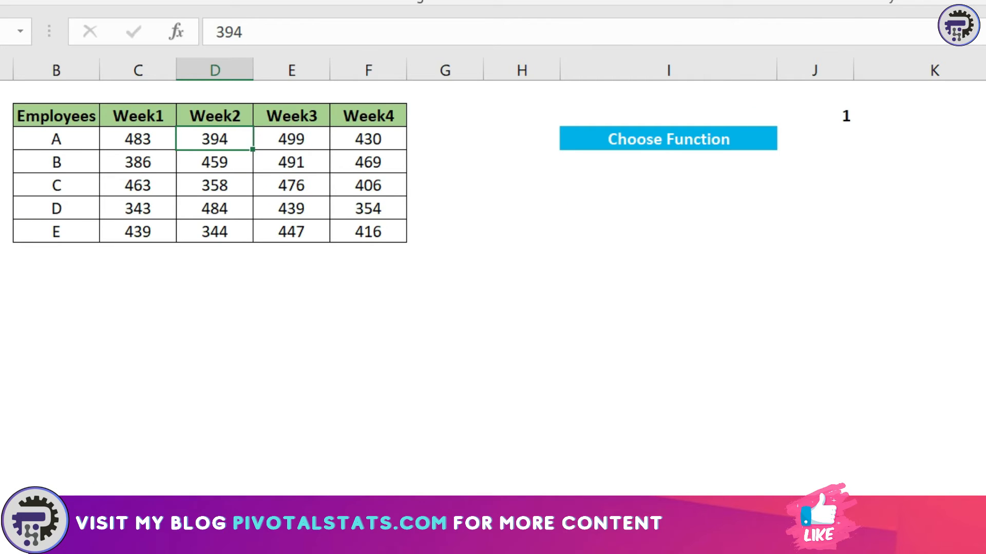
# Browse the Week1–Week4 employee salary table and pick the cell for the CHOOSE formula
pyautogui.click(521, 184)
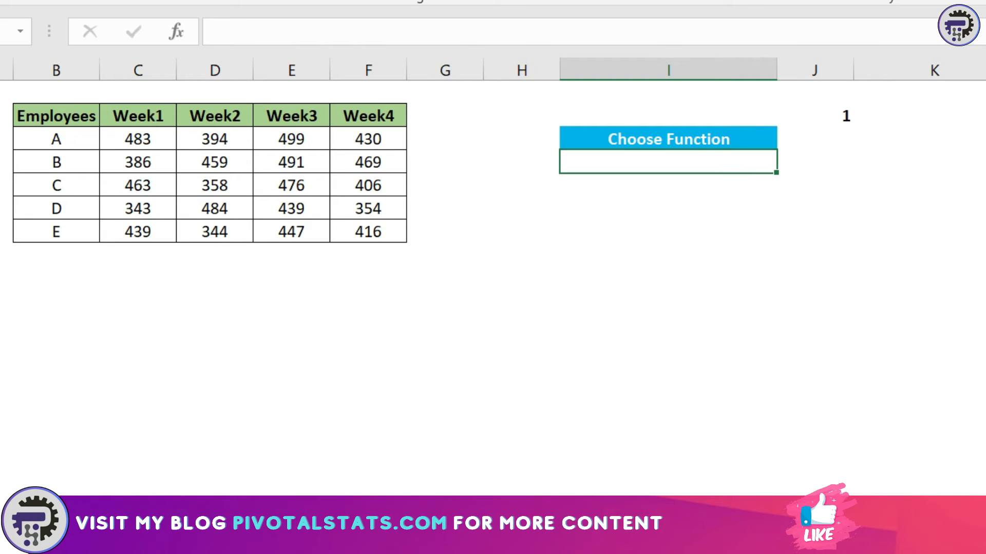
pyautogui.click(213, 161)
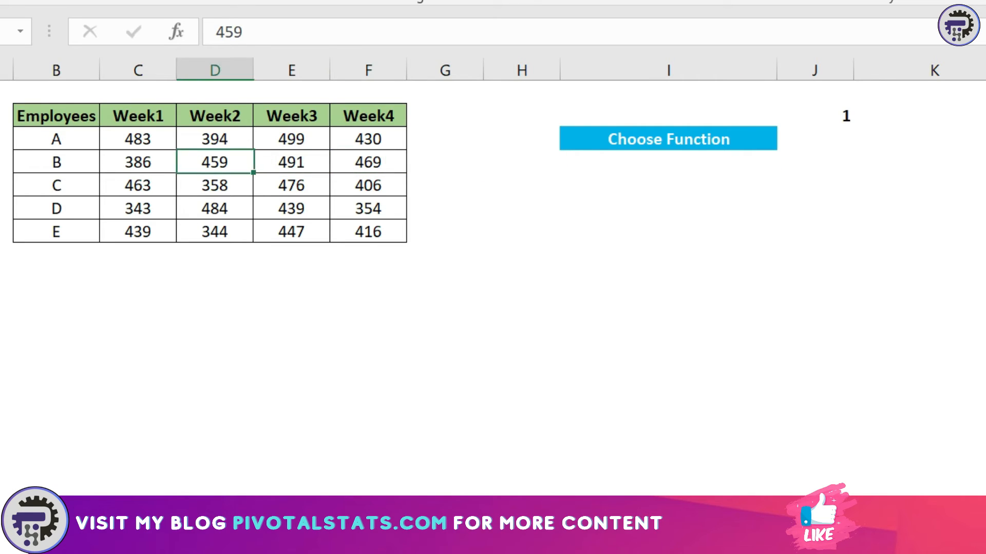
pyautogui.click(55, 162)
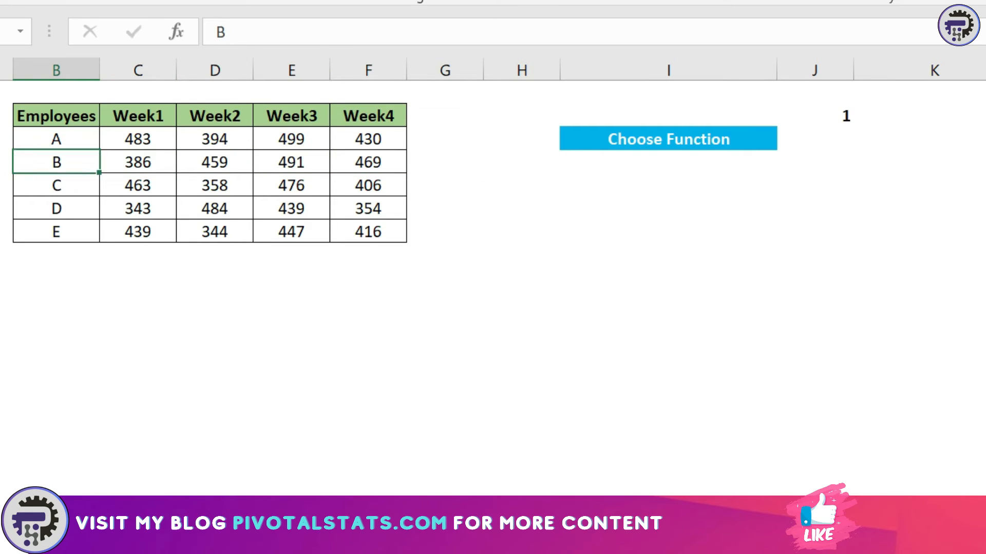
pyautogui.click(55, 184)
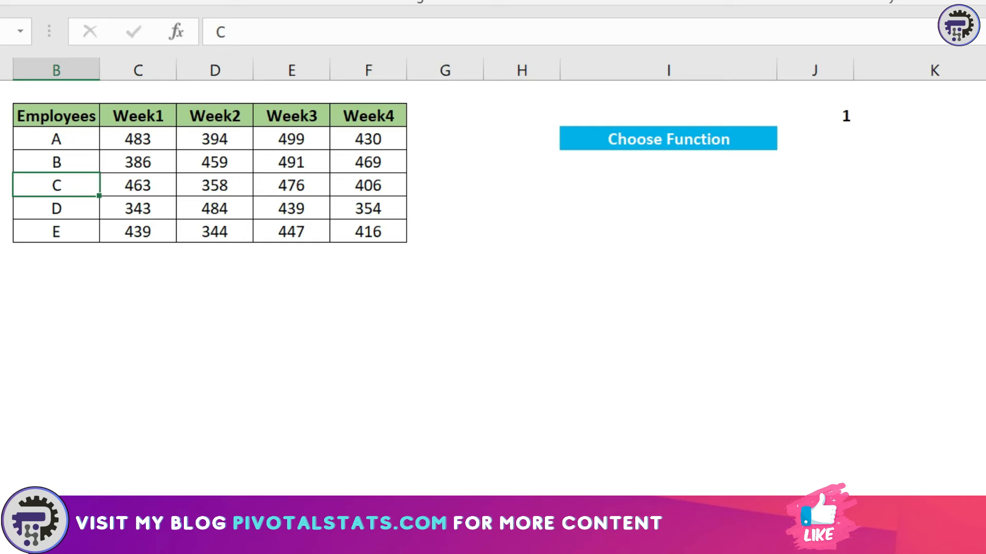
pyautogui.click(136, 184)
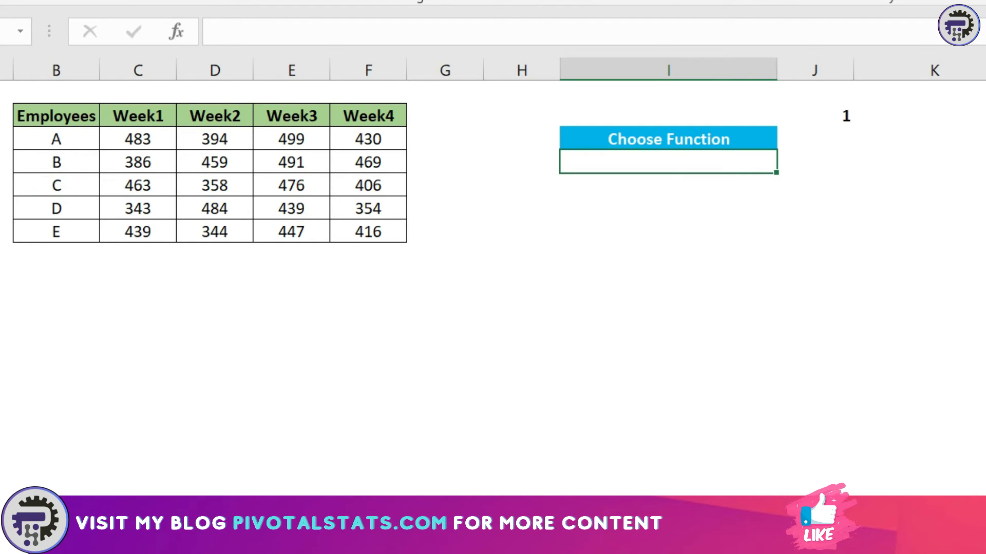
# Start a CHOOSE formula indexed by an absolute reference to the number in $J$2
pyautogui.write('=choo')
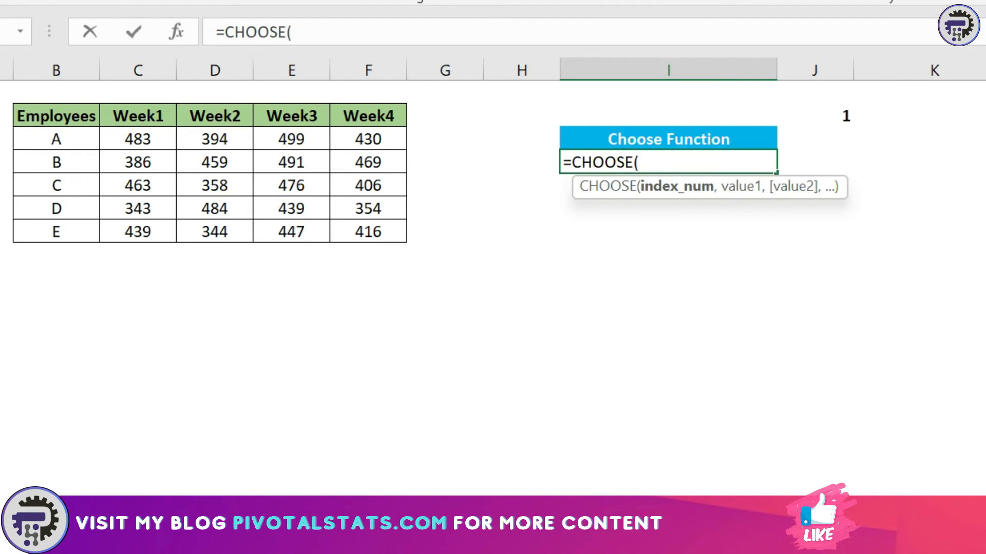
pyautogui.write('3')
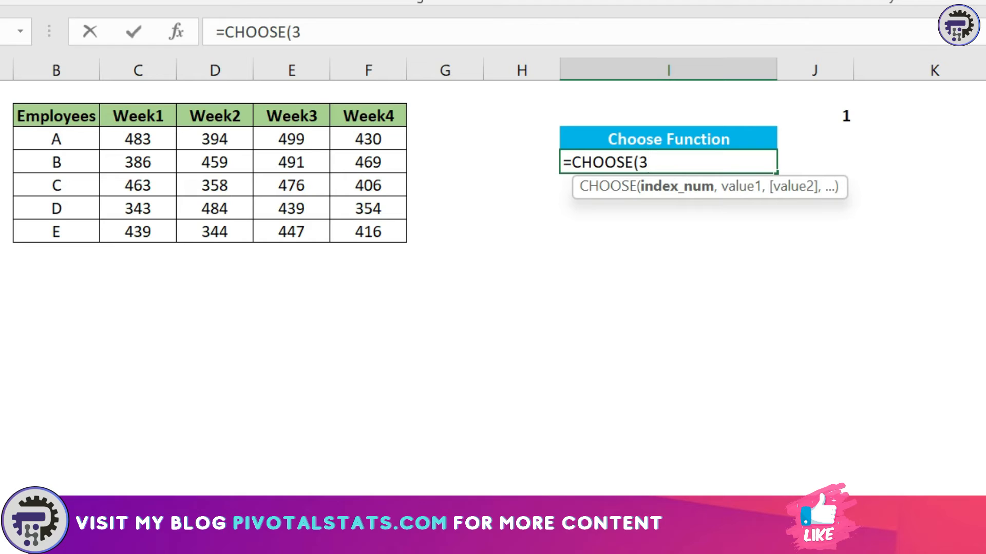
pyautogui.press('Backspace')
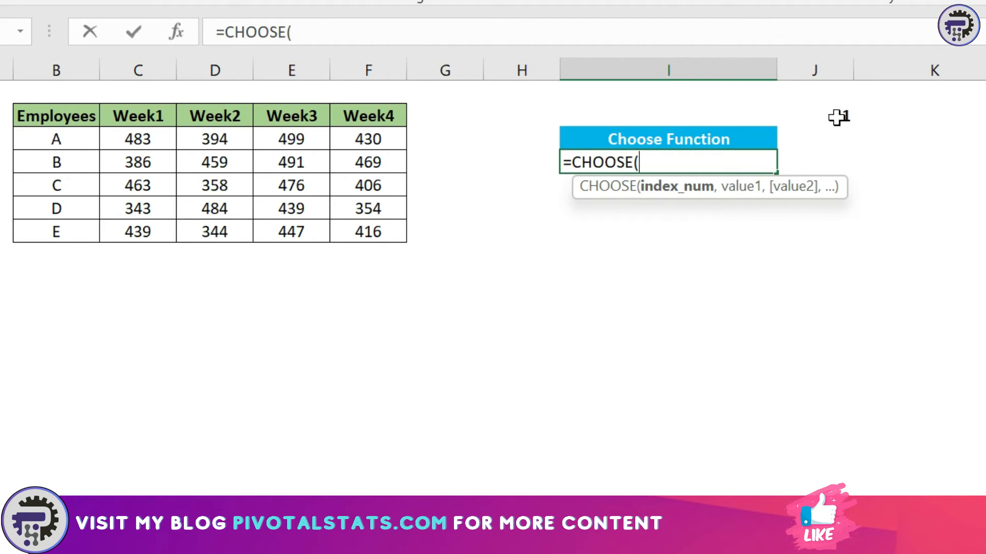
pyautogui.click(815, 116)
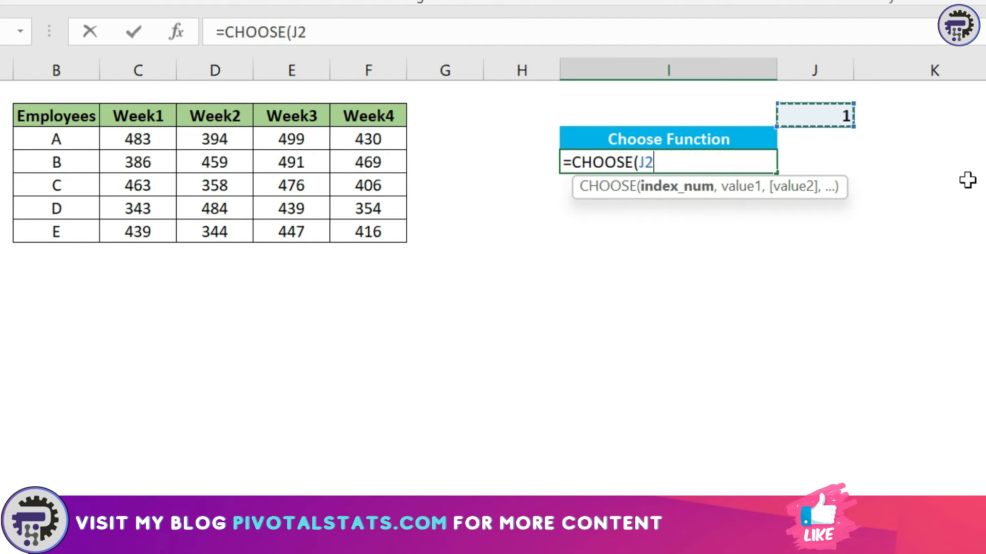
pyautogui.press('f4')
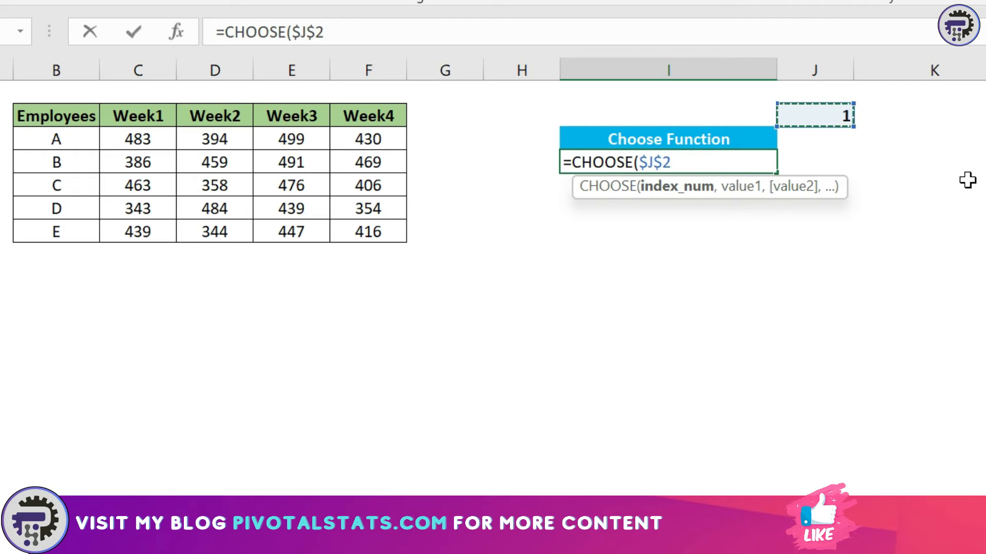
pyautogui.write(',')
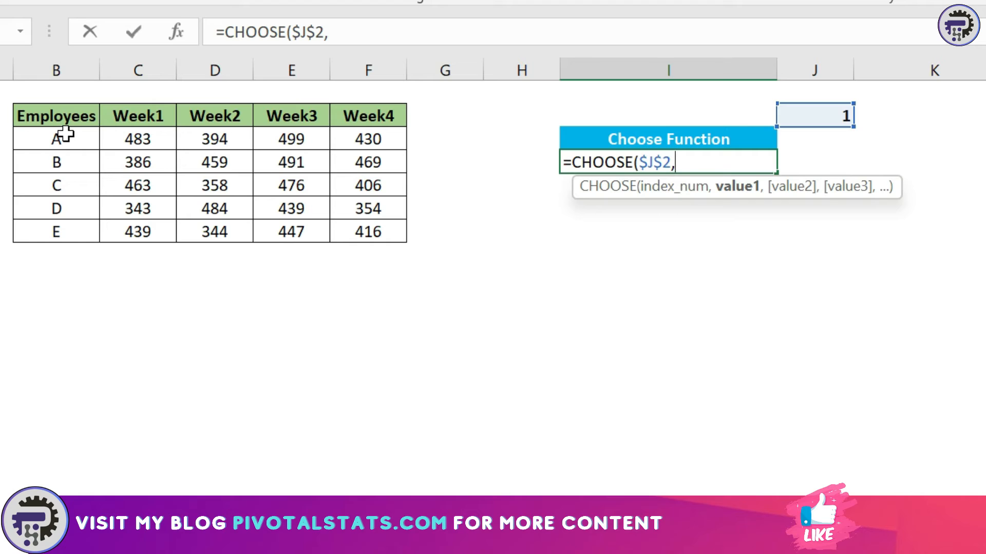
# List employees A through E as the CHOOSE options so index 1 returns employee A
pyautogui.click(56, 138)
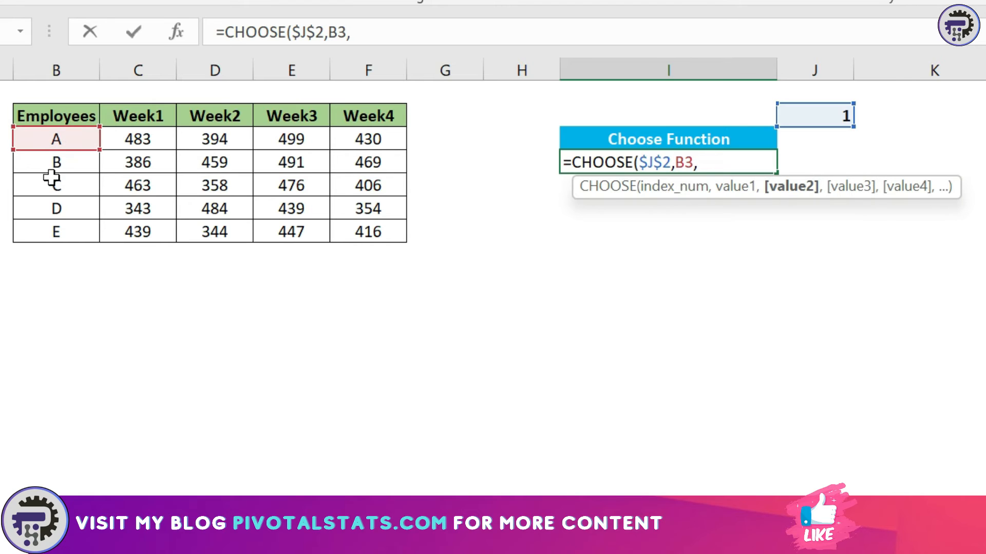
pyautogui.click(55, 161)
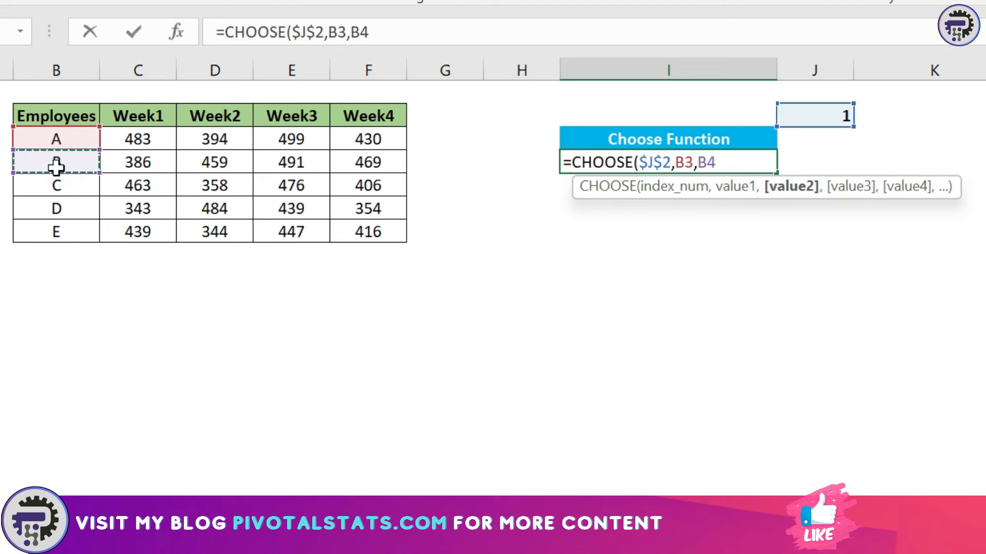
pyautogui.click(56, 184)
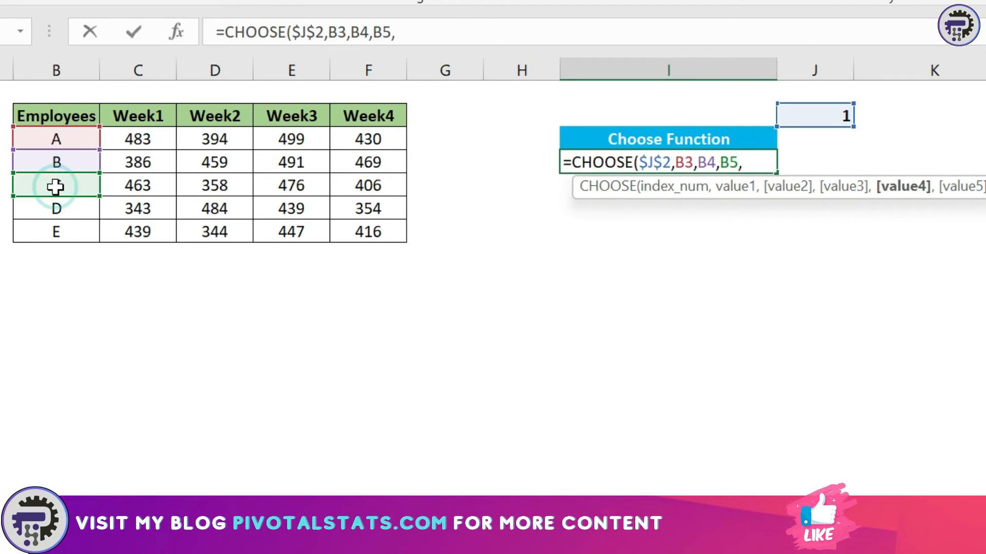
pyautogui.click(55, 209)
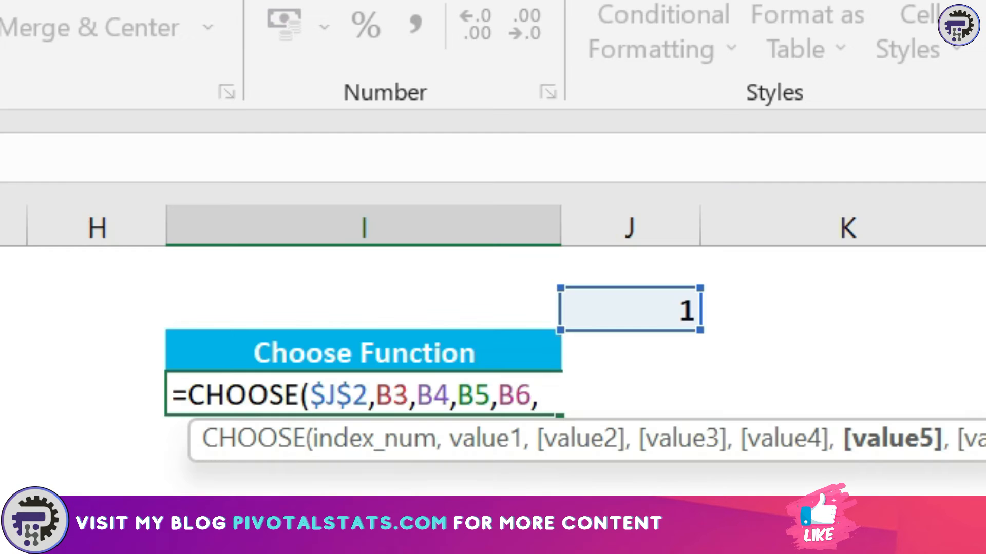
pyautogui.write('"')
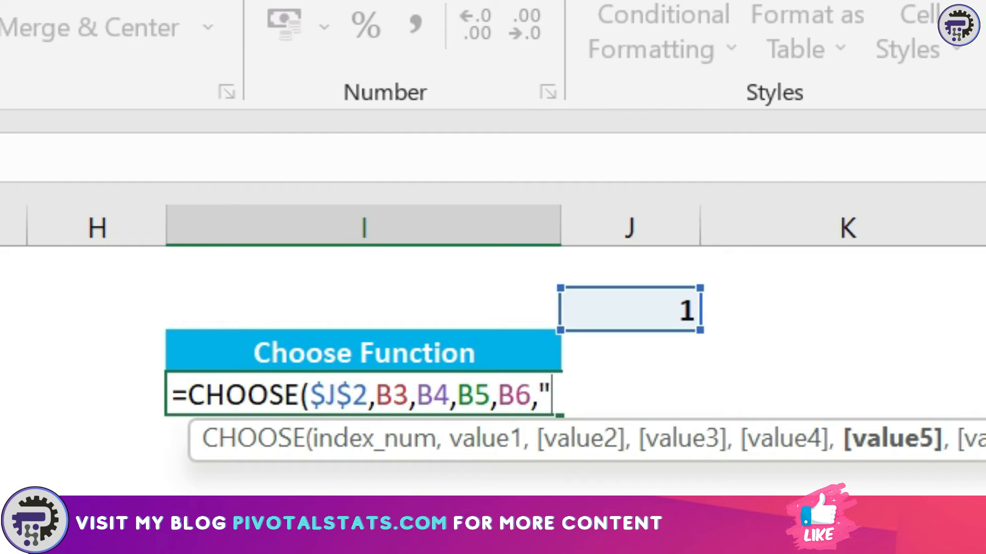
pyautogui.write('E')
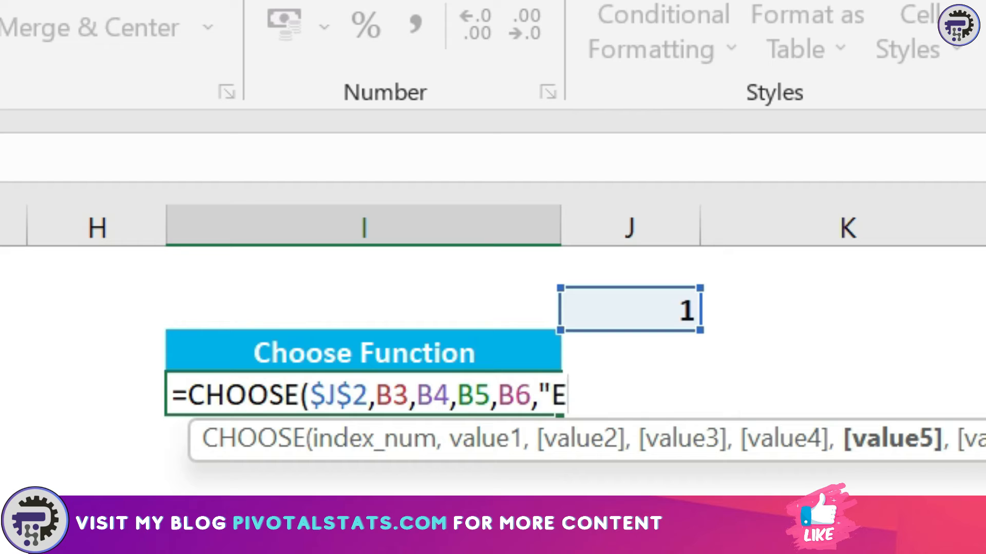
pyautogui.write('"')
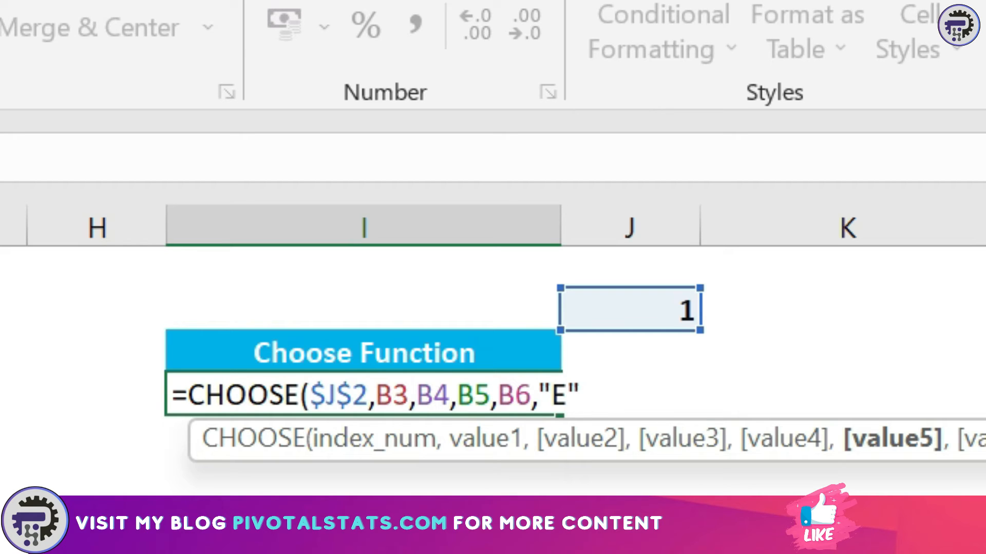
pyautogui.press('Backspace')
pyautogui.write('B7)')
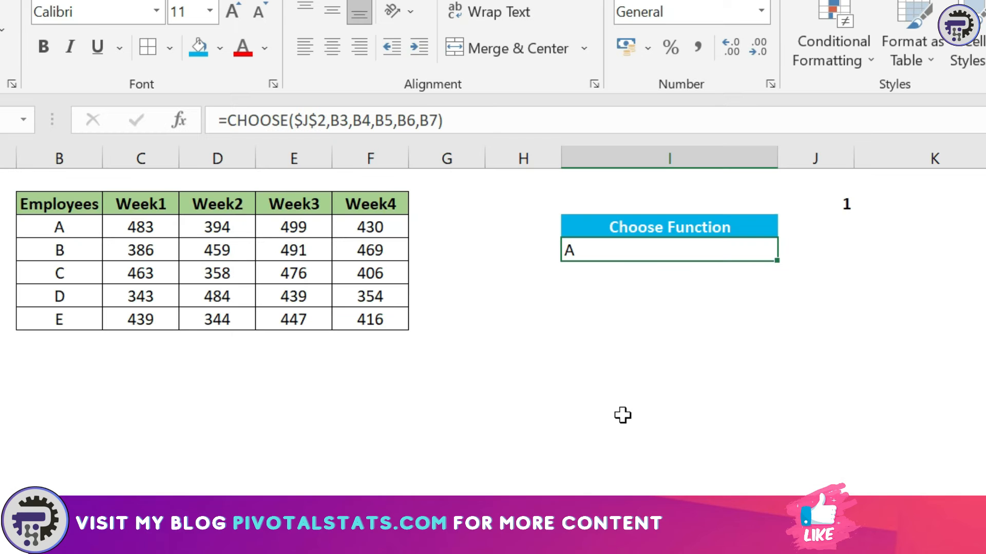
# Set up the 'Sum values based on Week' label with week number 3 and pick the result cell
pyautogui.click(814, 202)
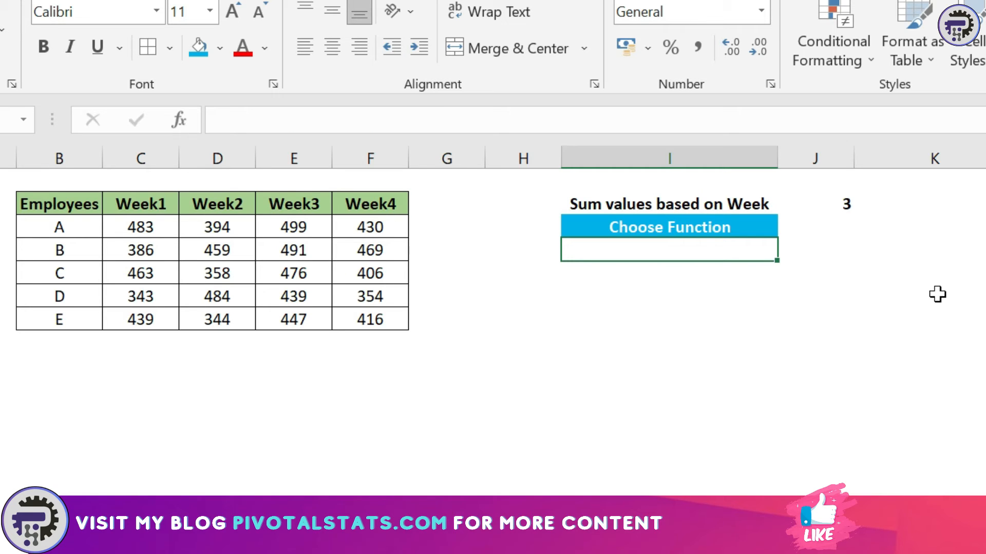
pyautogui.click(140, 227)
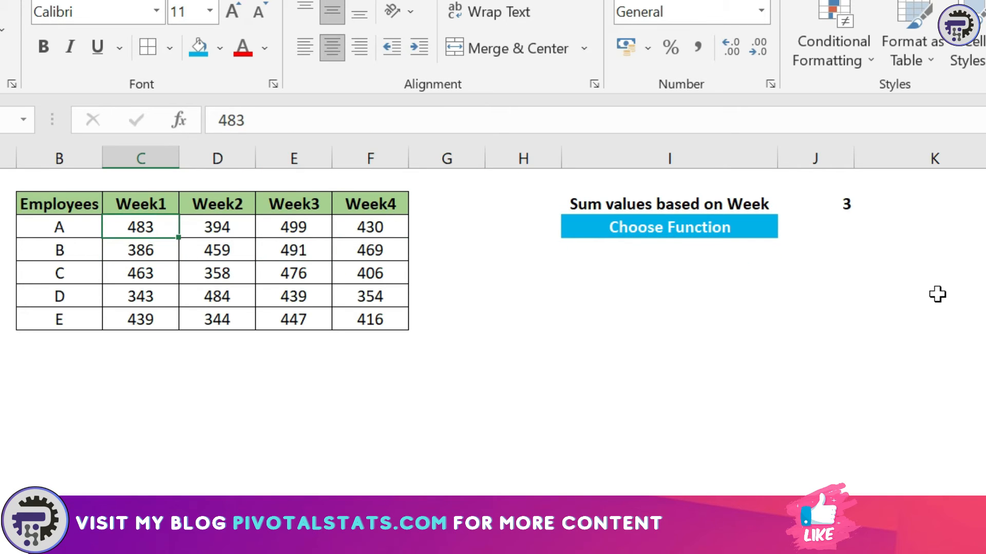
pyautogui.click(140, 203)
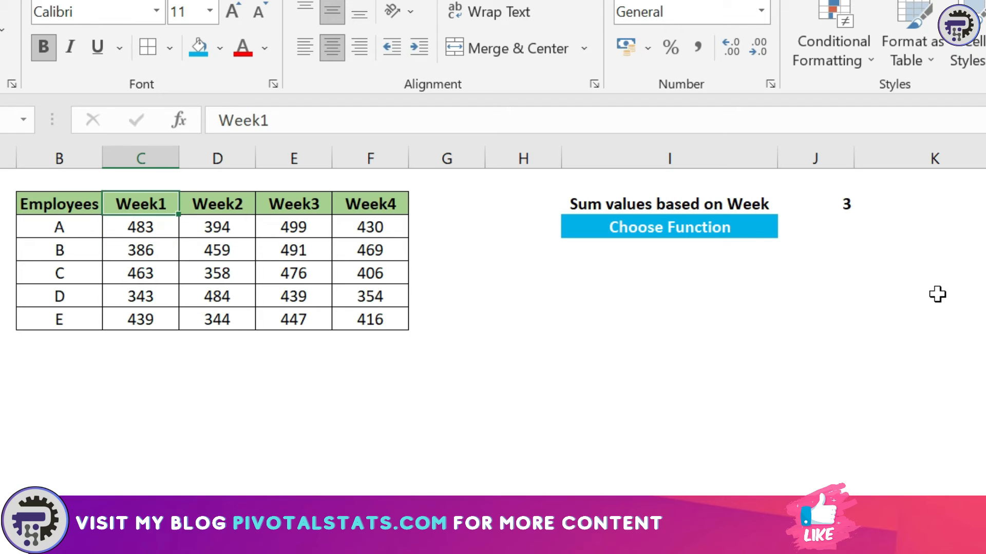
pyautogui.click(139, 227)
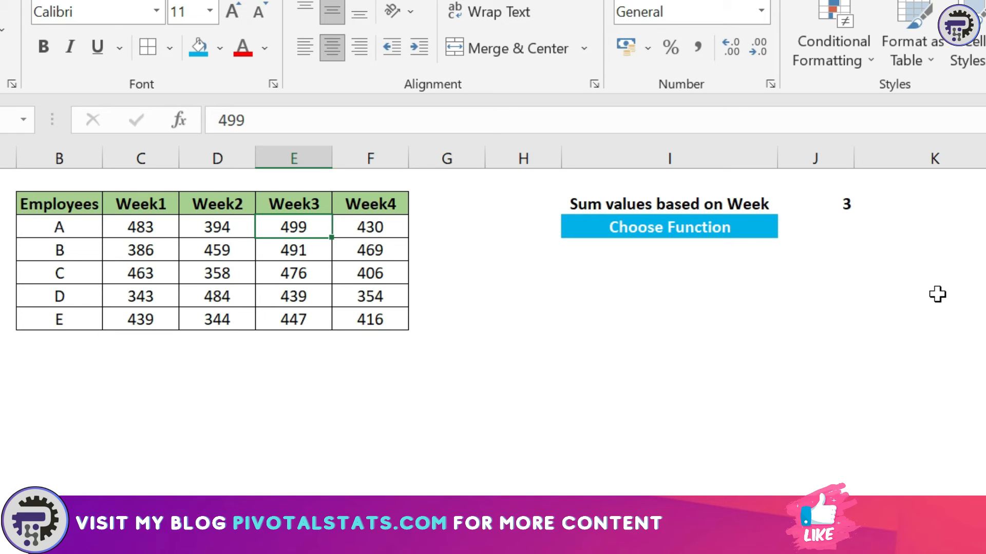
pyautogui.click(446, 250)
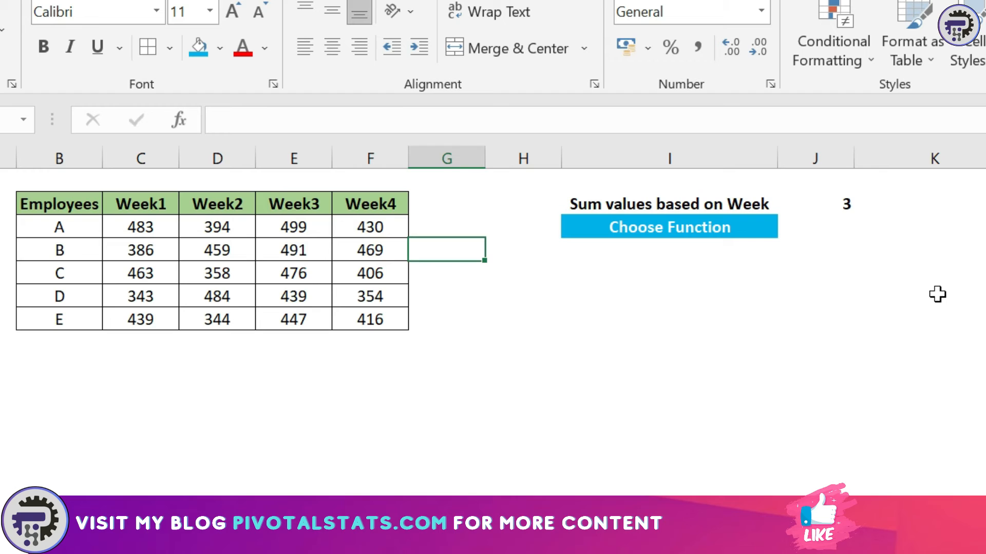
pyautogui.click(668, 249)
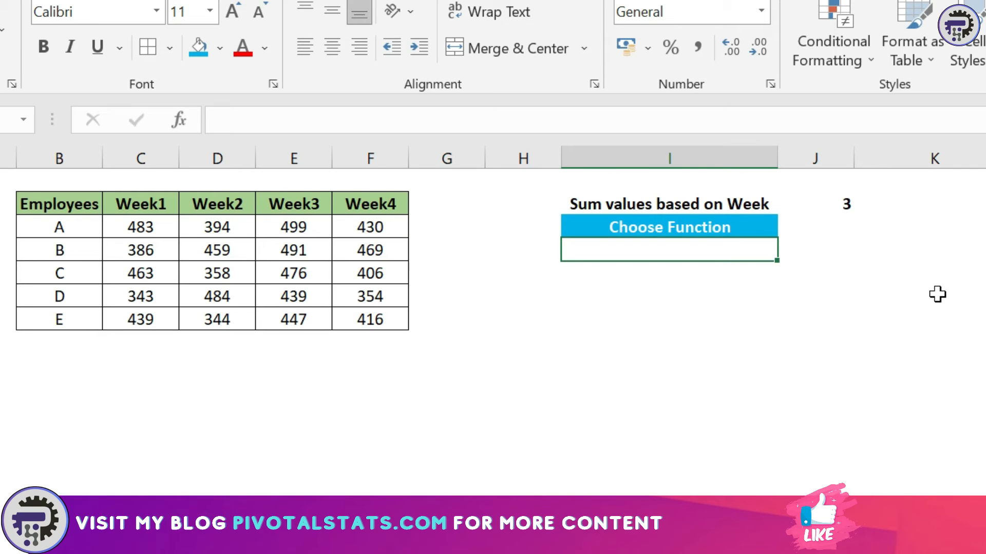
# Start =SUM(CHOOSE( indexed by the week number in $J$2
pyautogui.write('=')
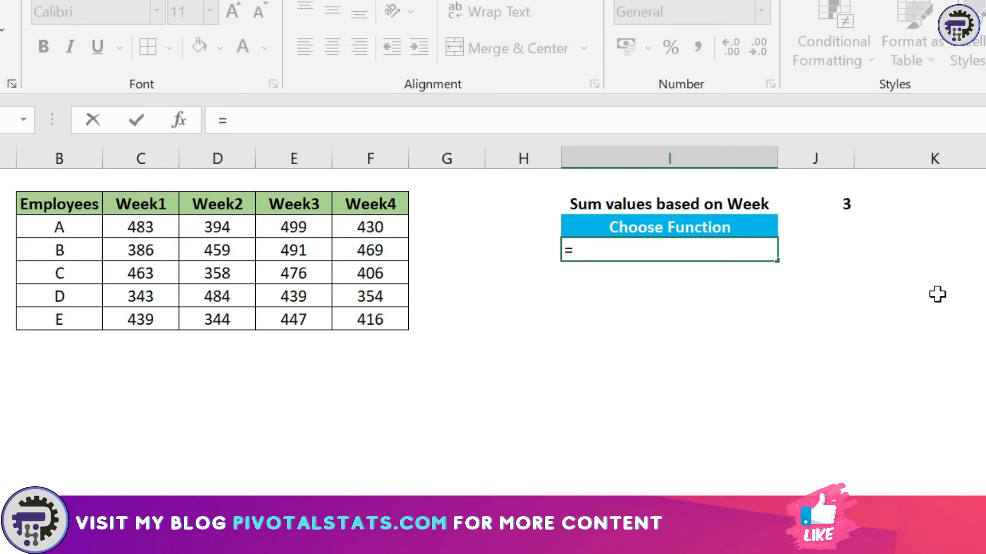
pyautogui.write('SUM(')
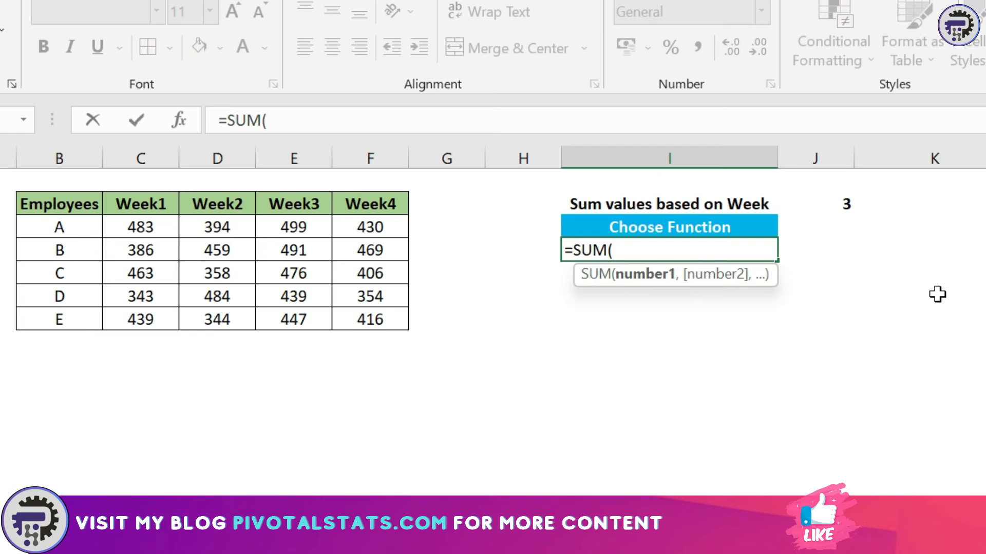
pyautogui.write('CHOOSE(')
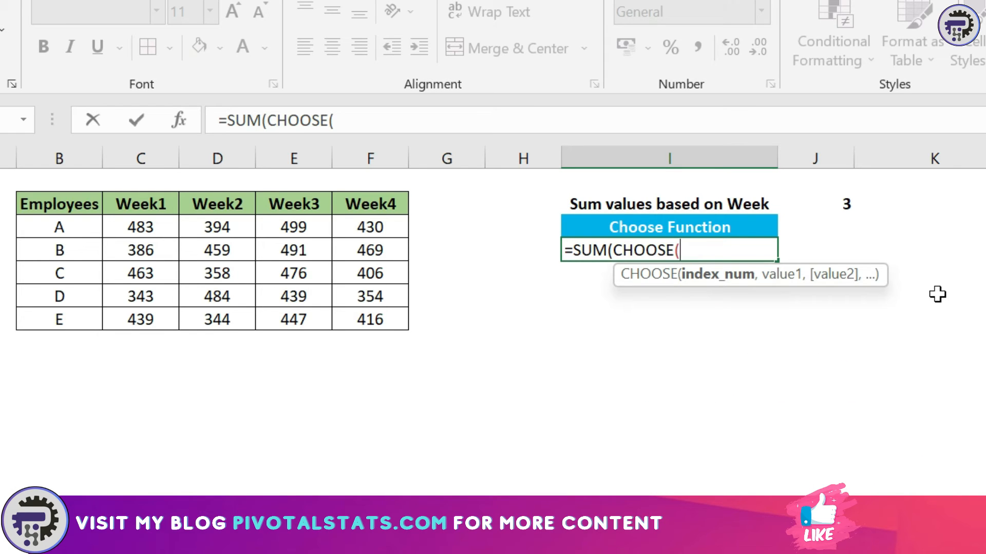
pyautogui.moveTo(524, 346)
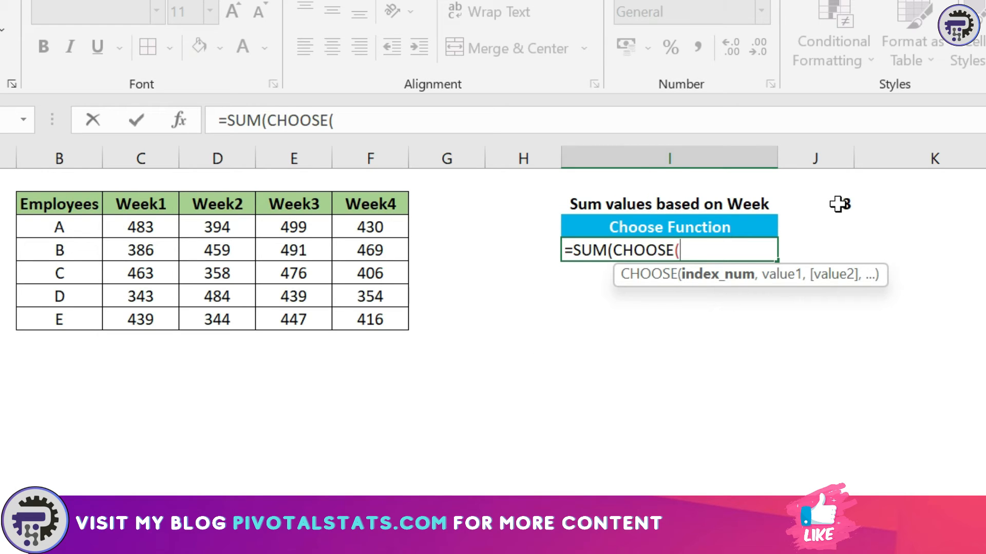
pyautogui.click(816, 204)
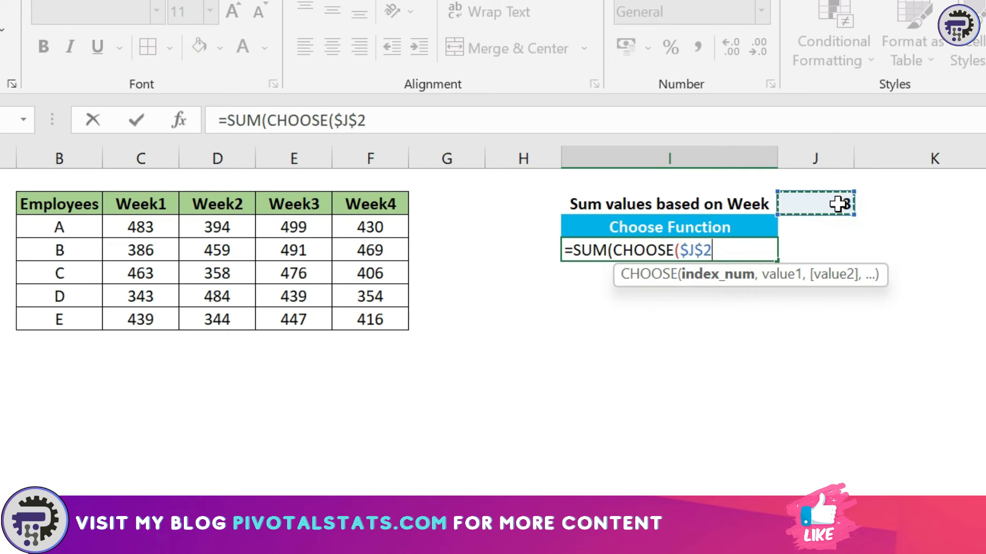
pyautogui.write(',')
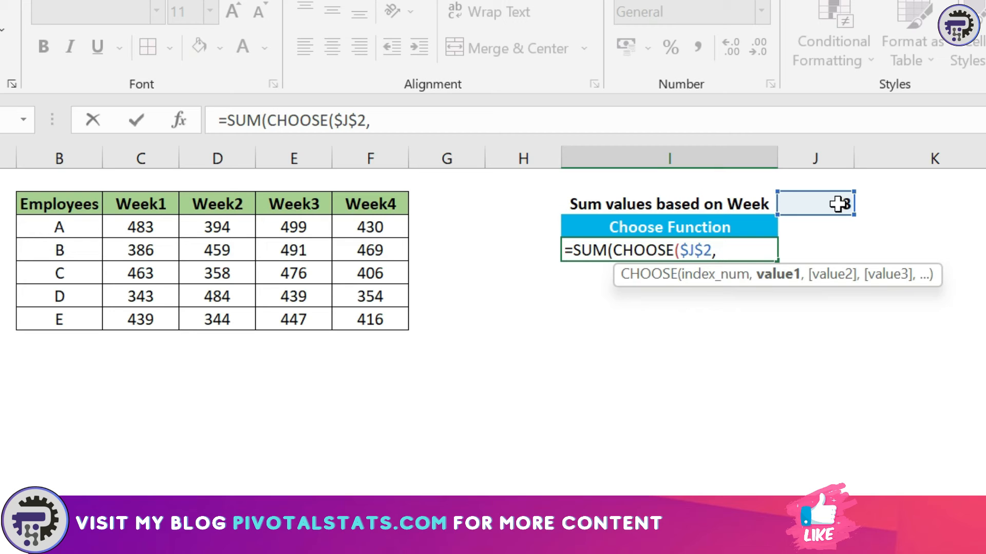
pyautogui.moveTo(358, 298)
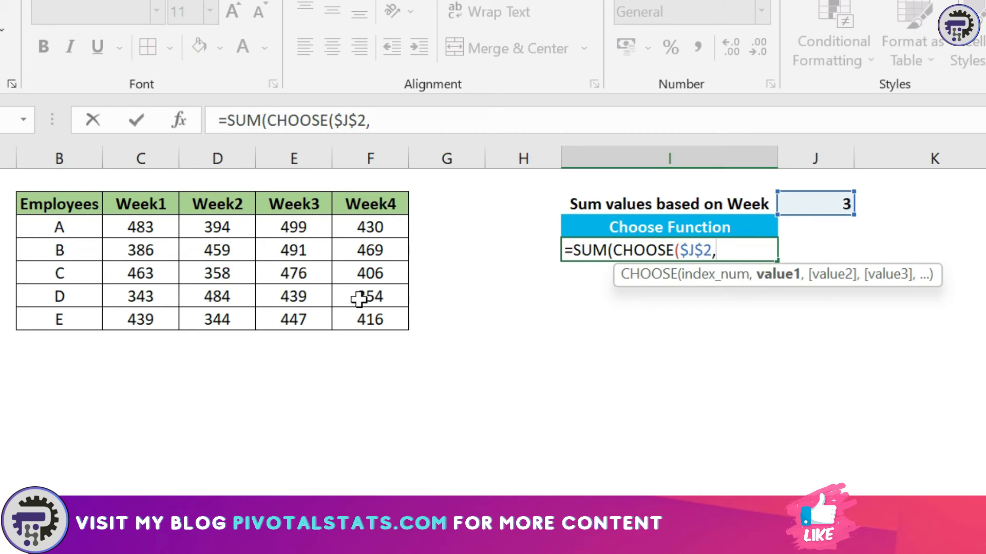
# Add the Week1–Week4 columns C3:C7, D3:D7, E3:E7, F3:F7 as options, totalling 2352 for Week3
pyautogui.moveTo(141, 226); pyautogui.dragTo(141, 295)
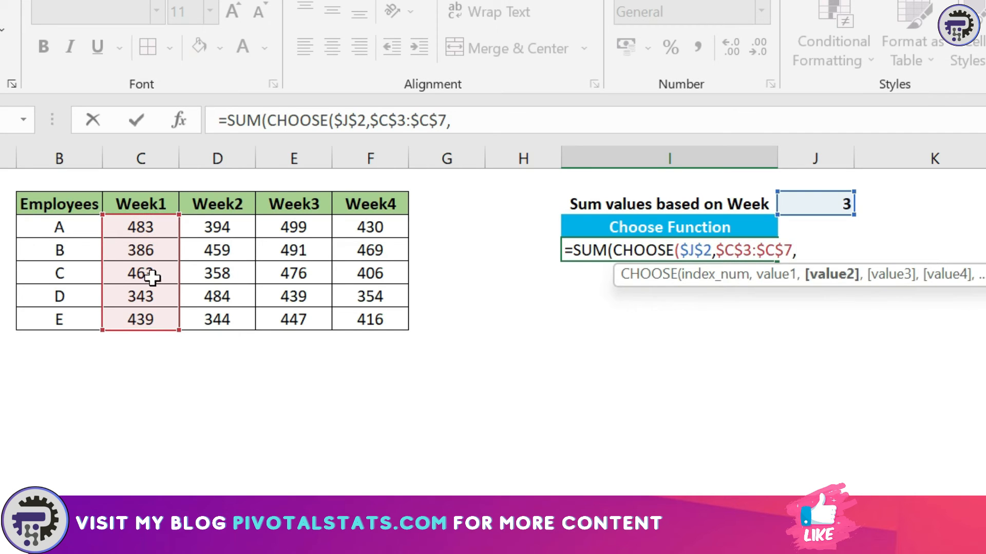
pyautogui.moveTo(217, 226); pyautogui.dragTo(217, 320)
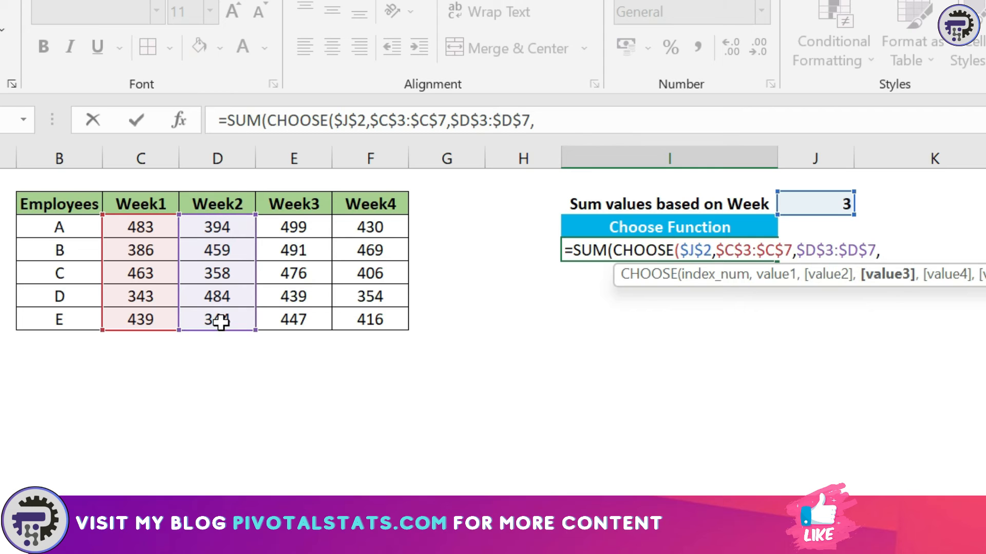
pyautogui.moveTo(293, 227); pyautogui.dragTo(293, 319)
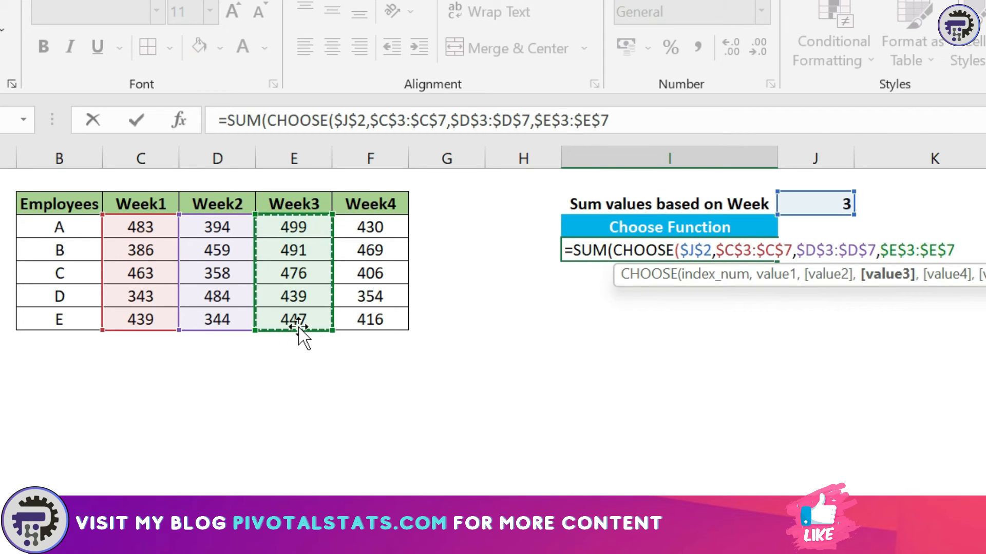
pyautogui.click(369, 227)
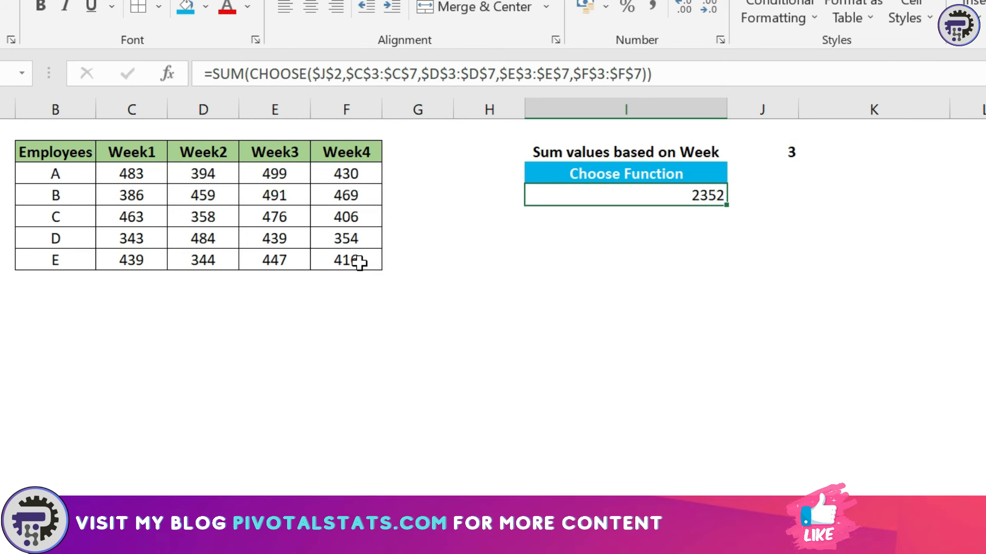
# Change the week number in J2 to 1 so the total recalculates for Week1
pyautogui.click(489, 216)
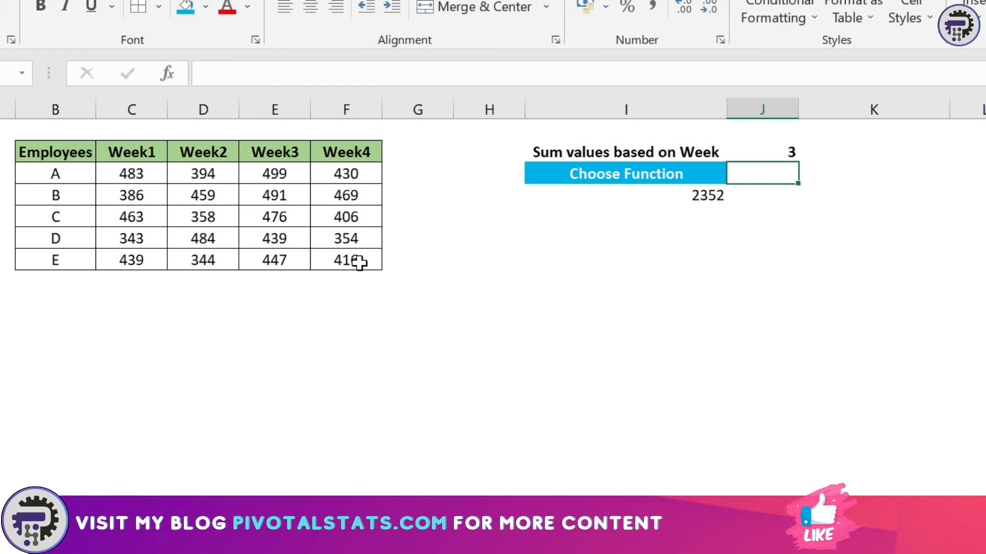
pyautogui.write('1')
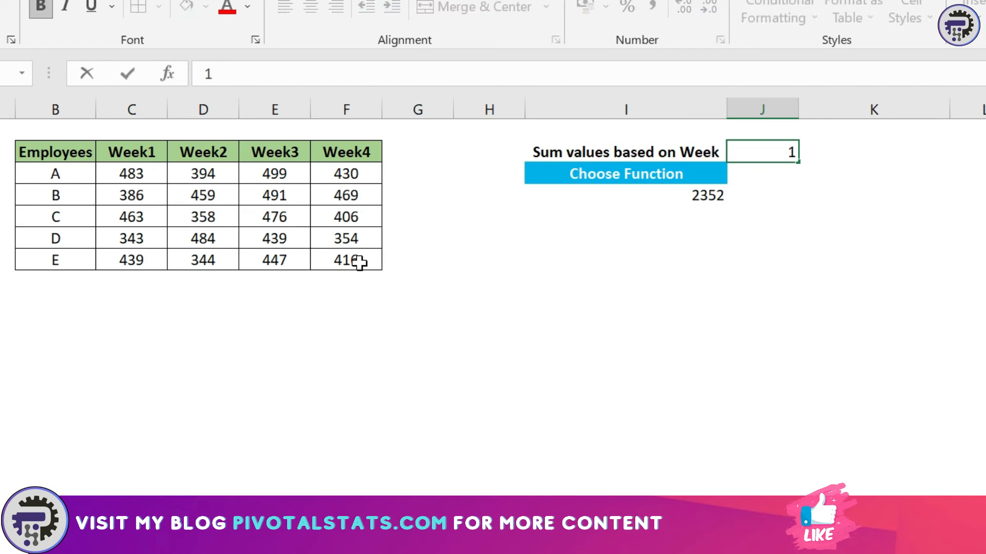
pyautogui.click(131, 195)
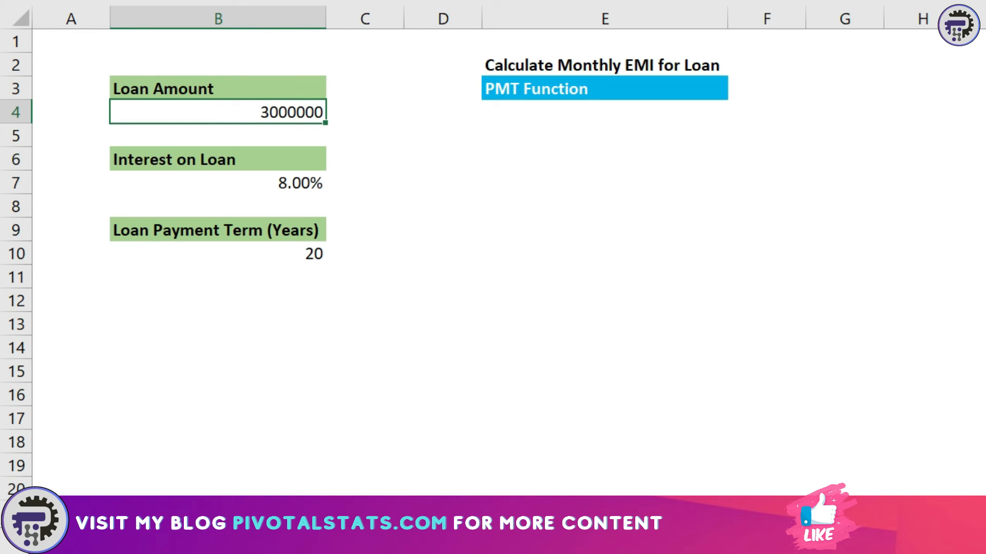
# Review the 8.00% rate and 20-year term and pick the EMI cell under PMT Function
pyautogui.click(217, 183)
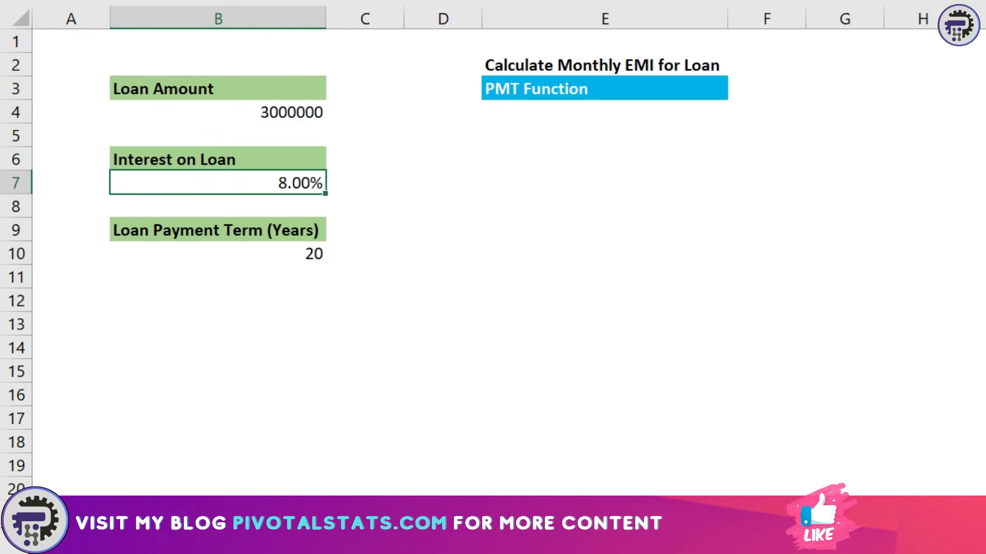
pyautogui.click(217, 254)
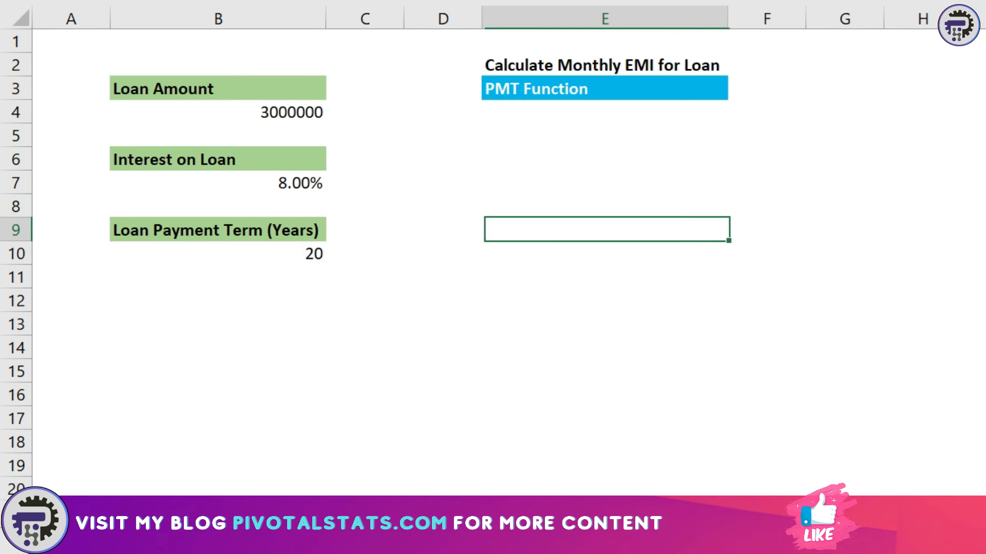
pyautogui.click(602, 112)
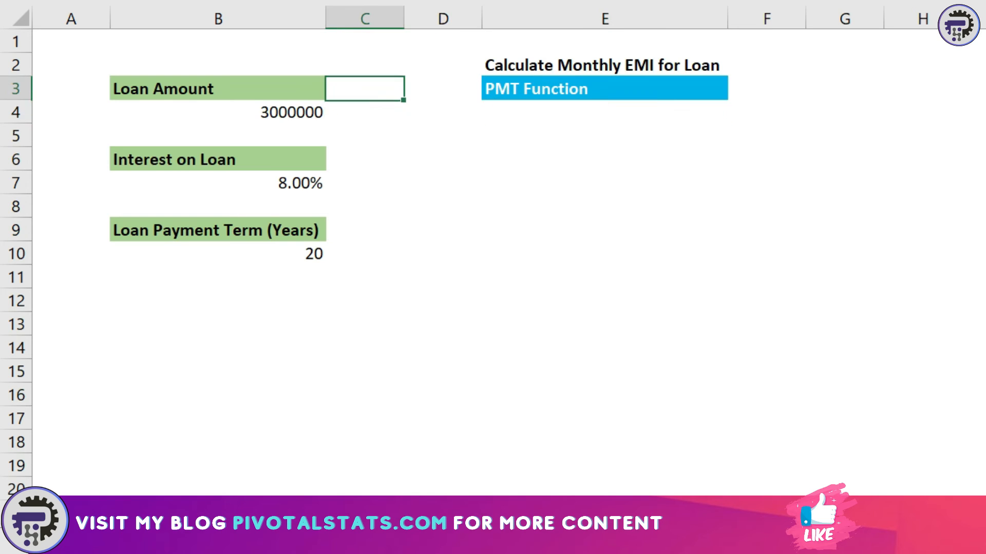
pyautogui.click(602, 112)
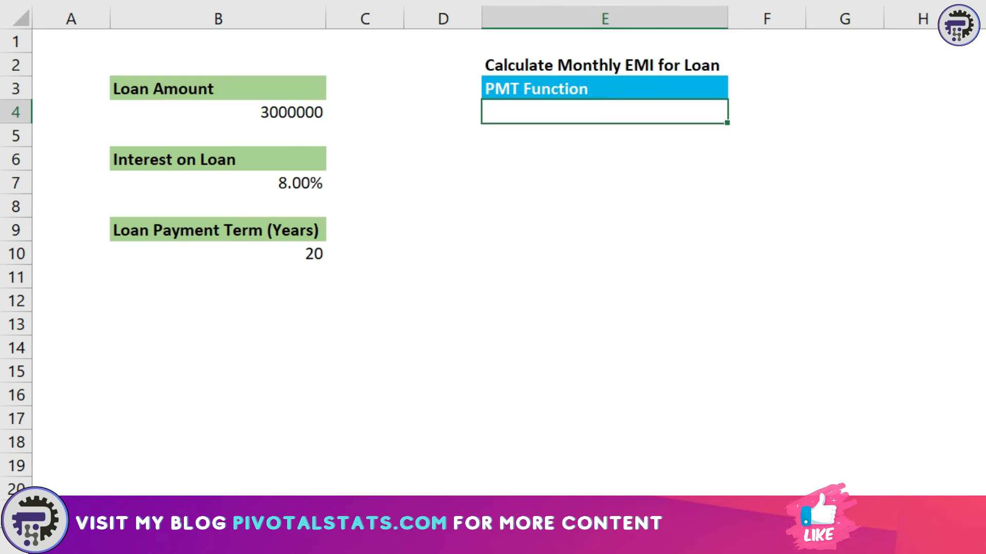
# Enter =PMT(B7/12,B10*12,B4) for the monthly EMI of ₹ -25,093.20 on the 3,000,000 loan
pyautogui.write('=PMT(')
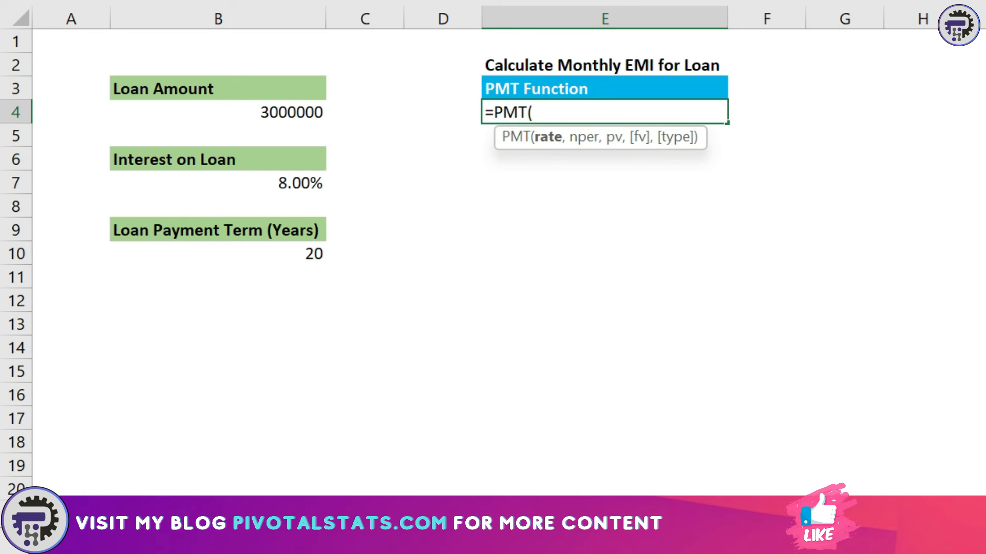
pyautogui.click(216, 183)
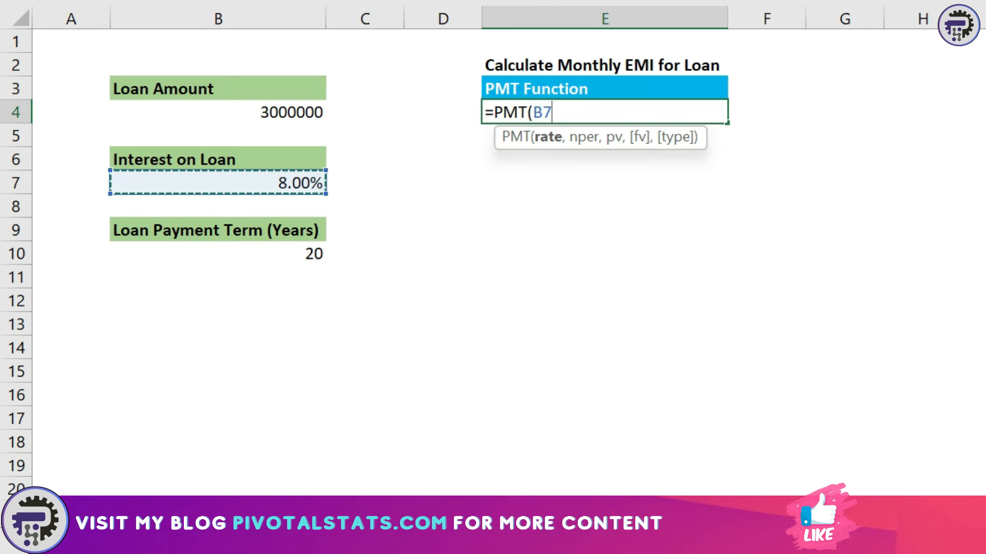
pyautogui.write('/')
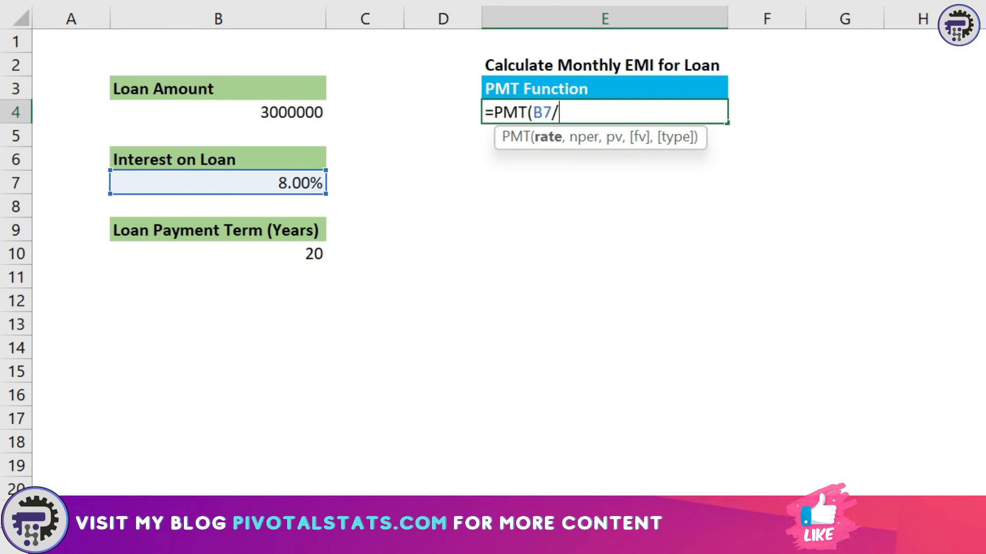
pyautogui.write('12,')
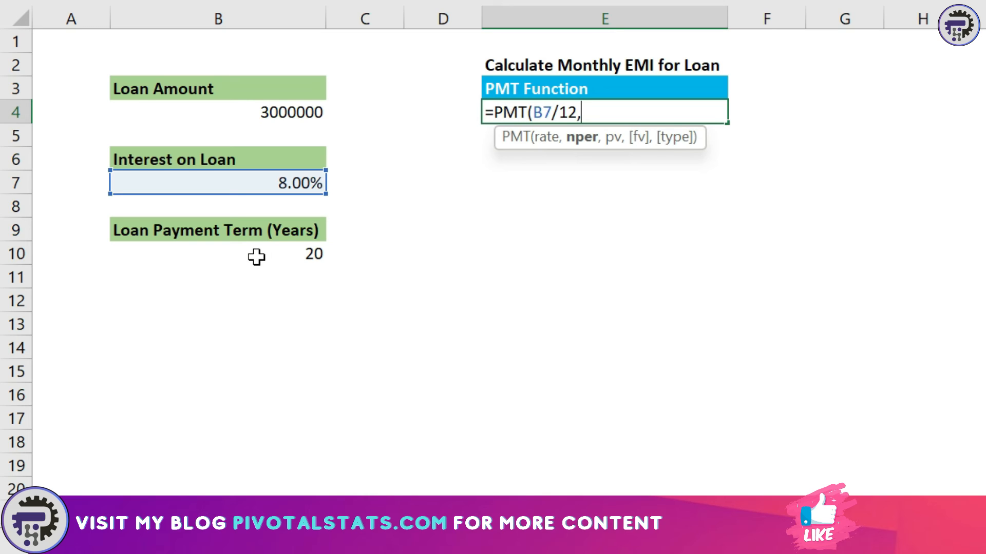
pyautogui.click(218, 254)
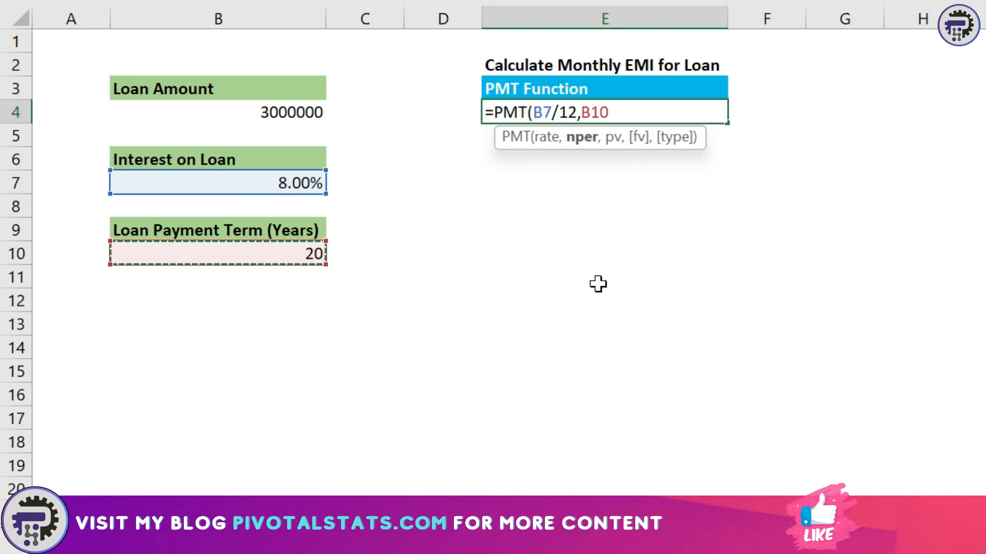
pyautogui.write('*')
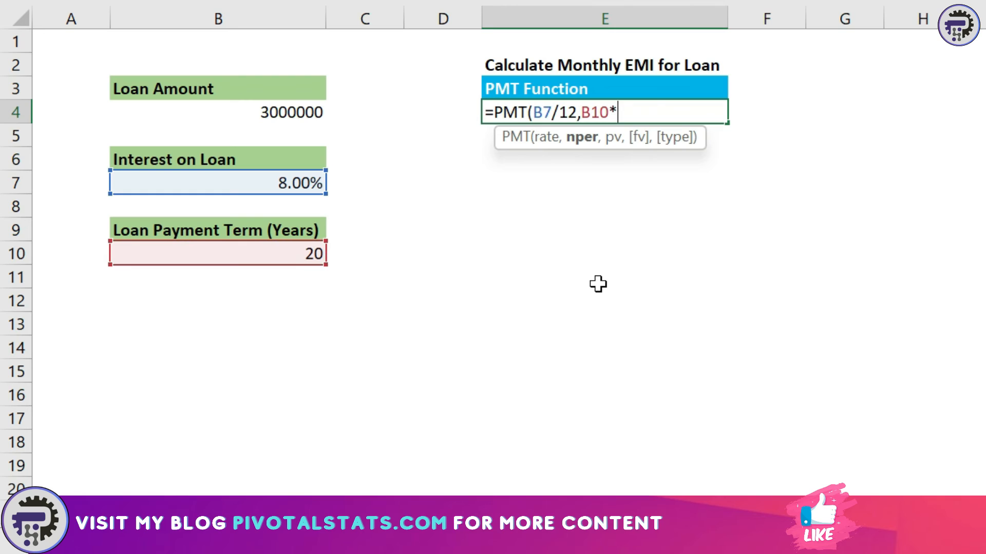
pyautogui.write('12')
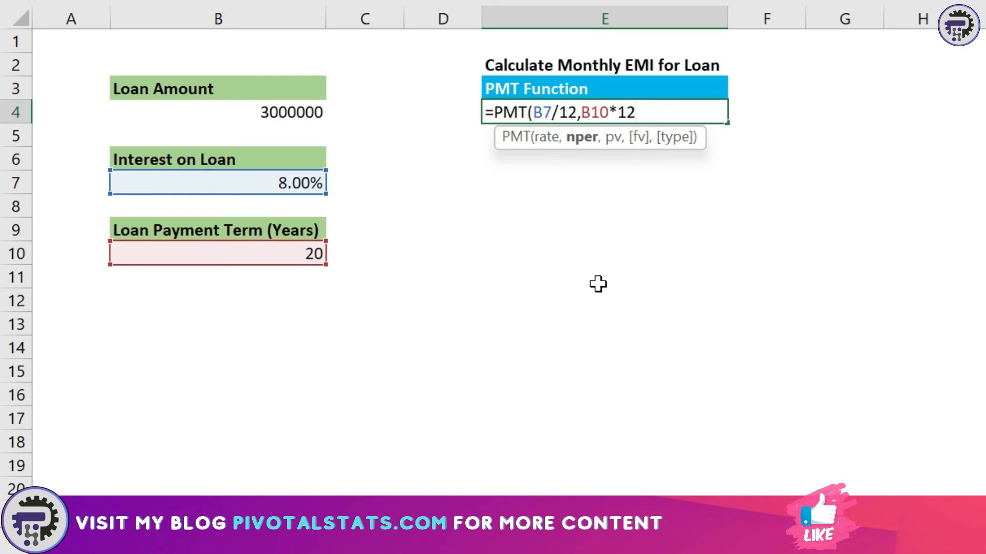
pyautogui.write(',')
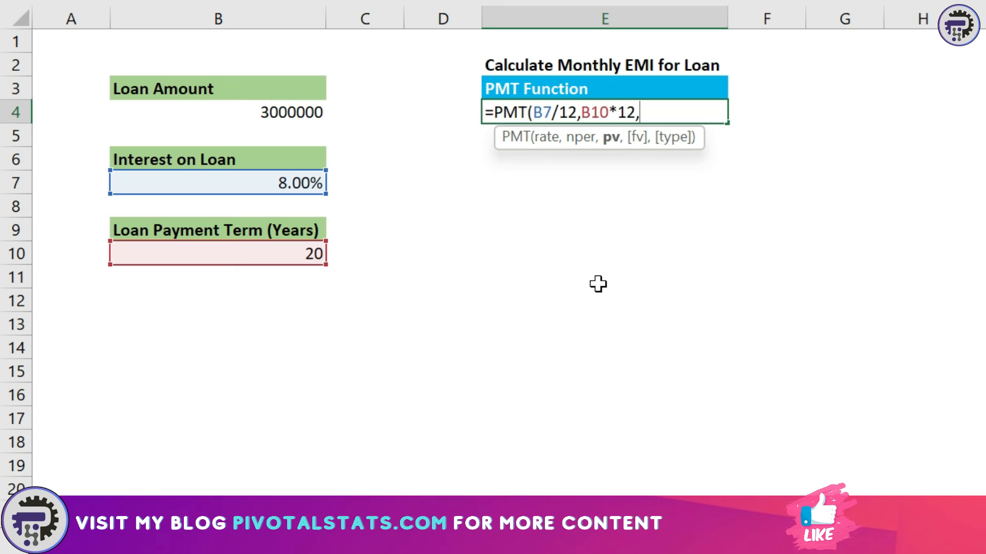
pyautogui.moveTo(281, 113)
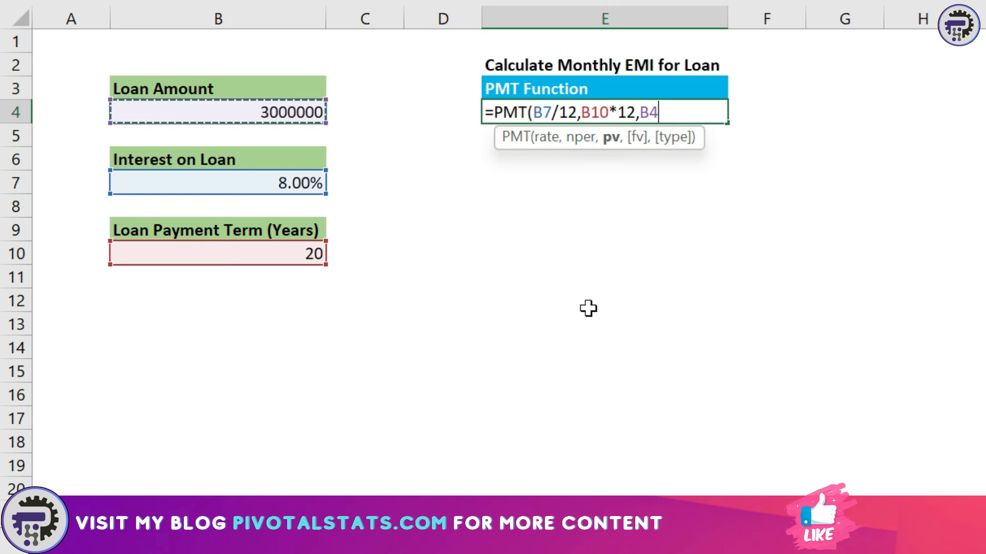
pyautogui.moveTo(759, 174)
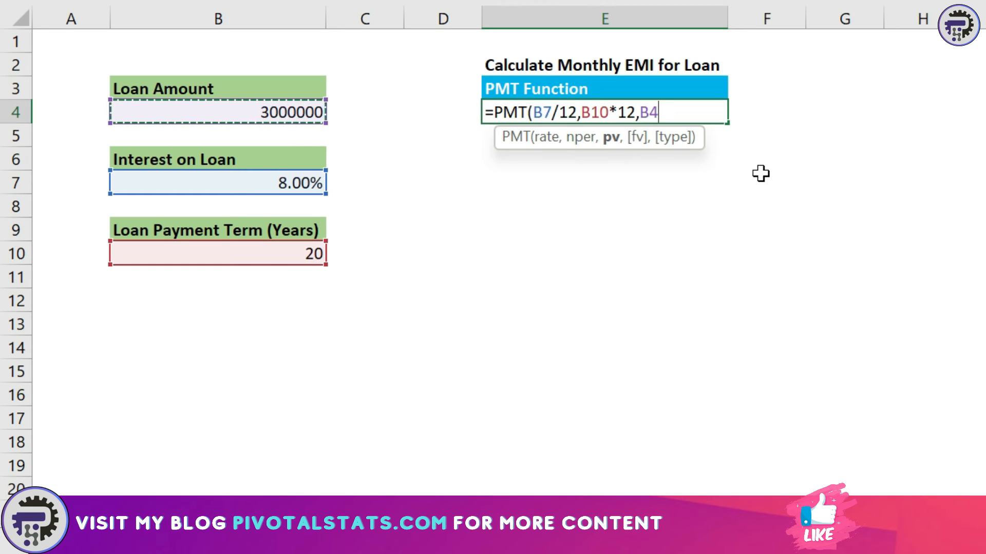
pyautogui.write(')')
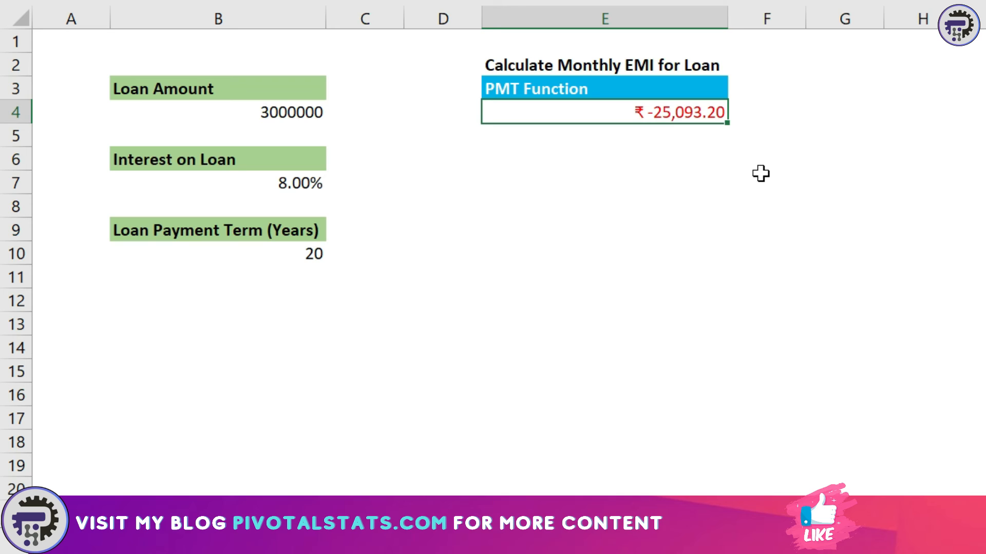
# Set the interest rate in B7 to 8.5% and begin adding a minus sign to the PMT formula in E4
pyautogui.click(364, 111)
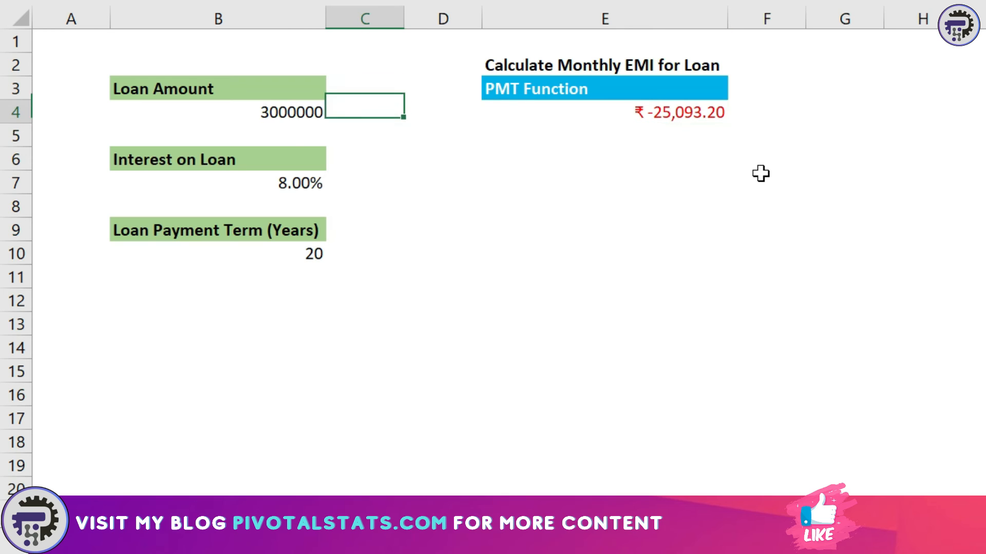
pyautogui.click(218, 160)
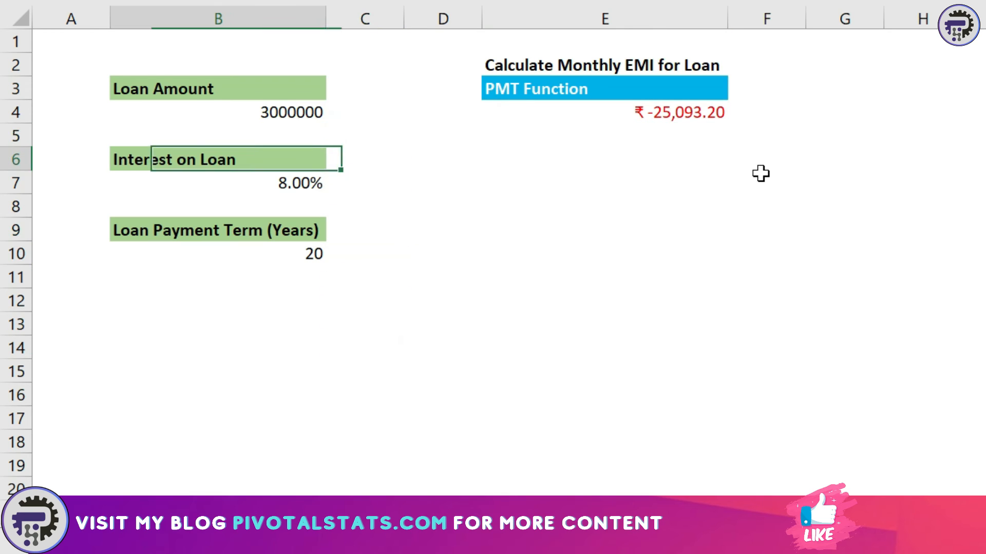
pyautogui.click(218, 183)
pyautogui.write('8.5')
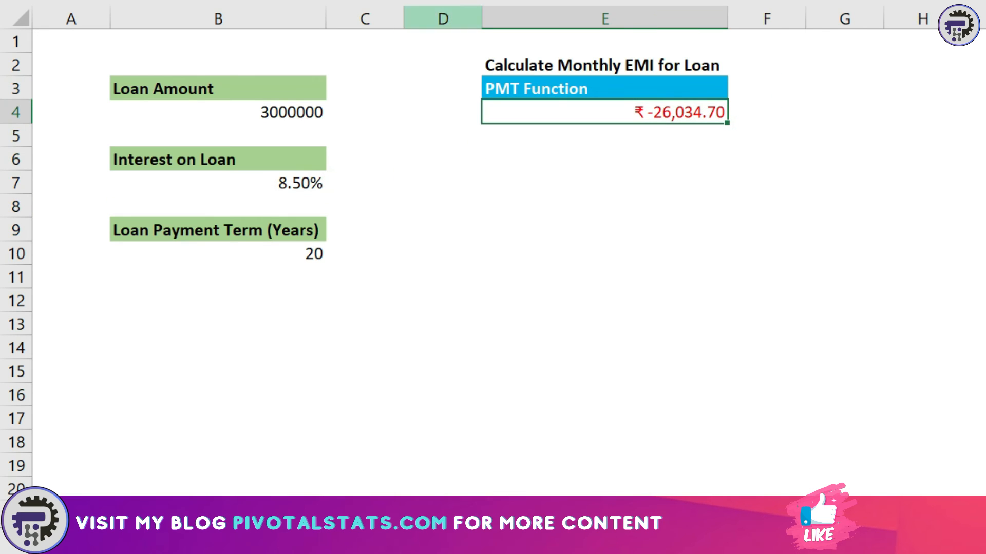
pyautogui.doubleClick(604, 112)
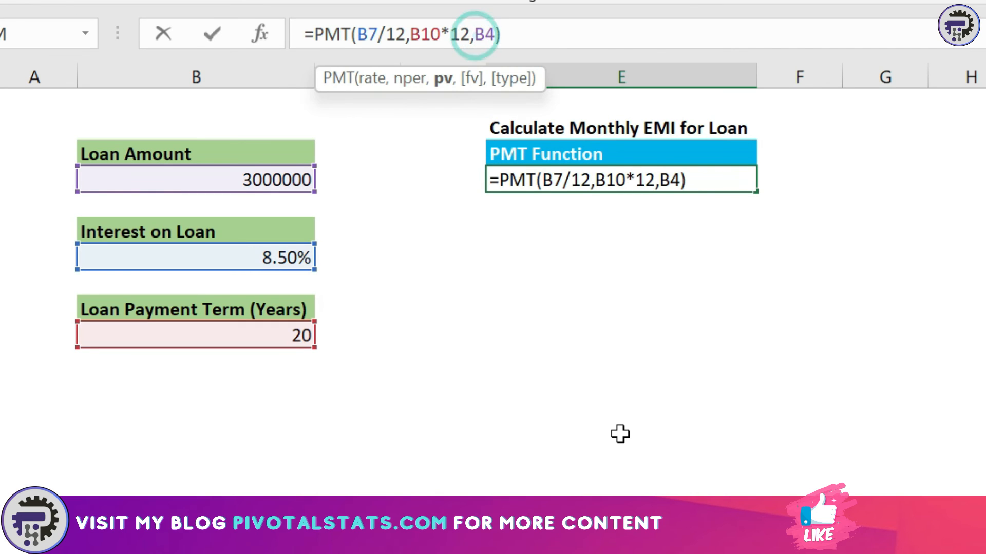
pyautogui.write('-')
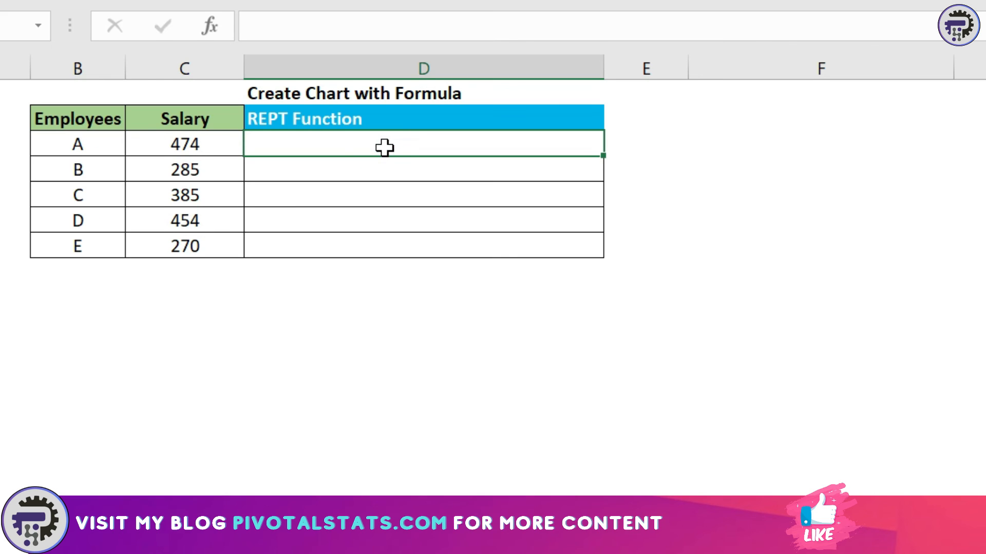
# Select D3 beside employee A's salary on the REPT sheet
pyautogui.click(77, 119)
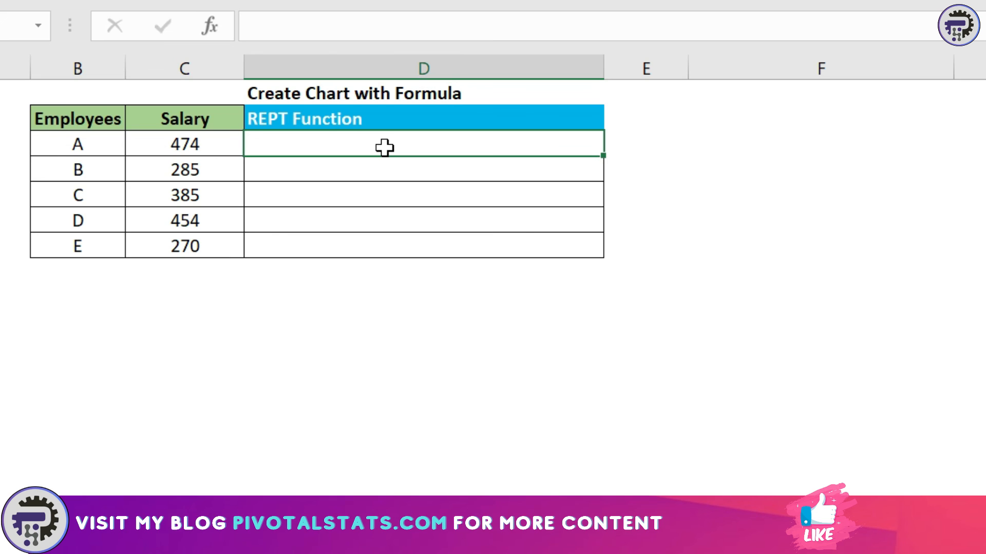
# Enter =REPT("|",C3/20) in D3 to draw employee A's salary bar
pyautogui.write('=')
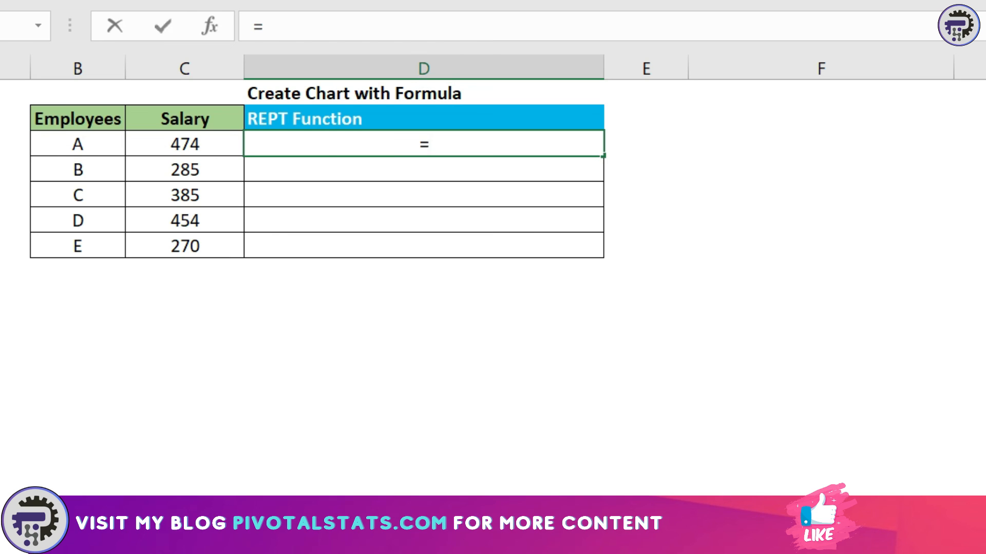
pyautogui.write('rept')
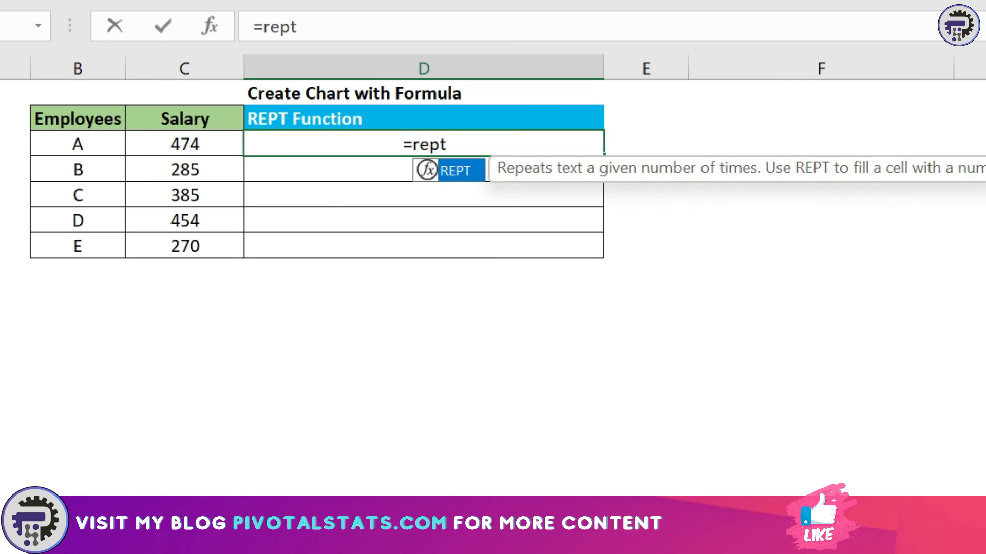
pyautogui.write('(')
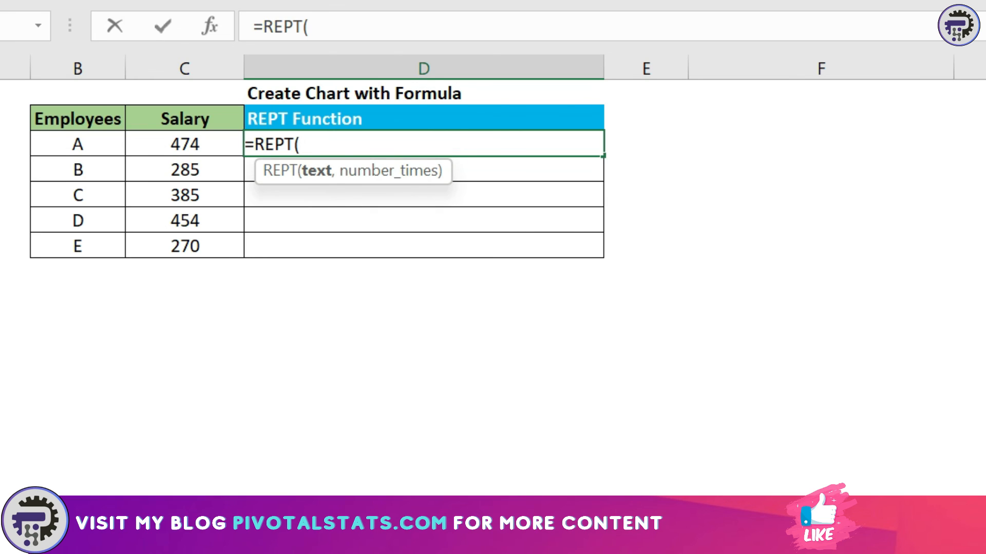
pyautogui.write('"|')
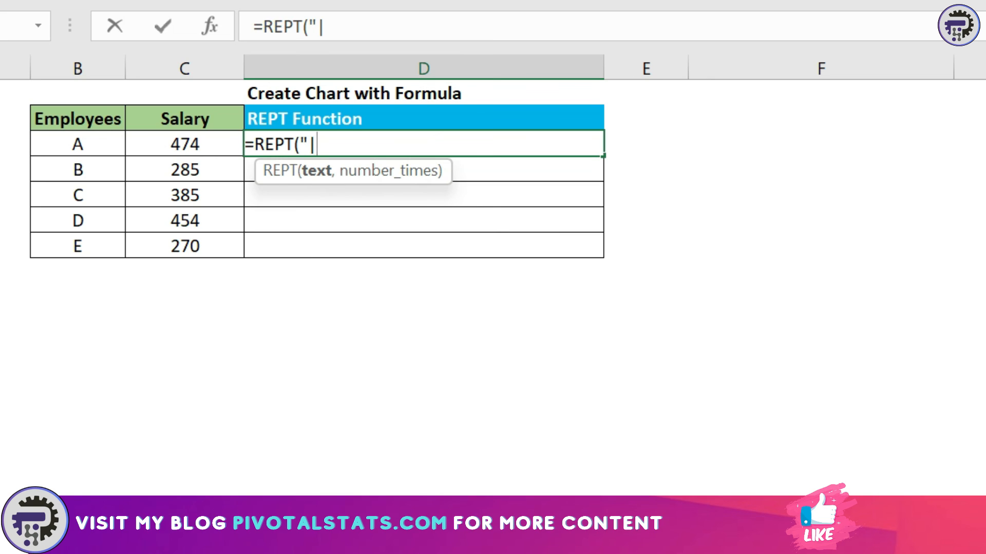
pyautogui.write('"')
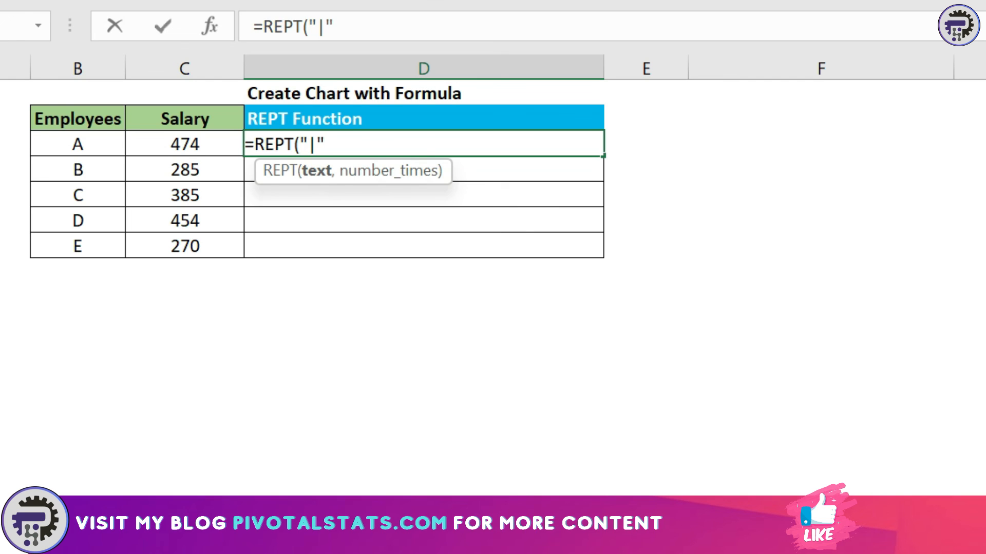
pyautogui.write(',')
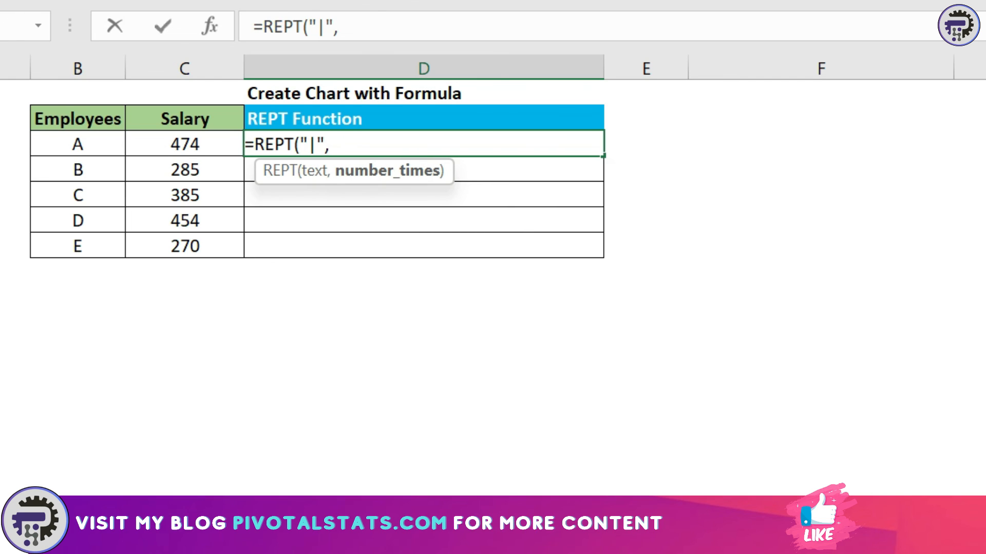
pyautogui.moveTo(387, 132)
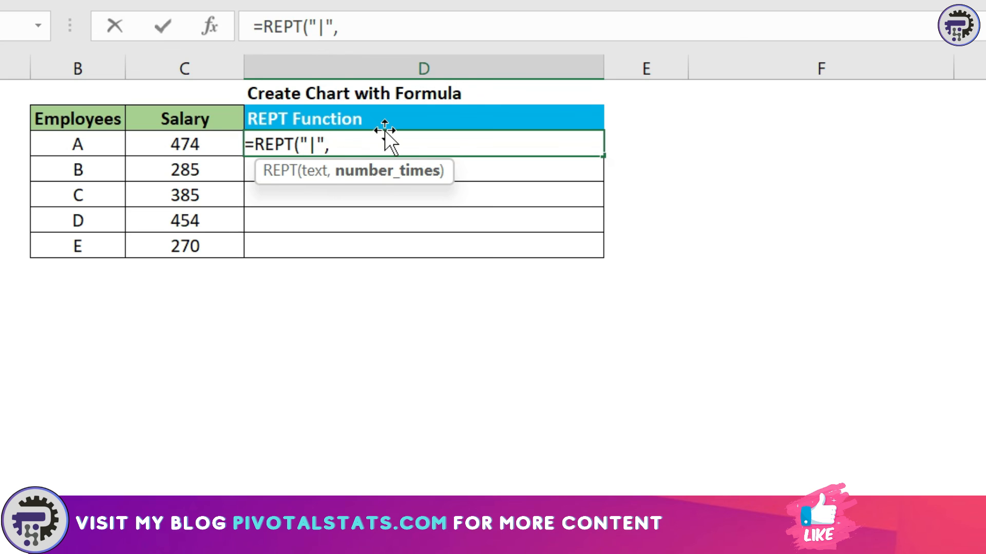
pyautogui.click(184, 144)
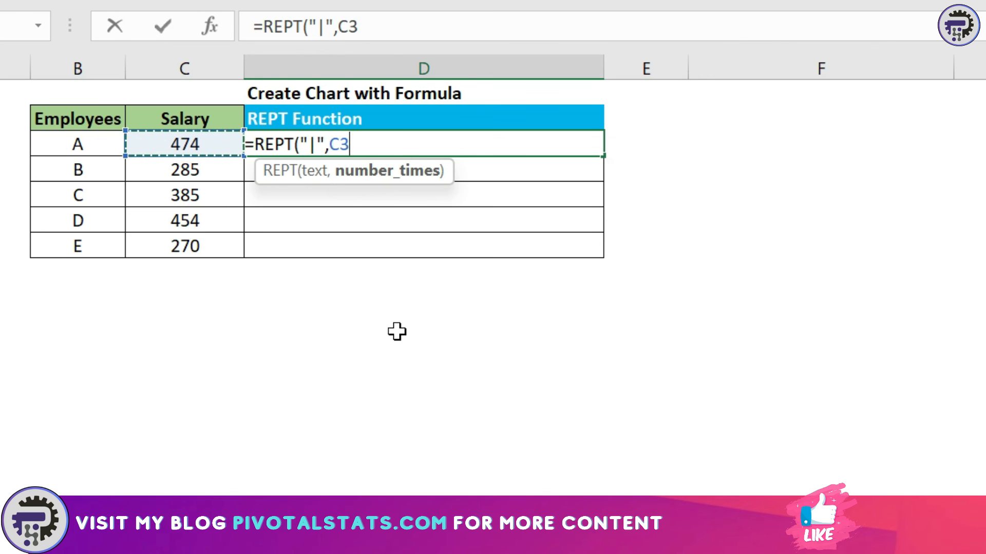
pyautogui.write('/')
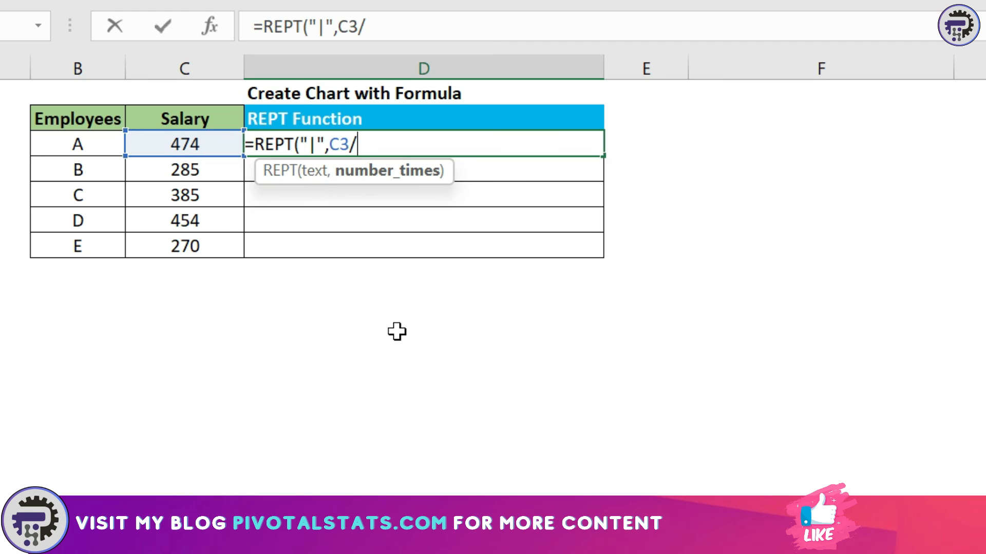
pyautogui.write('20')
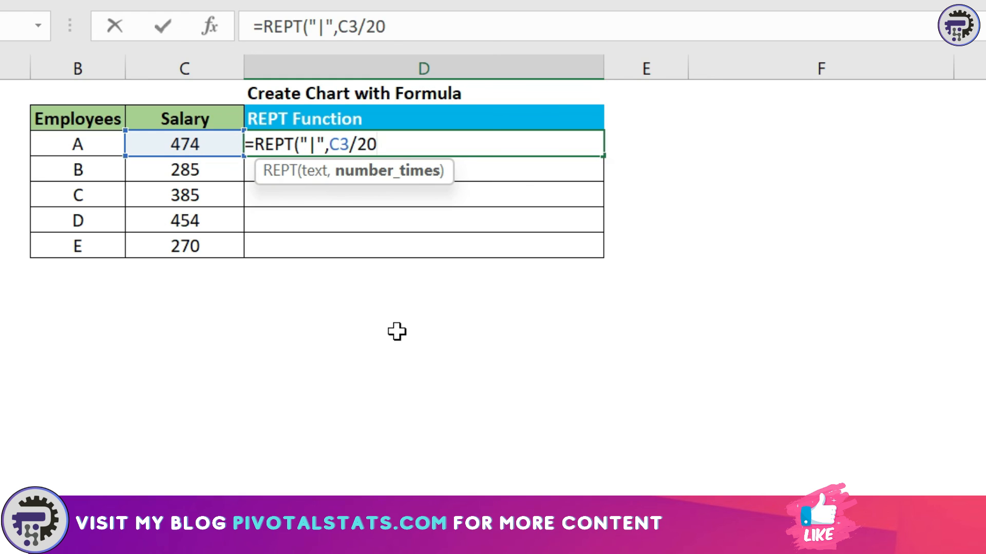
pyautogui.write(')')
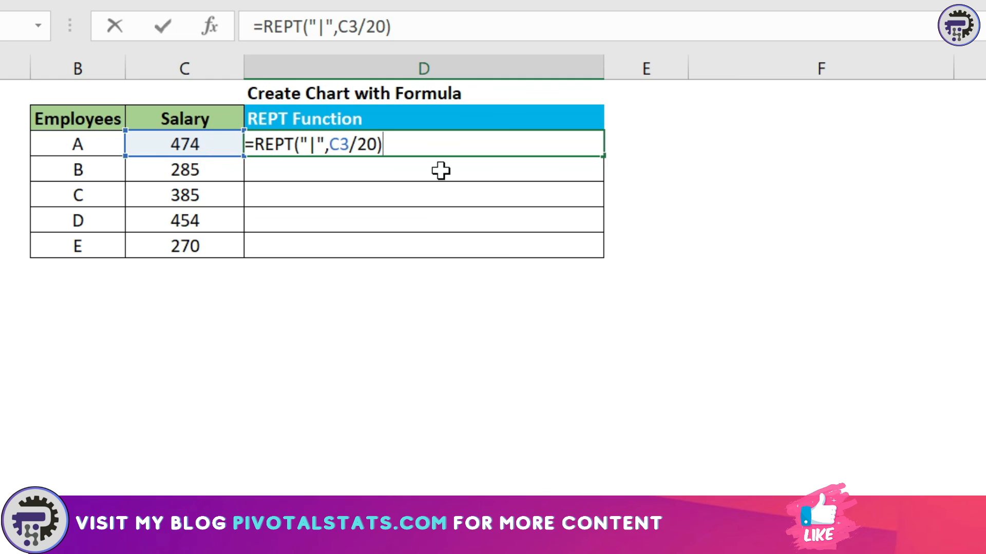
pyautogui.moveTo(525, 217)
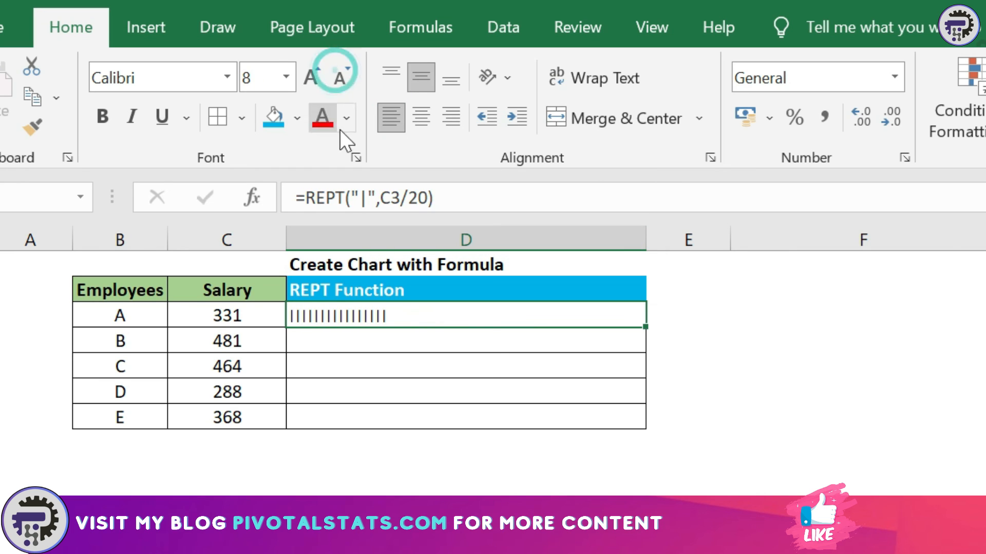
# Colour the REPT bar strokes red via Font Color and deselect the column
pyautogui.click(345, 117)
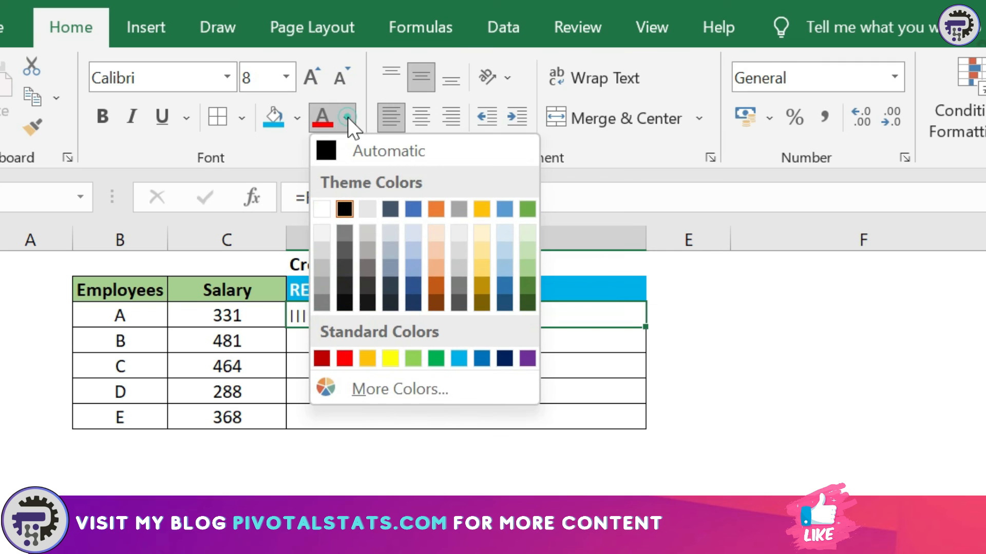
pyautogui.click(320, 358)
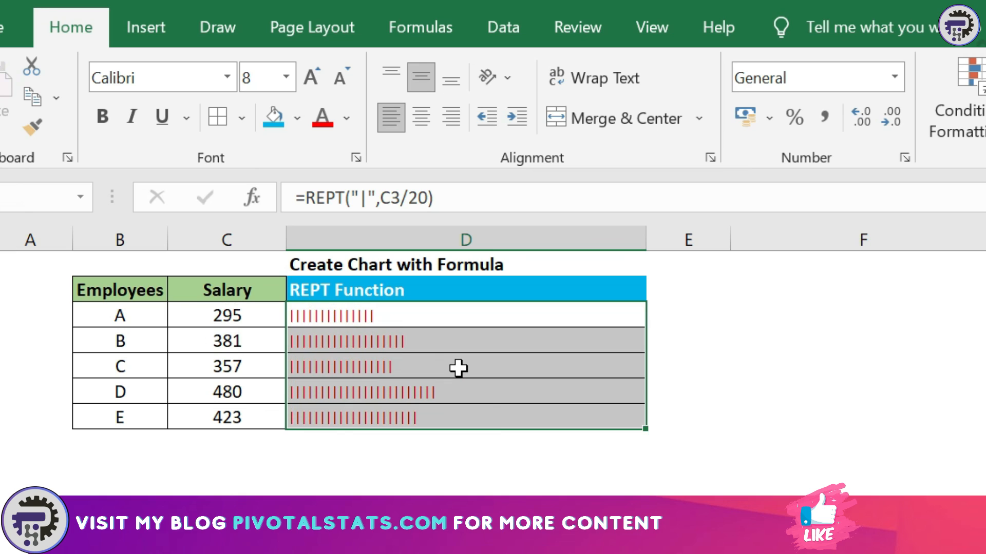
pyautogui.click(727, 314)
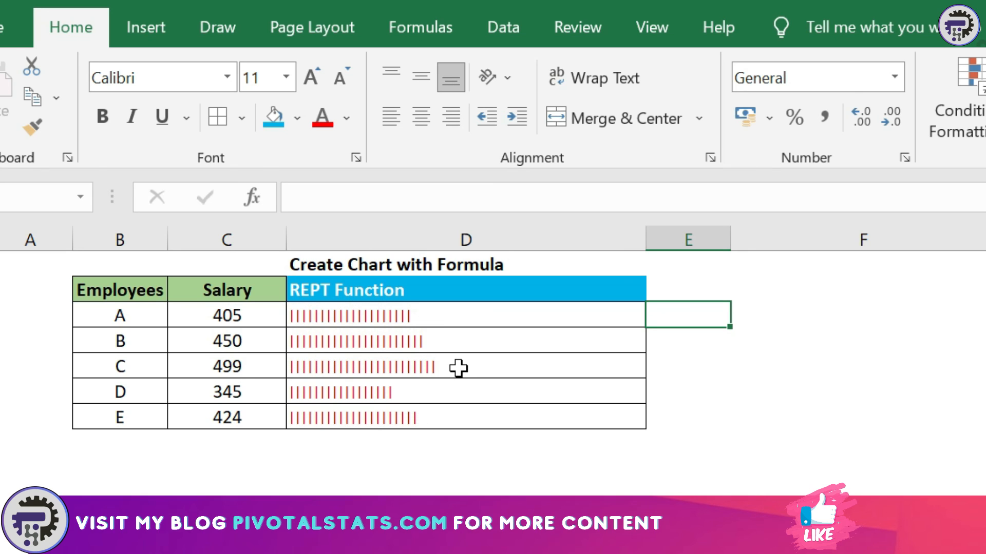
pyautogui.moveTo(722, 397)
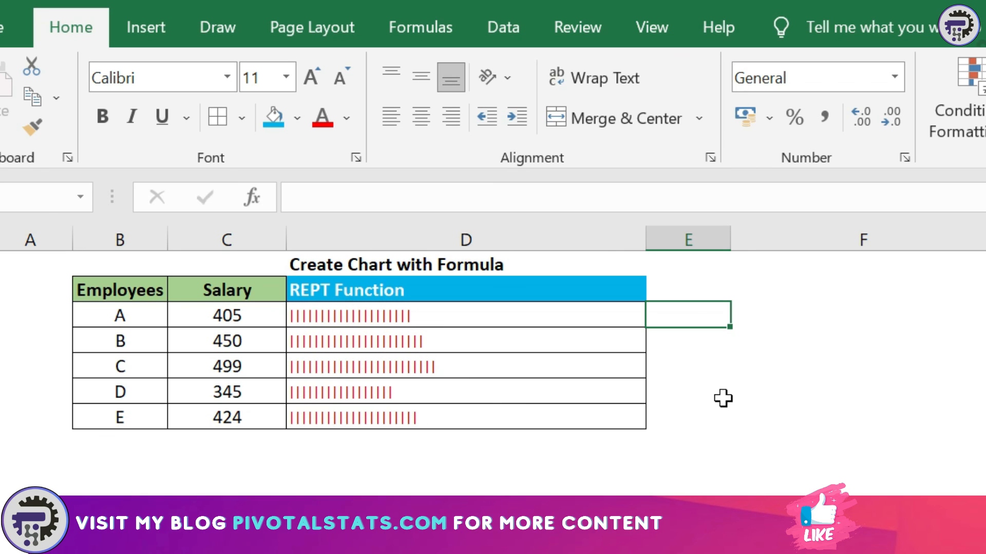
pyautogui.moveTo(367, 396)
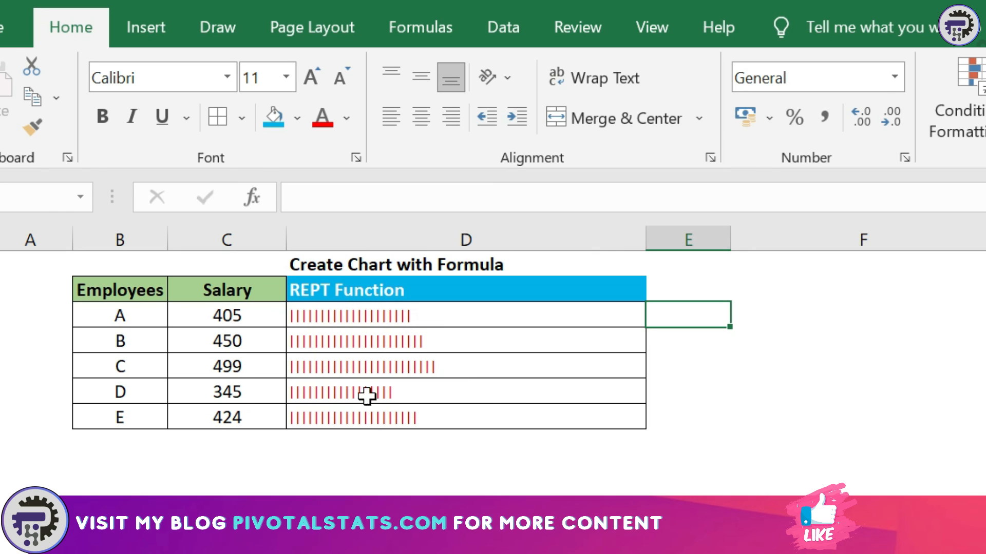